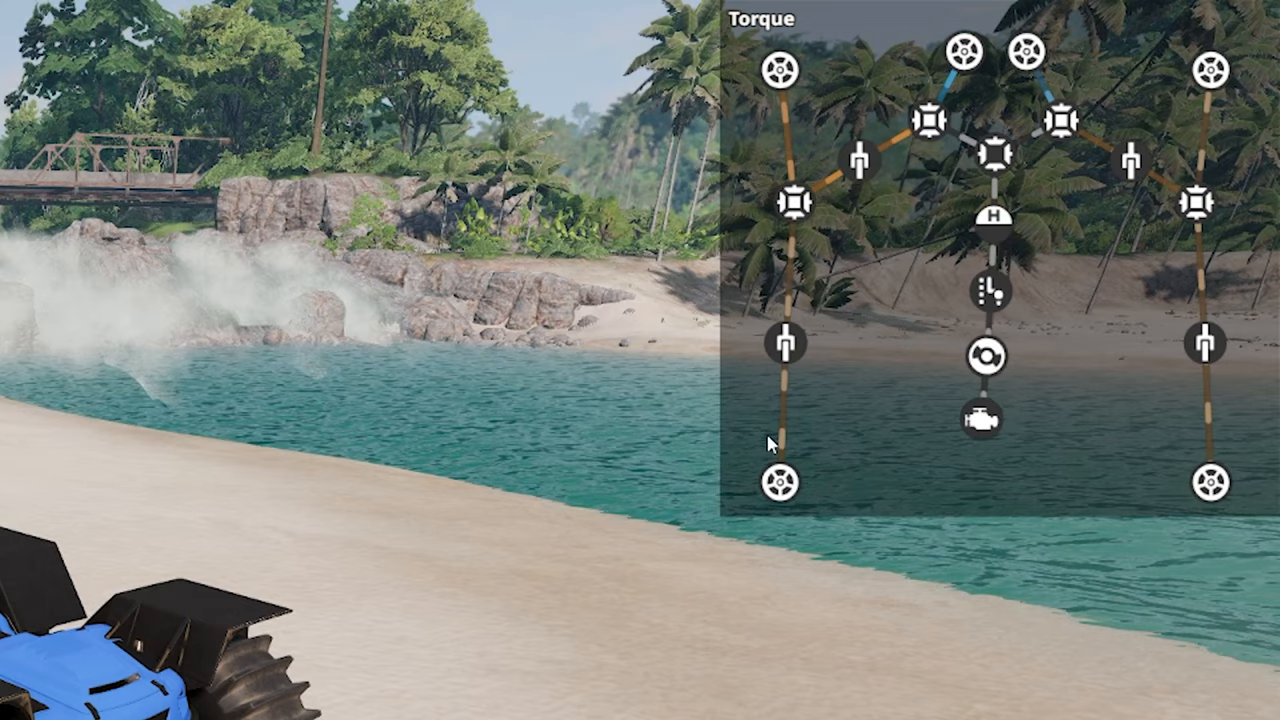
# - Give the 10,463 cc engine a V 60° 8-cylinder block and Heavy Duty Cast pistons
pyautogui.click(996, 221)
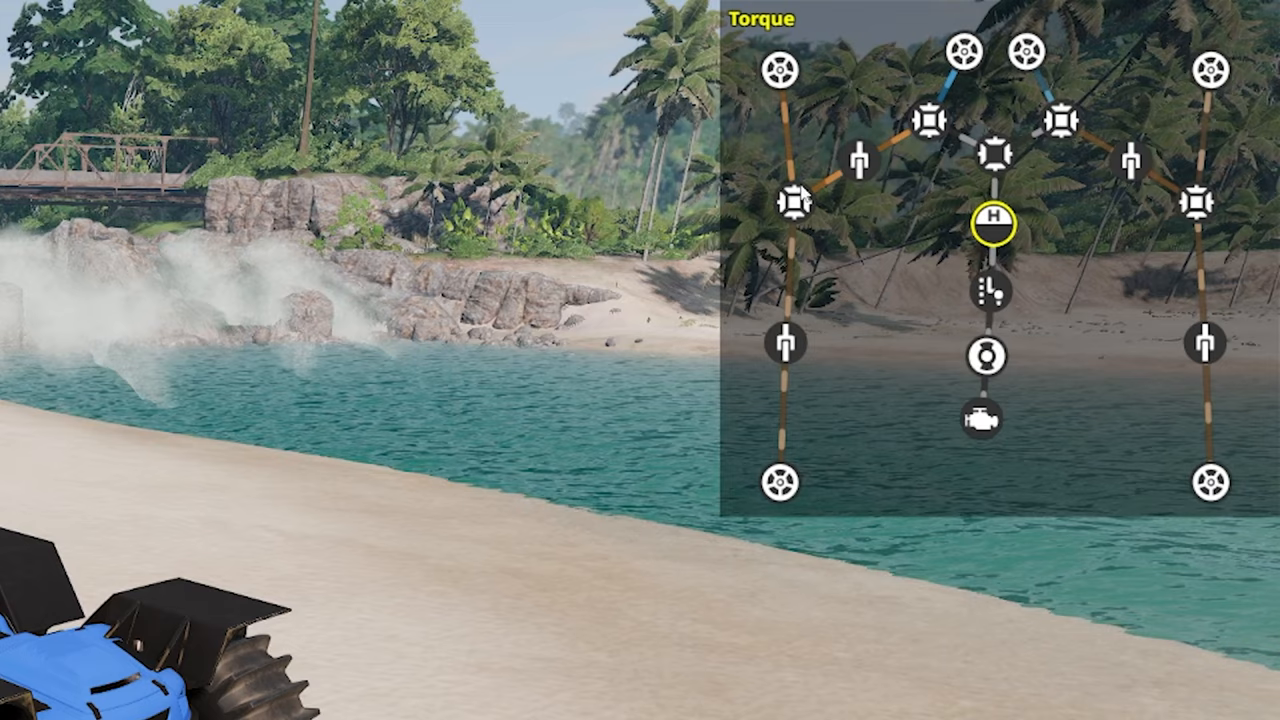
pyautogui.moveTo(971, 58)
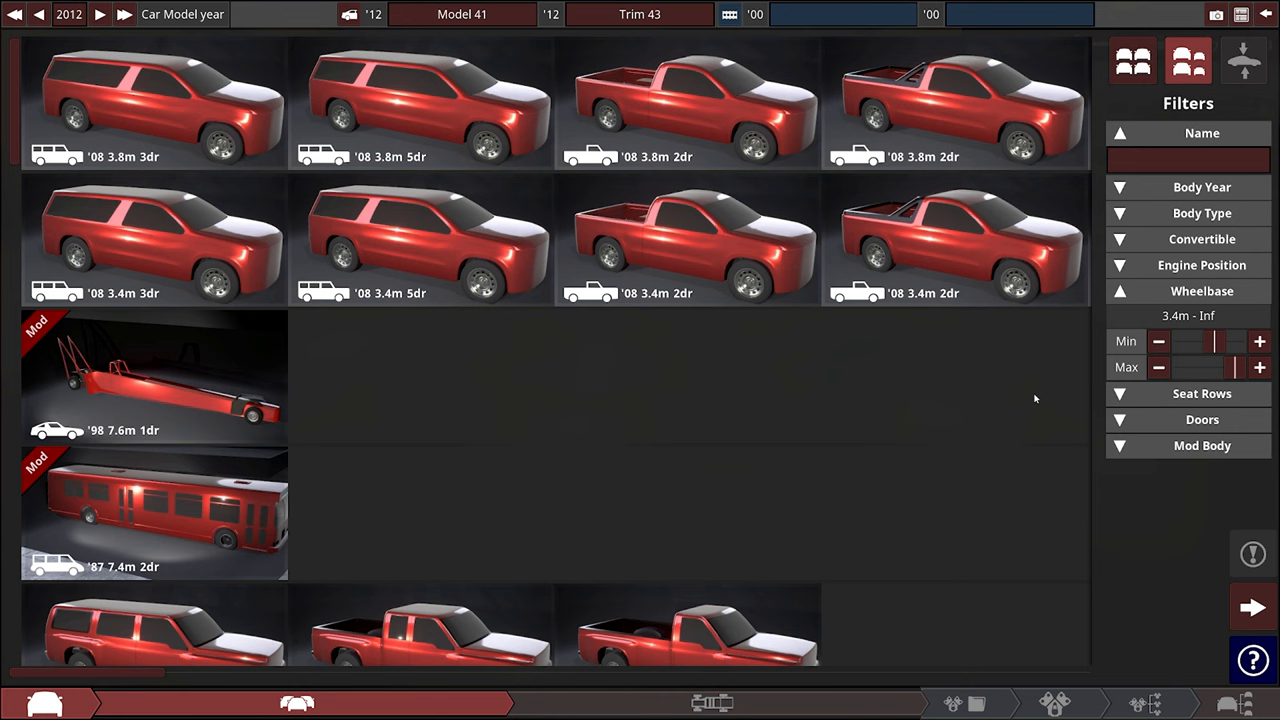
pyautogui.scroll(-3)
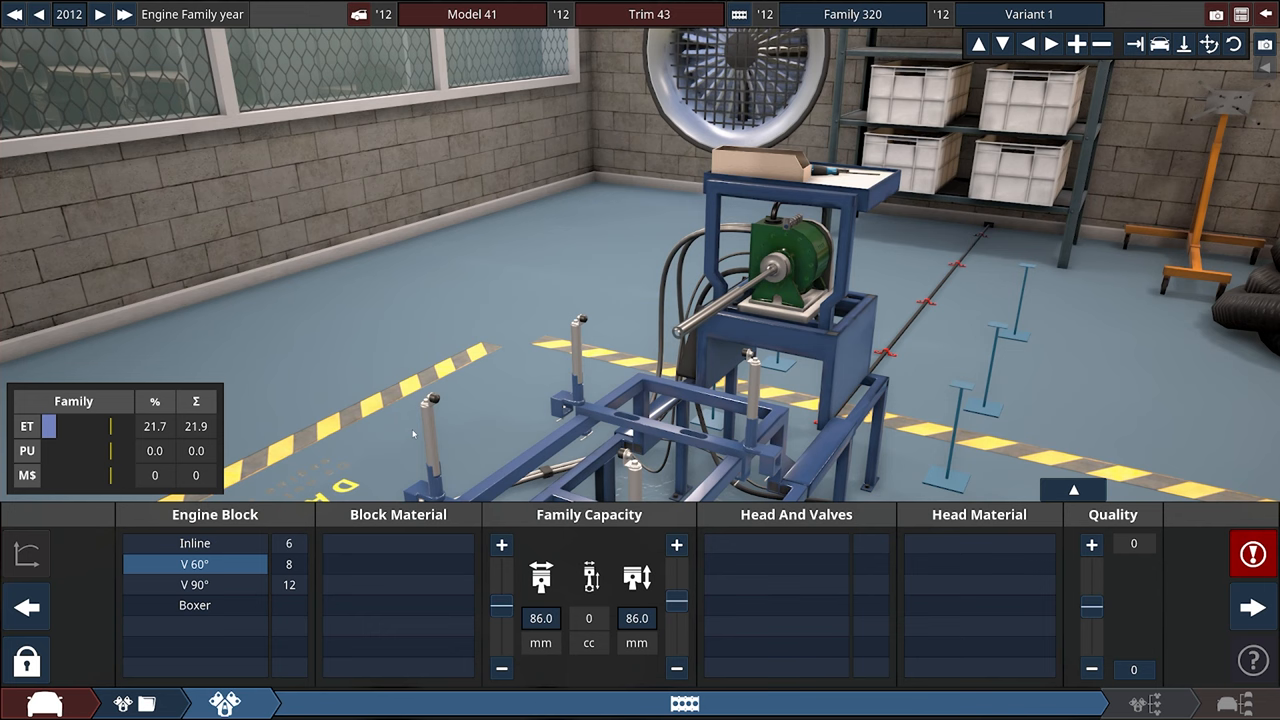
pyautogui.click(397, 564)
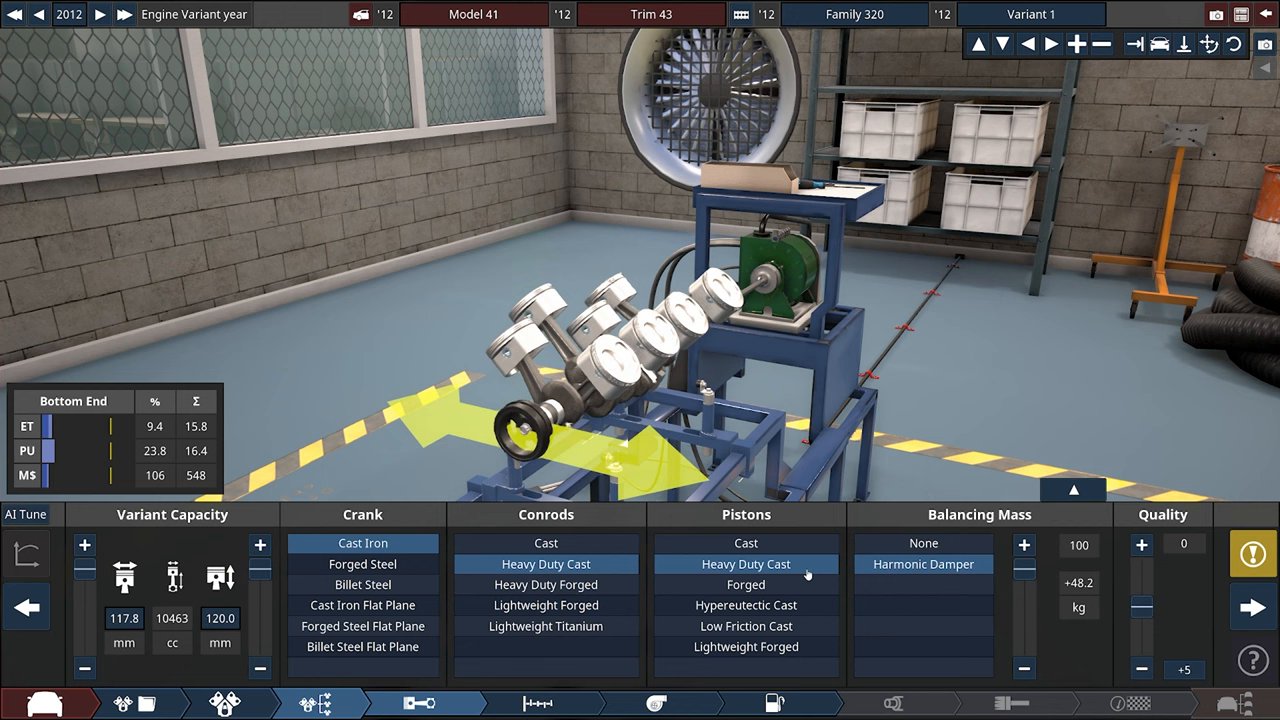
pyautogui.click(898, 703)
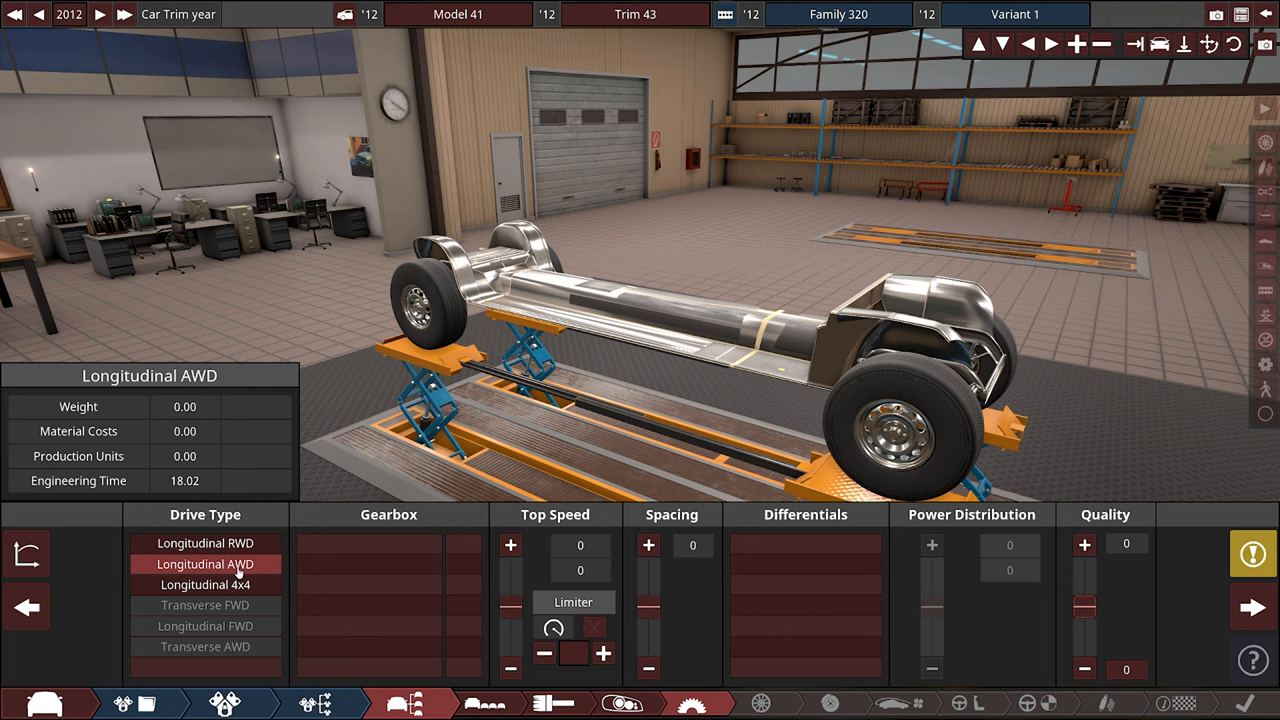
# - Set Drive Type to Longitudinal AWD, comparing it against the 4x4 layout
pyautogui.click(205, 584)
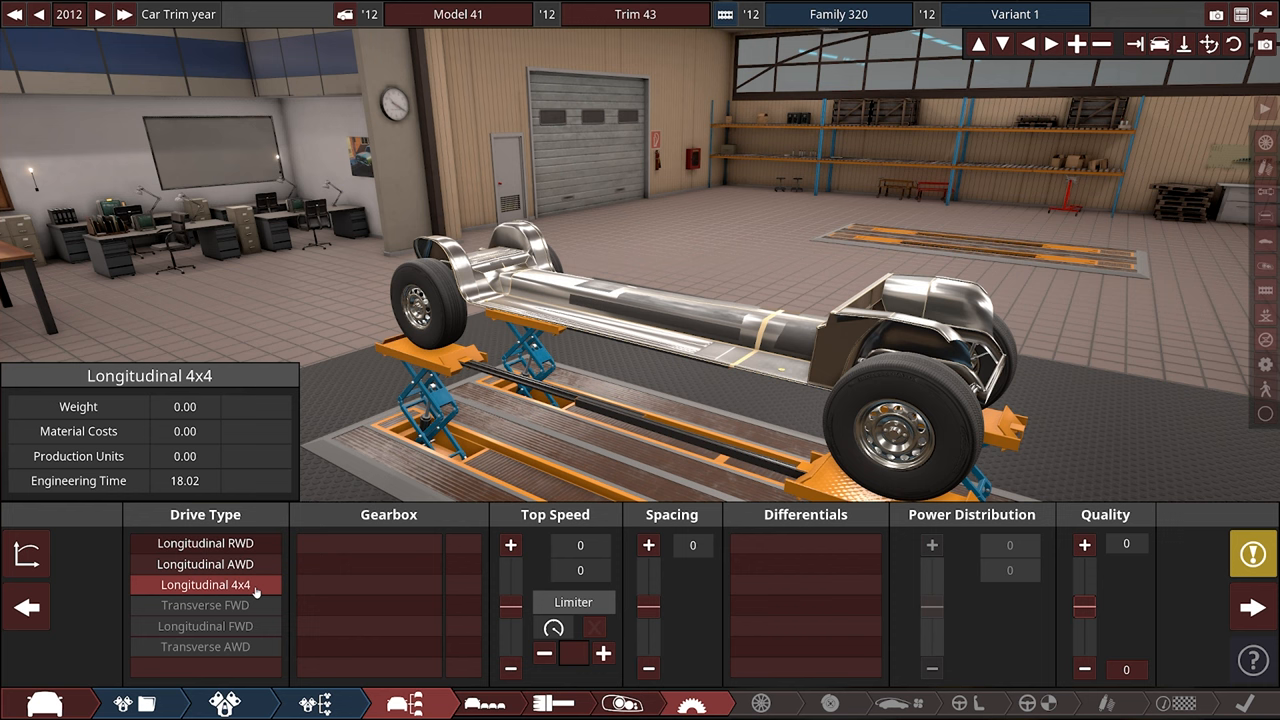
pyautogui.click(205, 563)
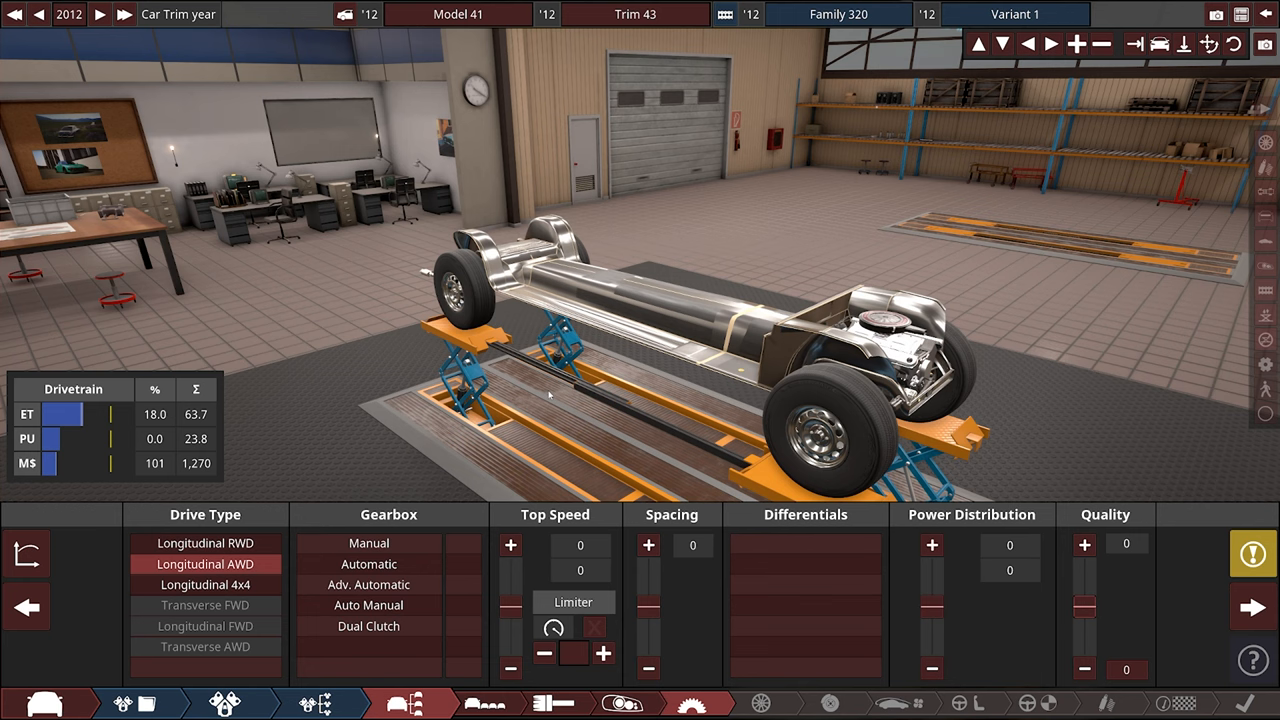
pyautogui.click(368, 543)
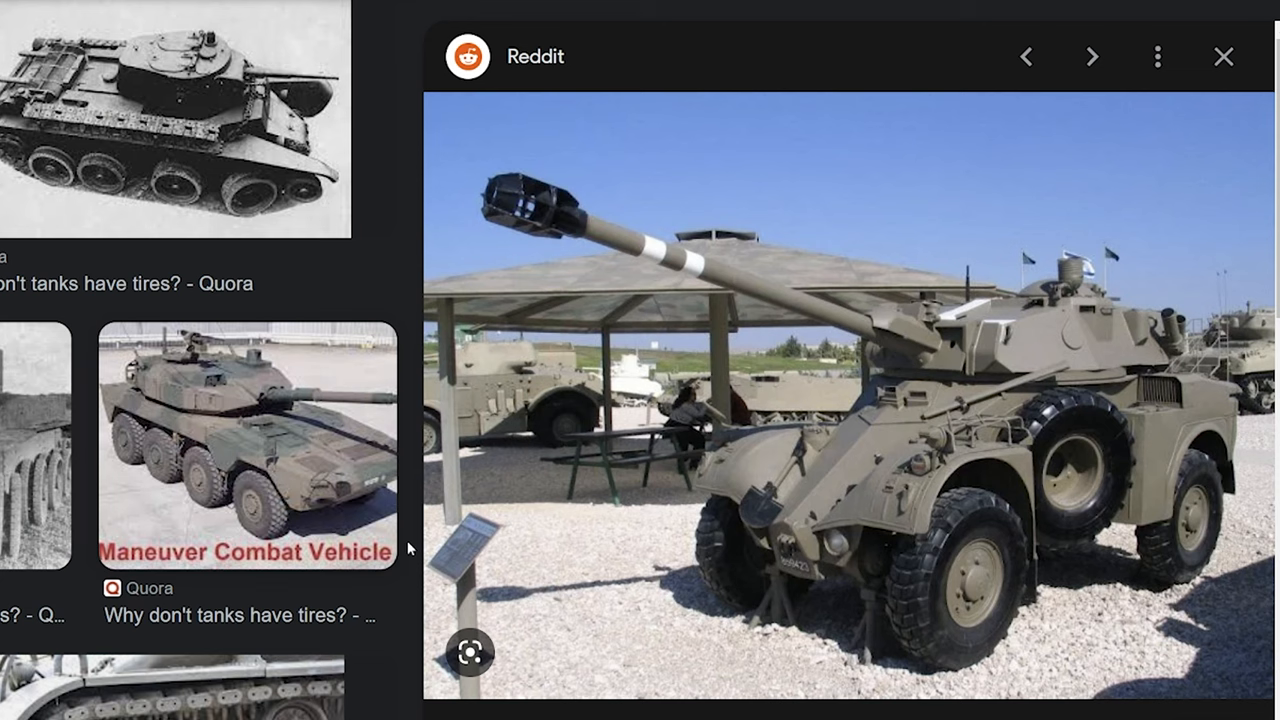
pyautogui.moveTo(808, 668)
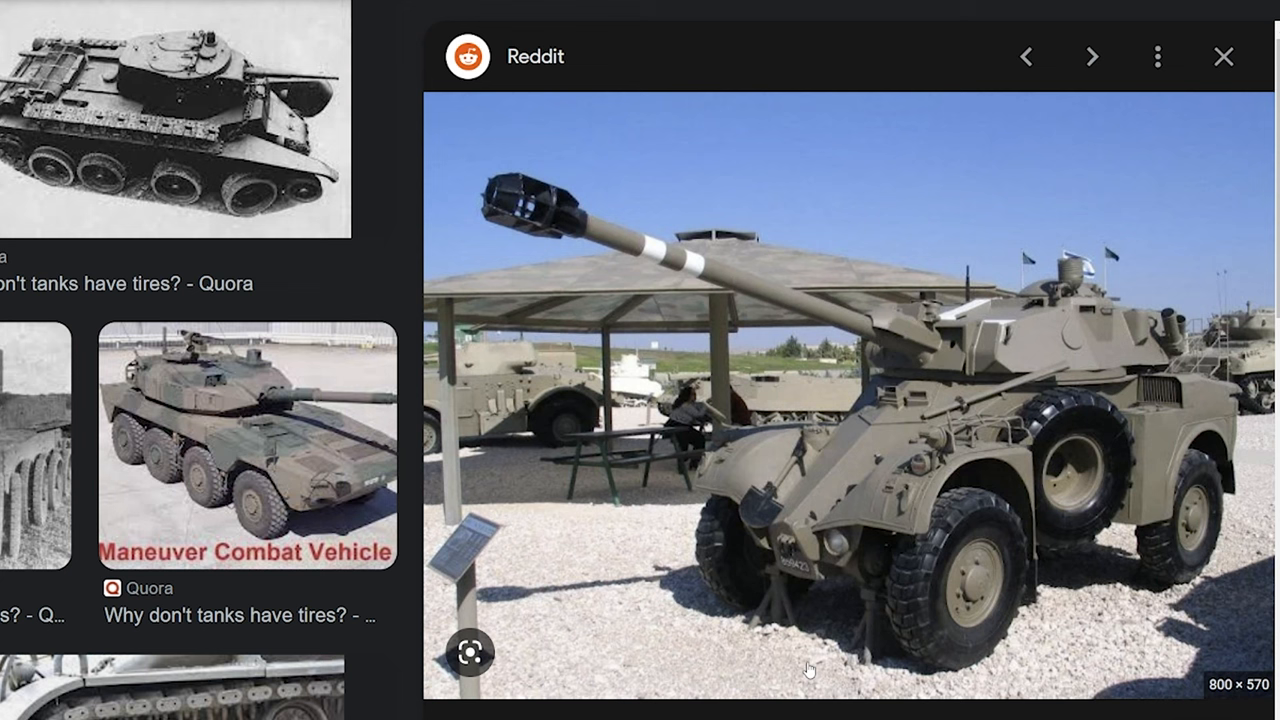
pyautogui.moveTo(623, 563)
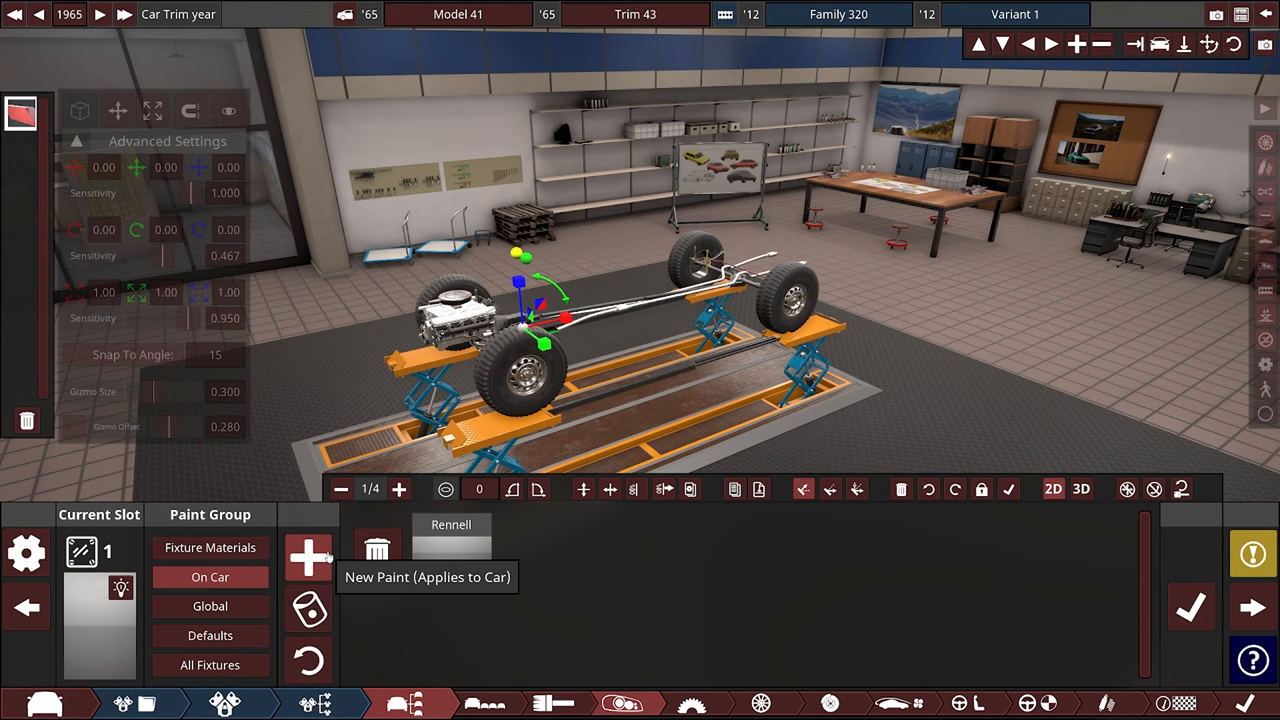
# - Create a new Chameleon green paint for the armoured hull
pyautogui.click(308, 557)
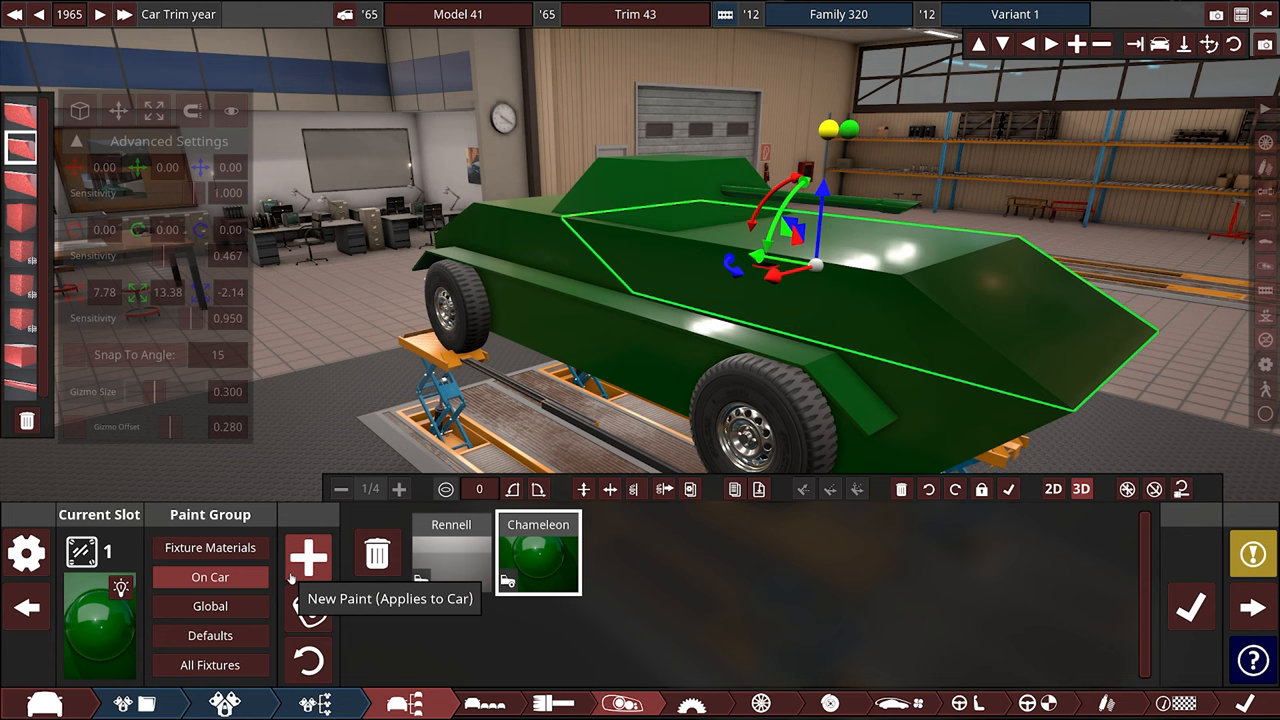
# - Switch the body paint's material to Camo 1
pyautogui.click(538, 554)
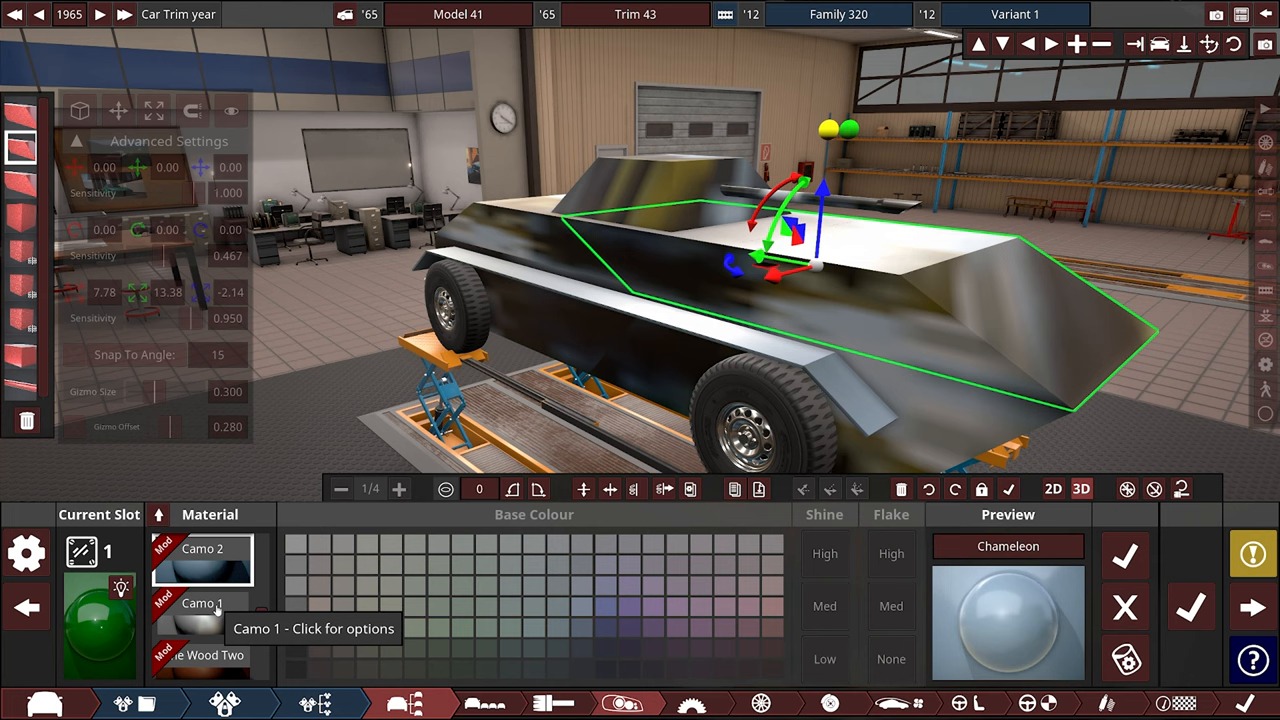
pyautogui.click(204, 604)
pyautogui.write('AU')
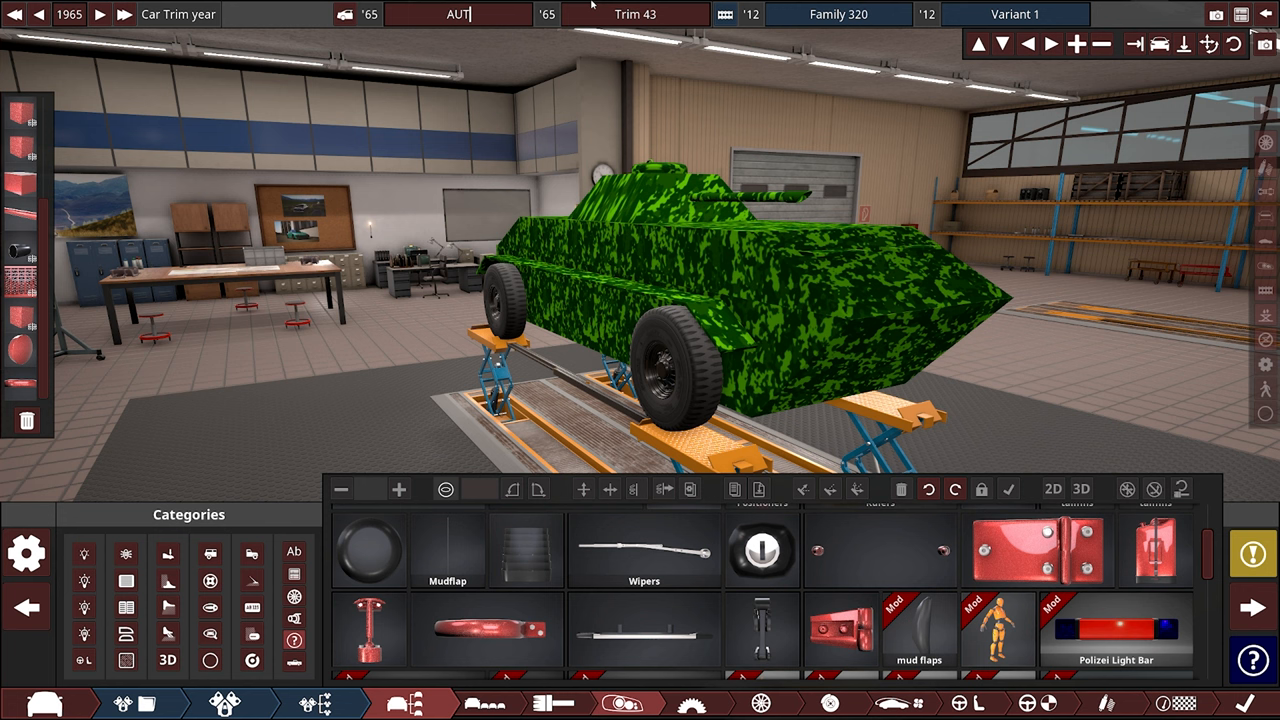
# - Enter and confirm TV3 as the trim name
pyautogui.write('TV3')
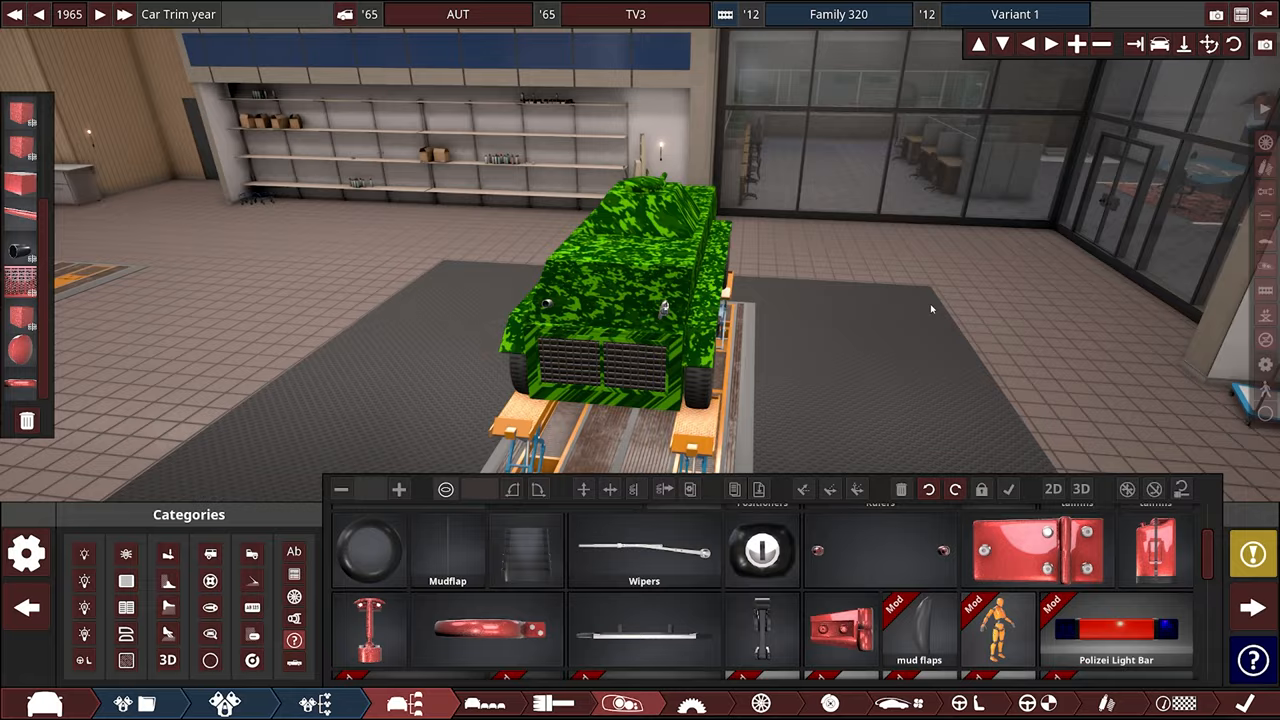
pyautogui.click(412, 703)
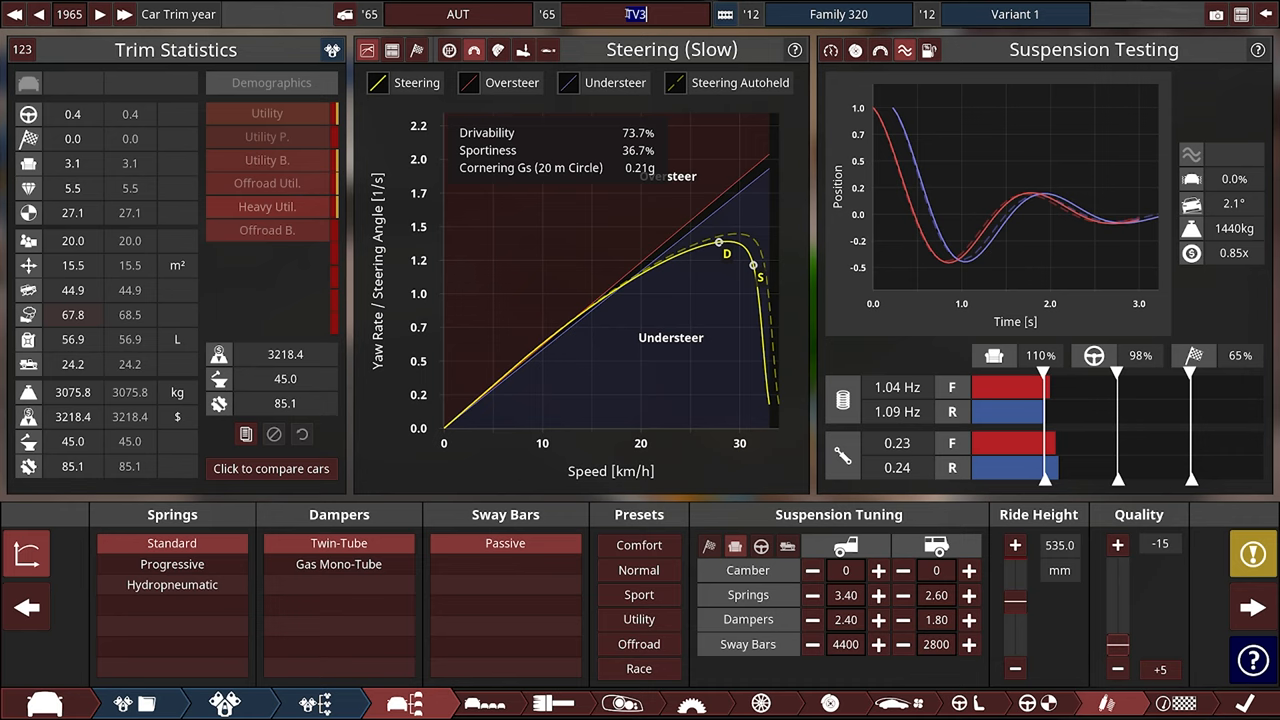
# - Enter APC in the Trim name field
pyautogui.write('APC')
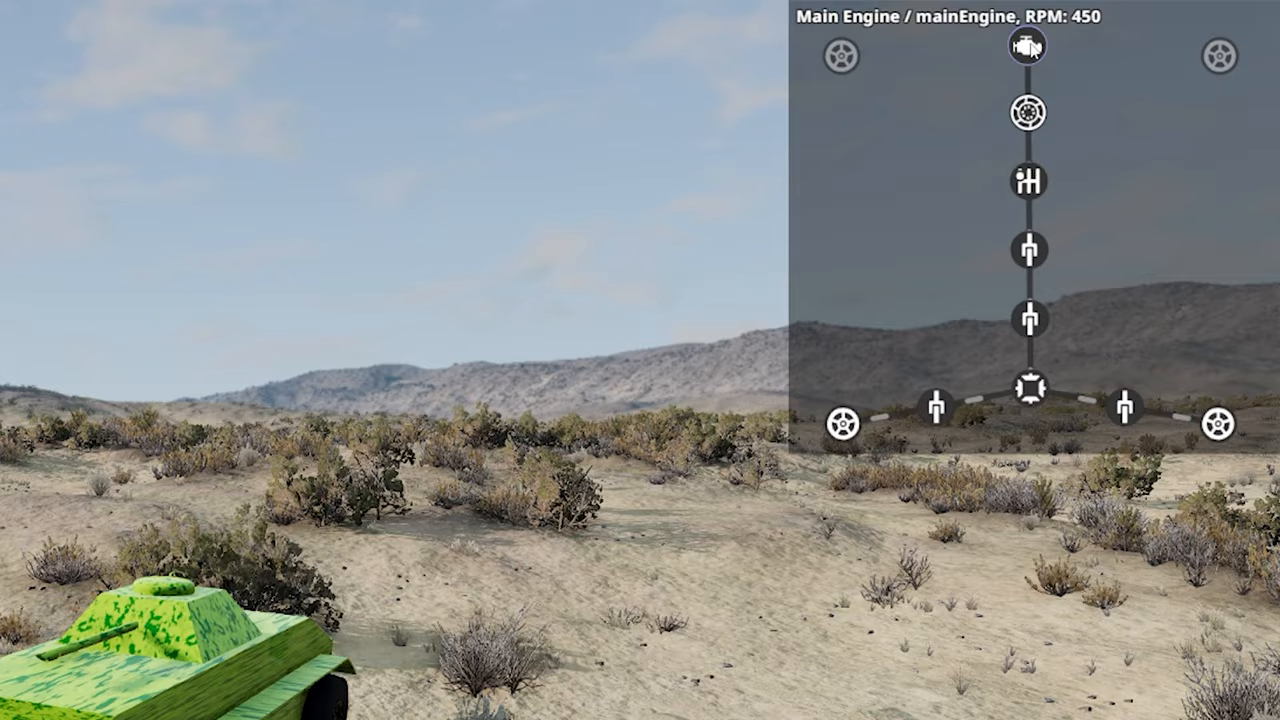
pyautogui.click(996, 284)
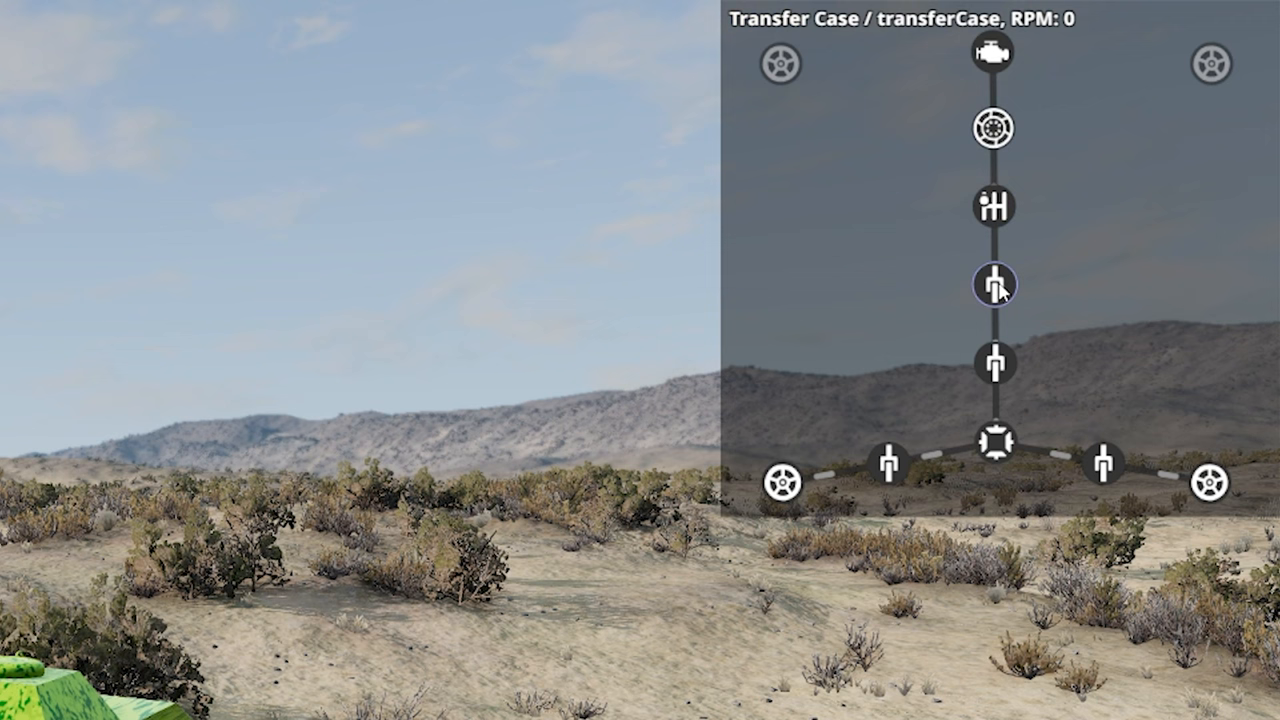
pyautogui.click(997, 361)
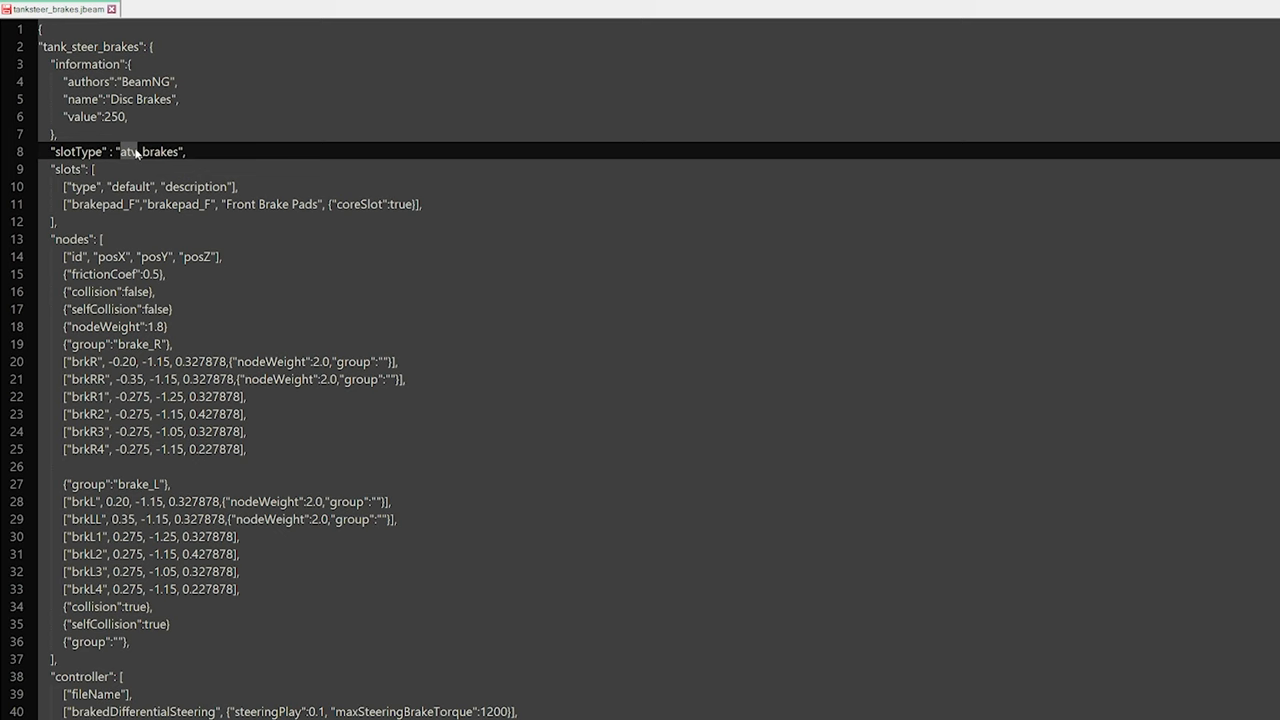
# - Scroll down tanksteer_brakes.jbeam to its steering brake torque and node weight entries
pyautogui.scroll(-3)
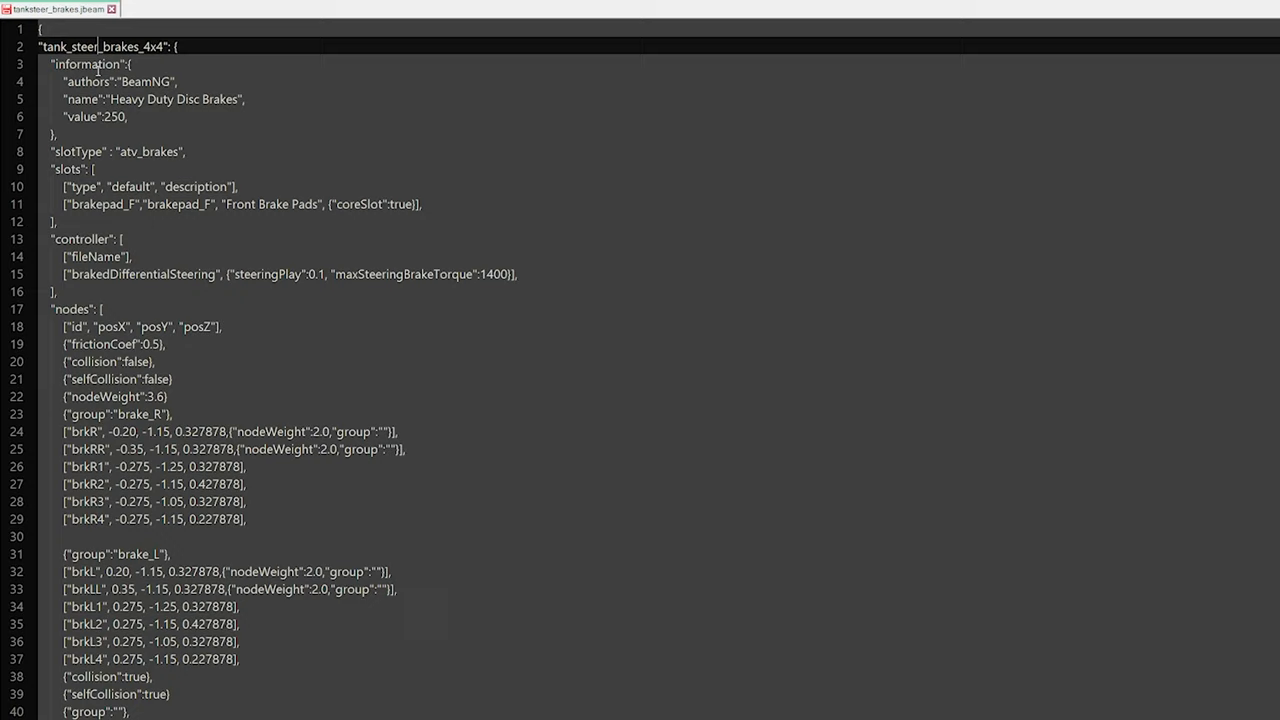
pyautogui.scroll(-3)
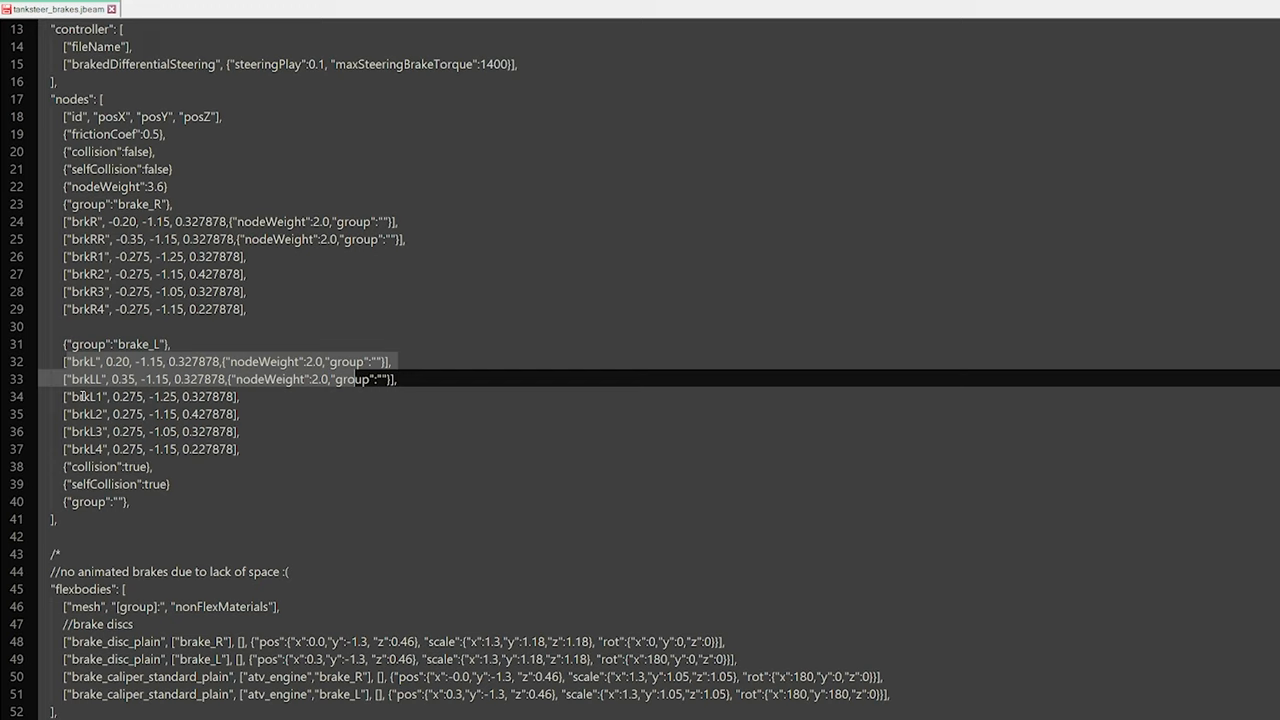
pyautogui.scroll(-3)
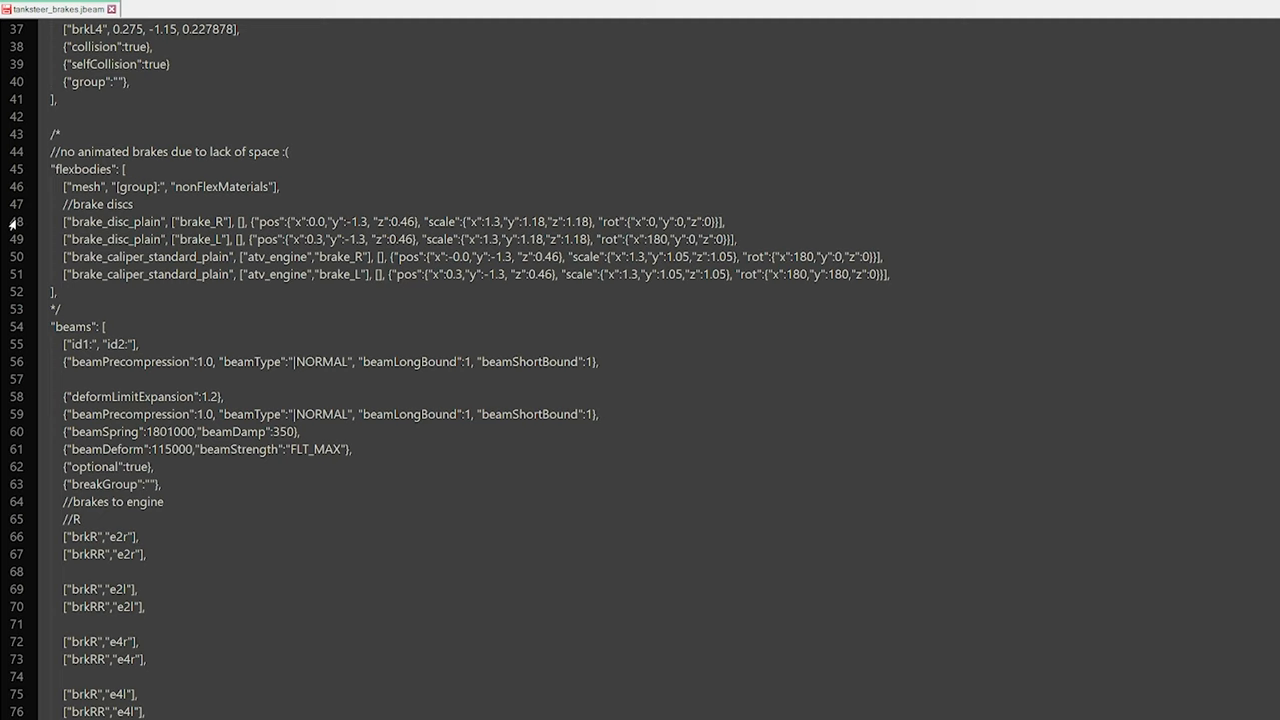
pyautogui.moveTo(130, 168); pyautogui.dragTo(130, 308)
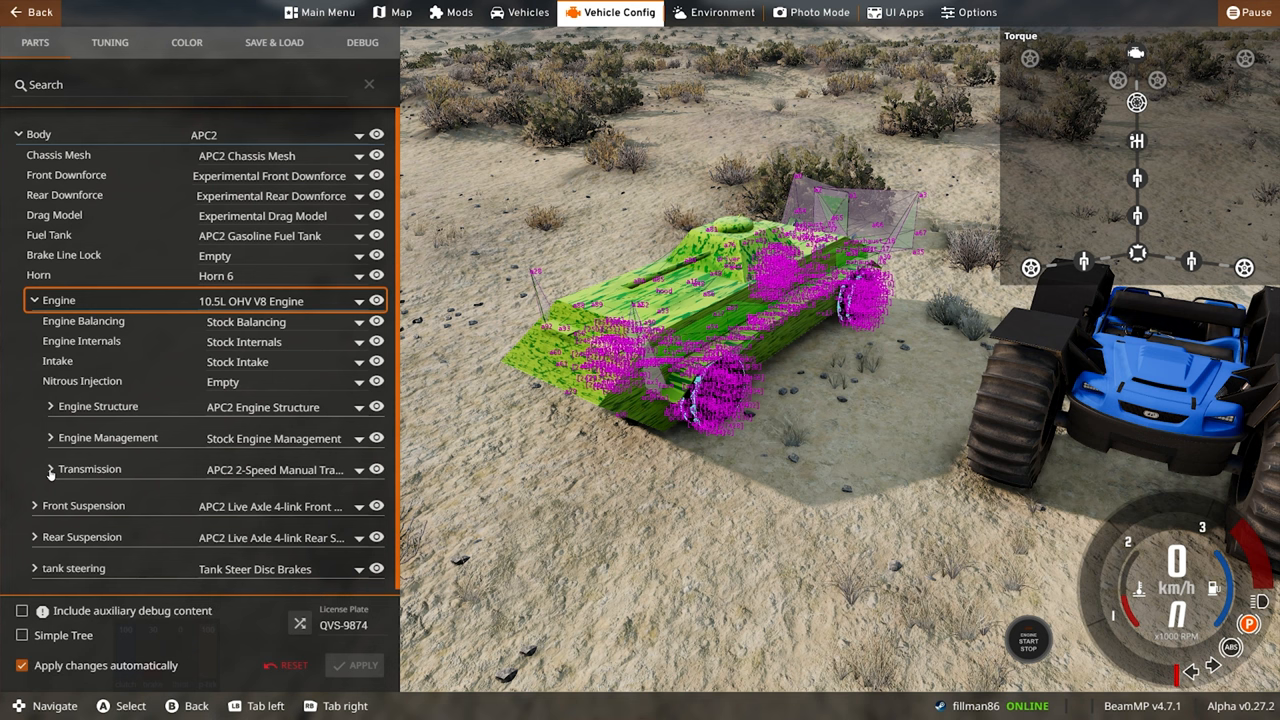
# - Expand the Transmission slot's sub-parts in the parts tree
pyautogui.click(50, 469)
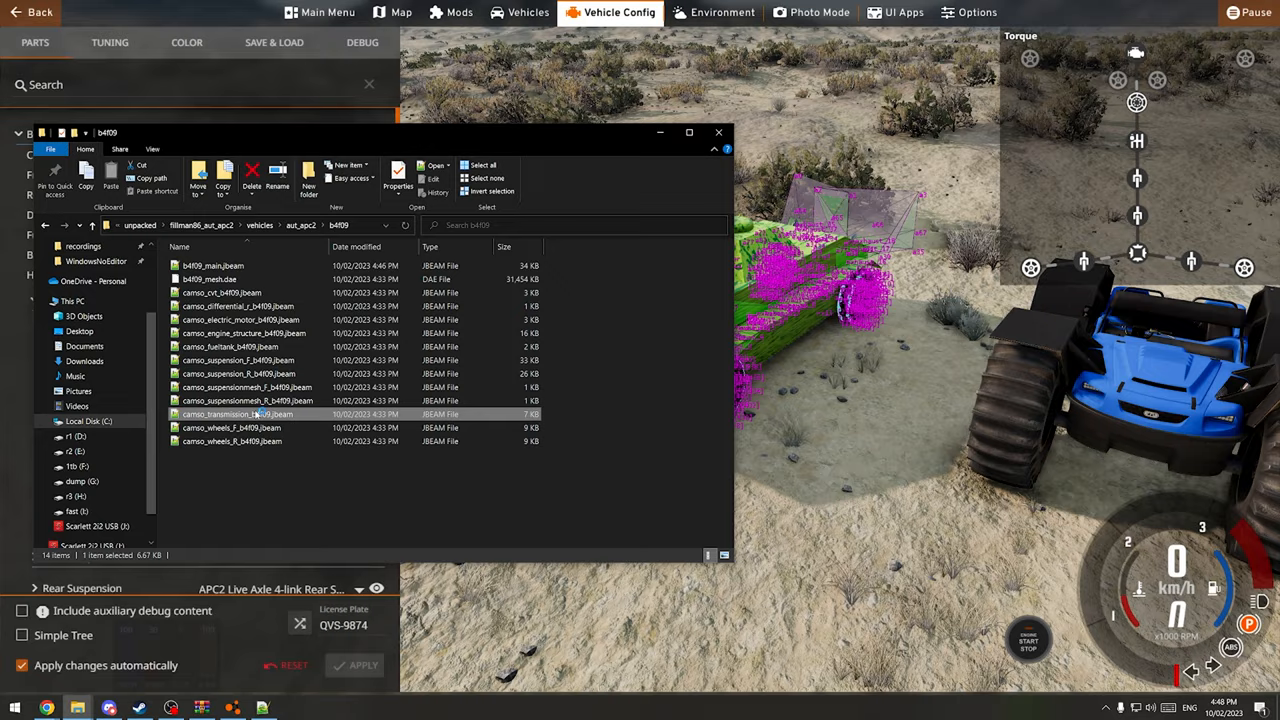
# - Open camso_transmission_b4f09.jbeam and scroll to its transferCase shaft entry
pyautogui.doubleClick(237, 414)
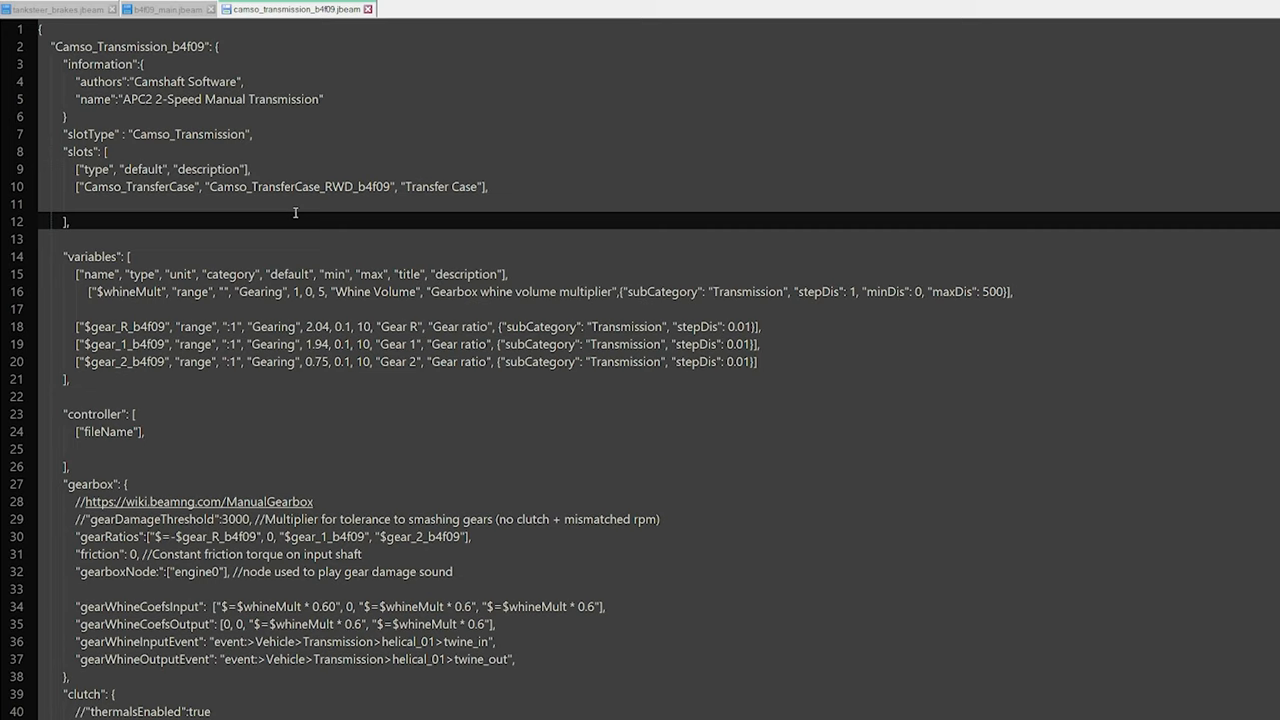
pyautogui.scroll(-3)
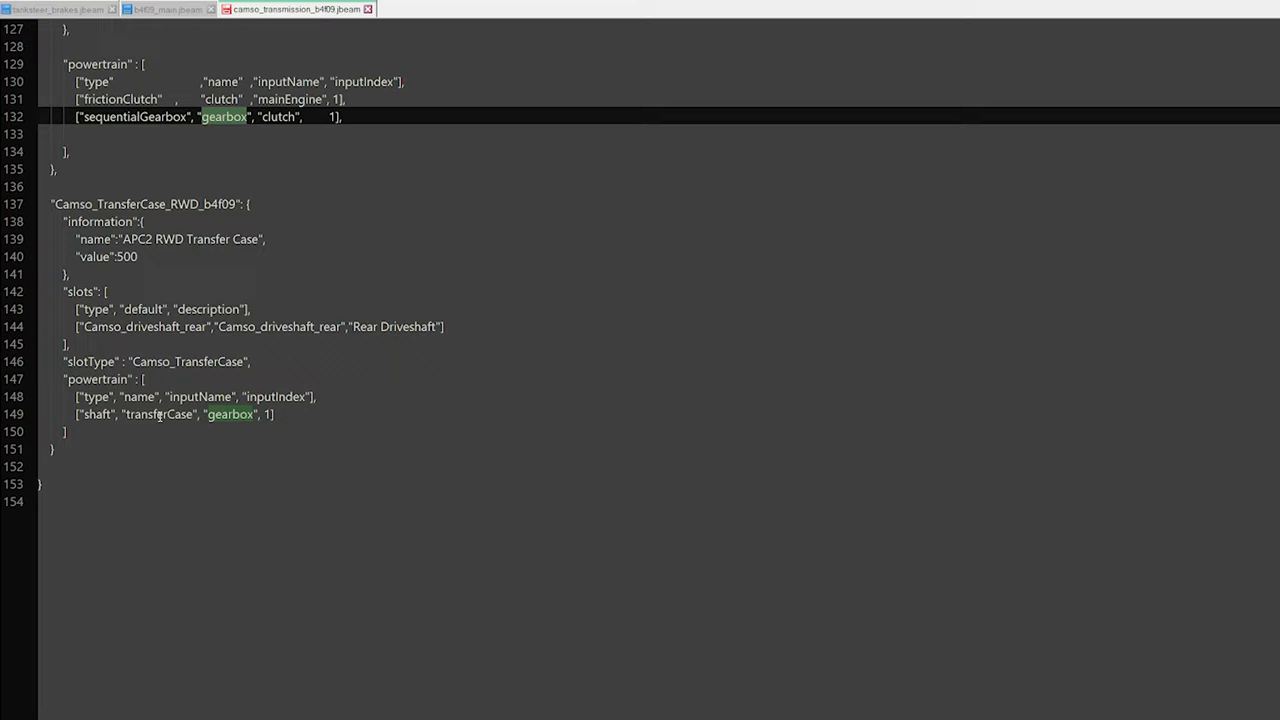
pyautogui.click(50, 8)
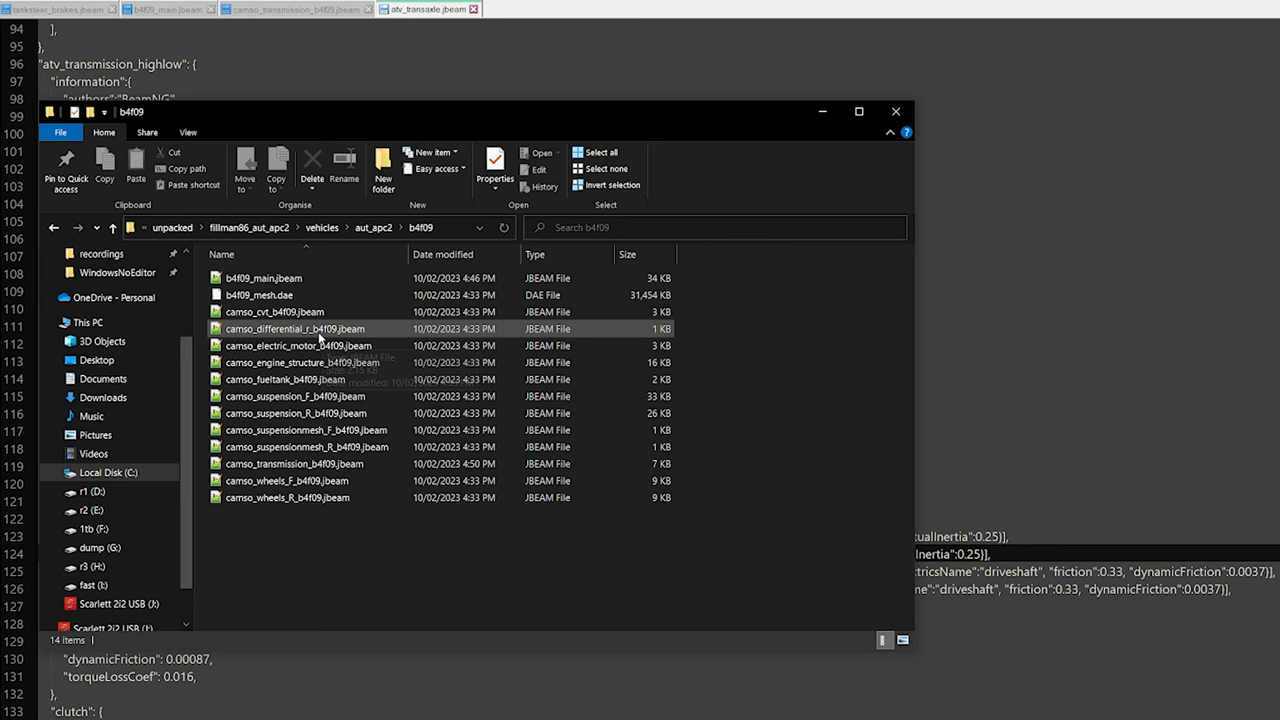
# - Open camso_differential_r_b4f09.jbeam and select the rear left halfshaft name
pyautogui.doubleClick(296, 328)
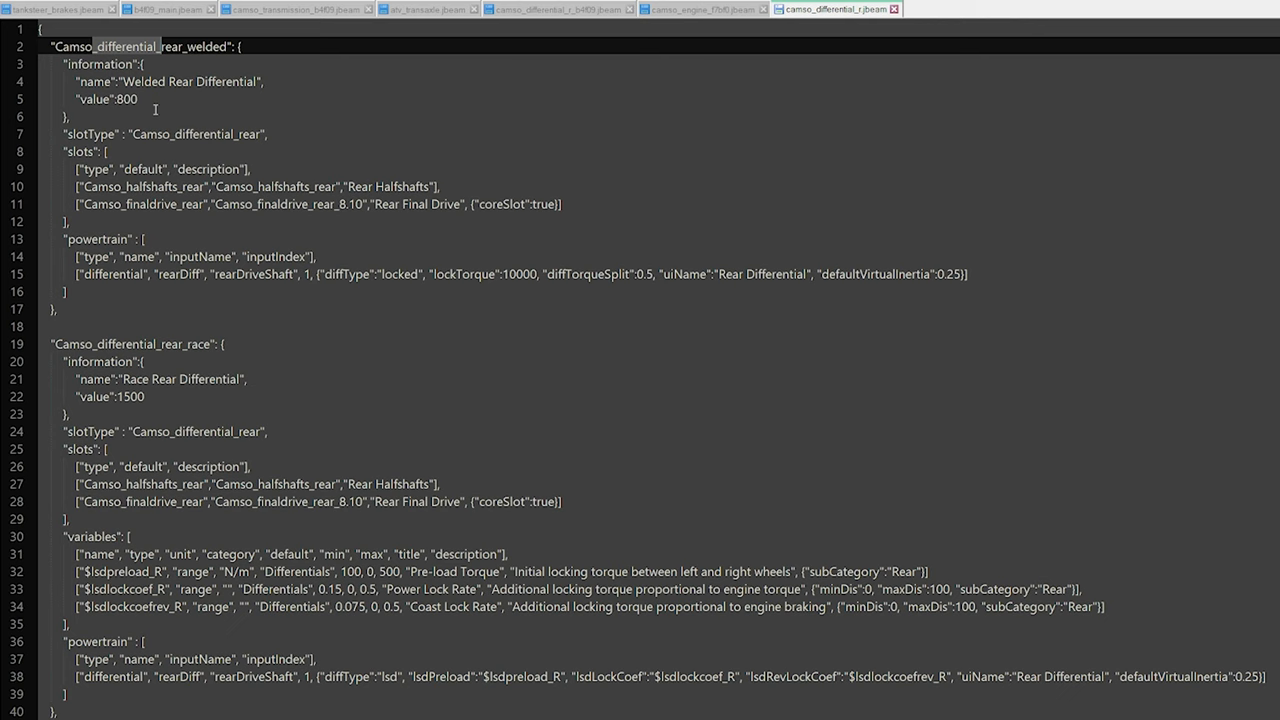
pyautogui.scroll(-3)
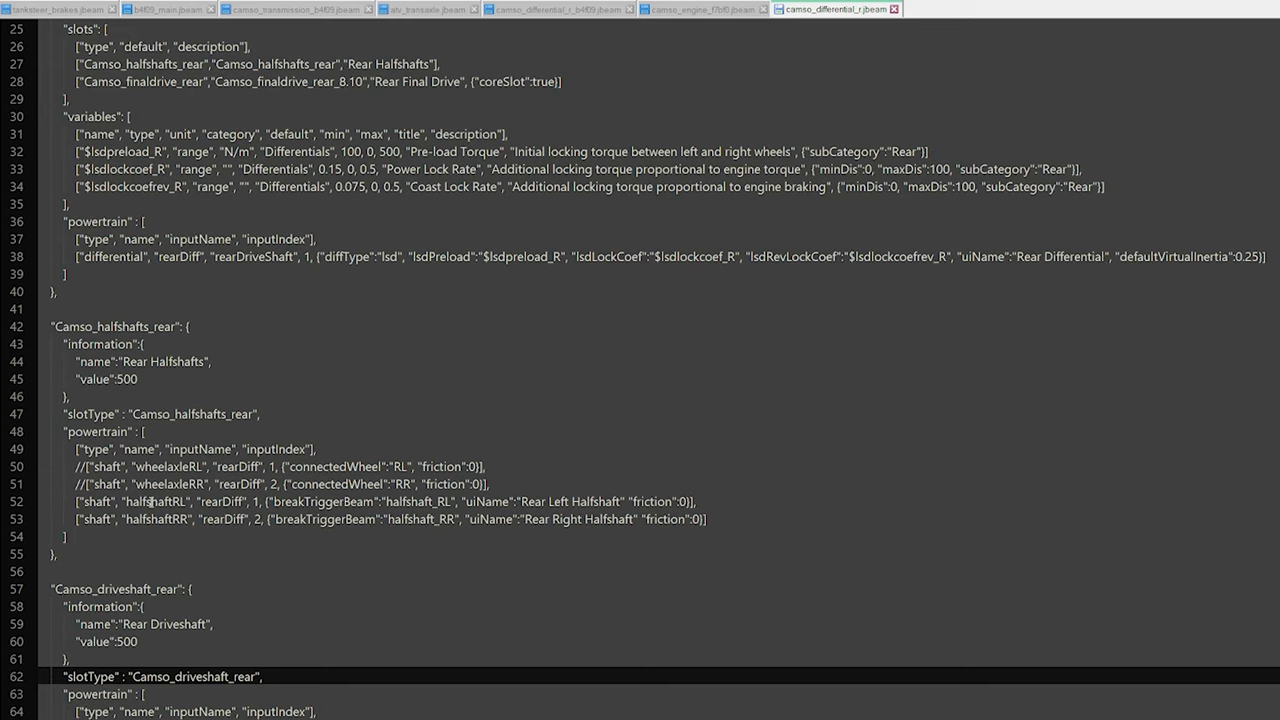
pyautogui.doubleClick(150, 503)
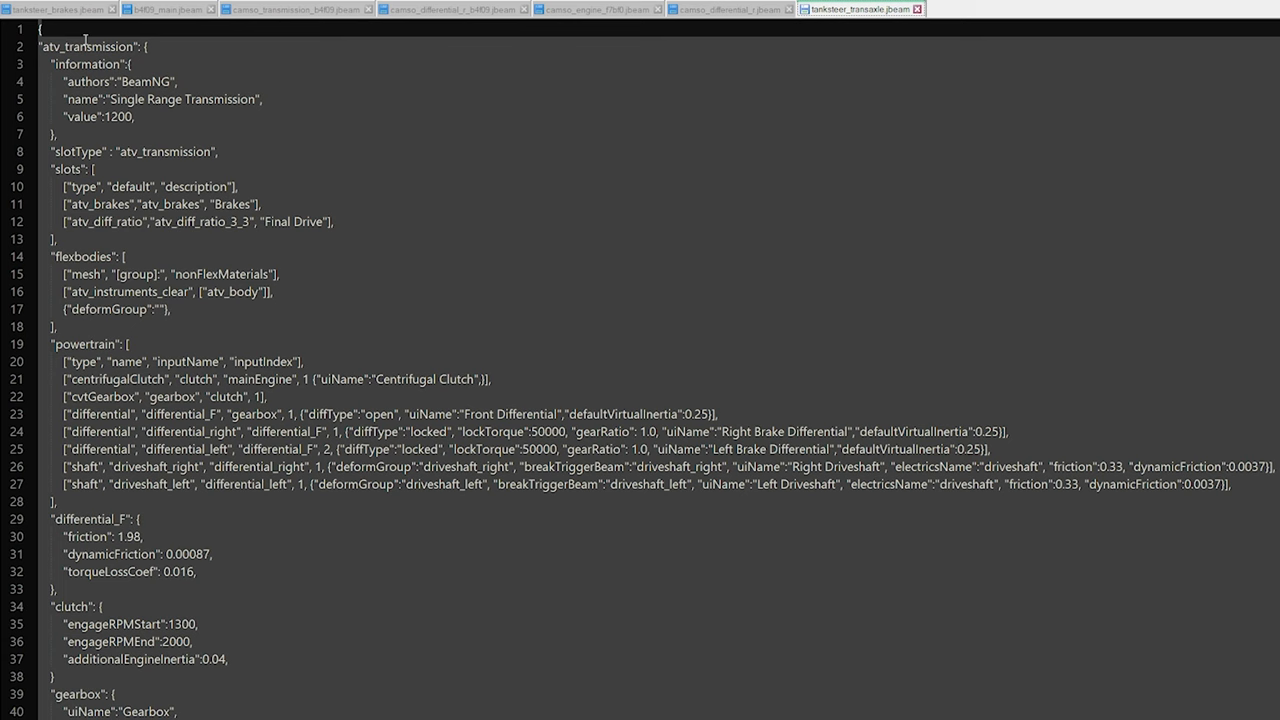
pyautogui.scroll(-3)
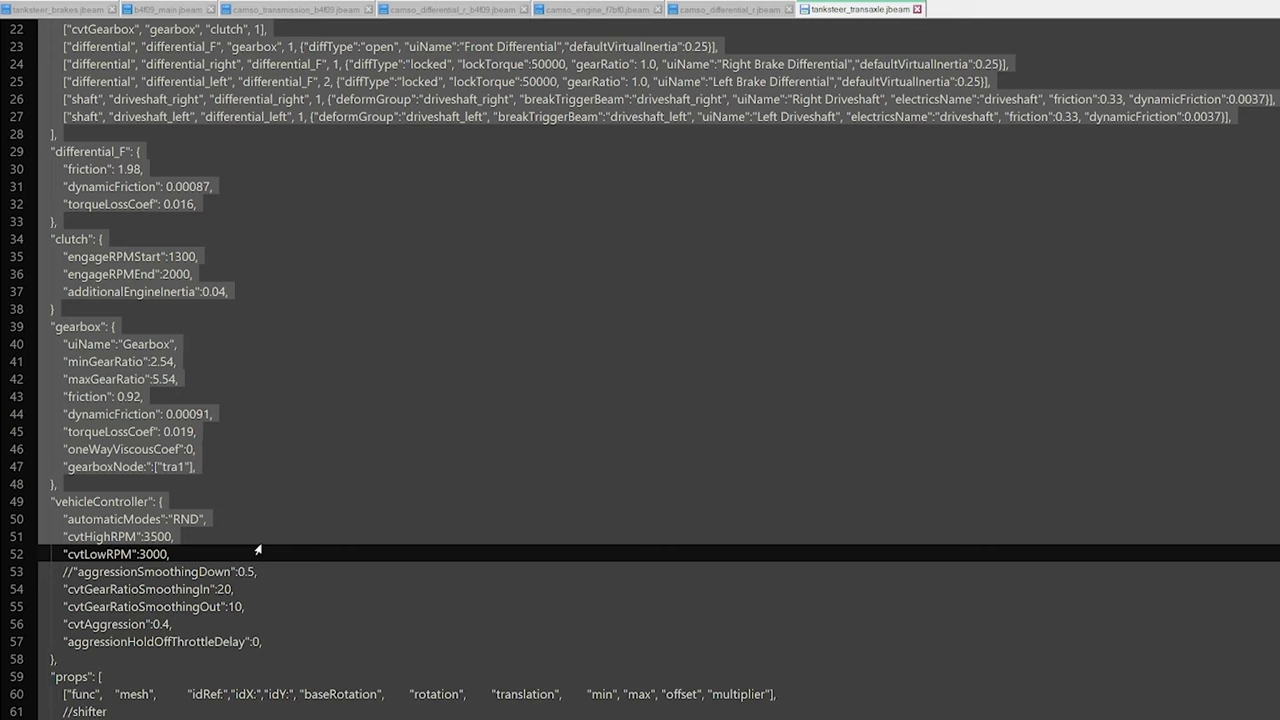
pyautogui.scroll(-3)
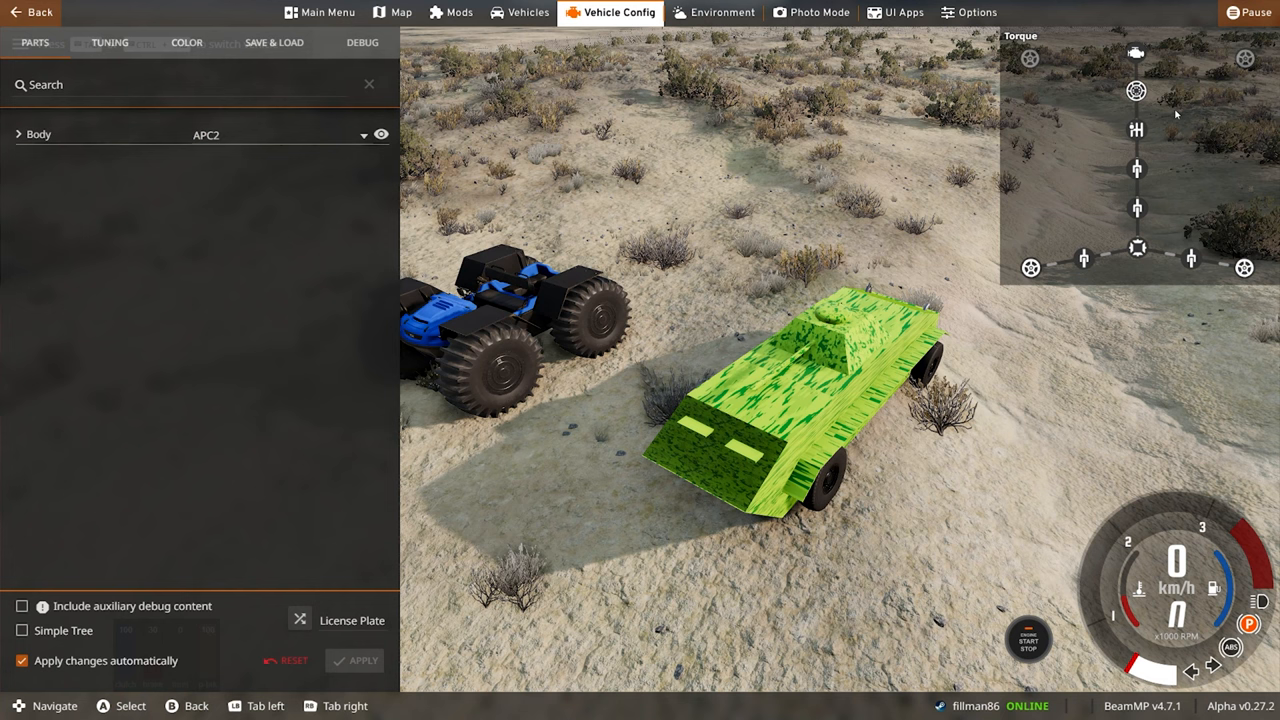
# - Collapse the Parts tree in Vehicle Config down to the APC2 body
pyautogui.click(18, 133)
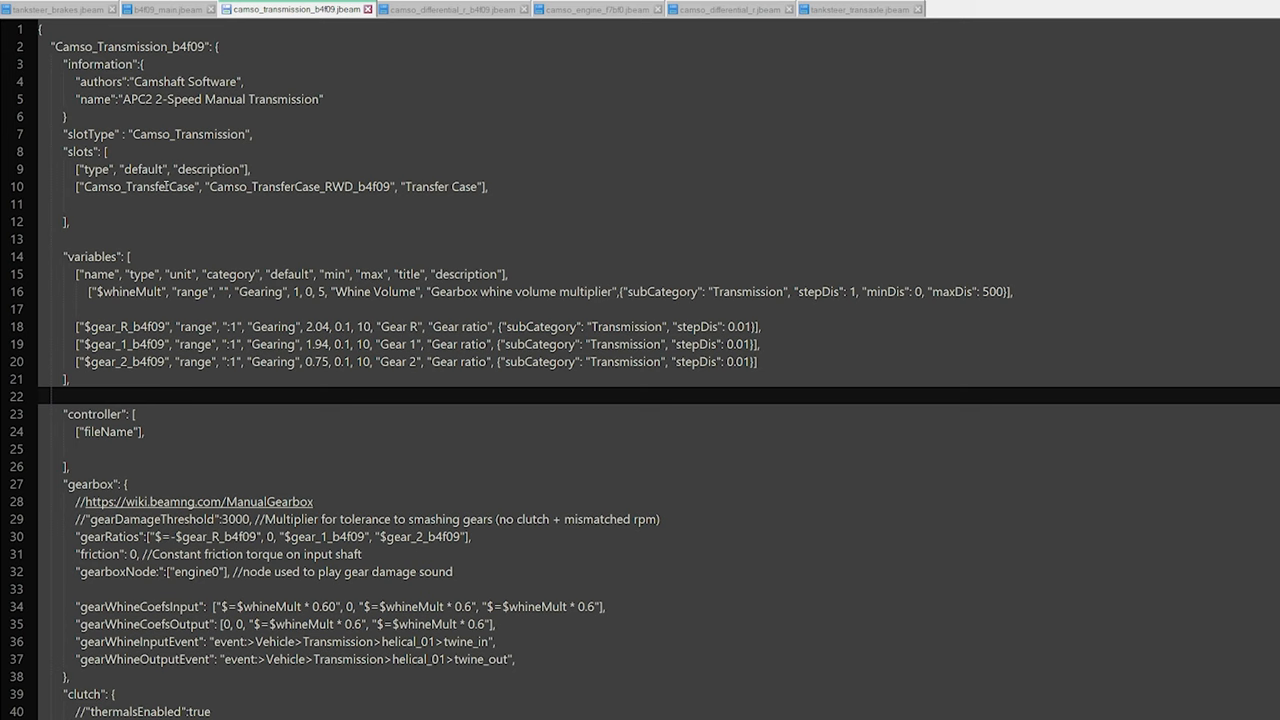
# - Add a 'Camso_TransferCase' slot defaulting to Camso_TransferCase_RWD_b4f09 and save the transmission jbeam
pyautogui.click(855, 11)
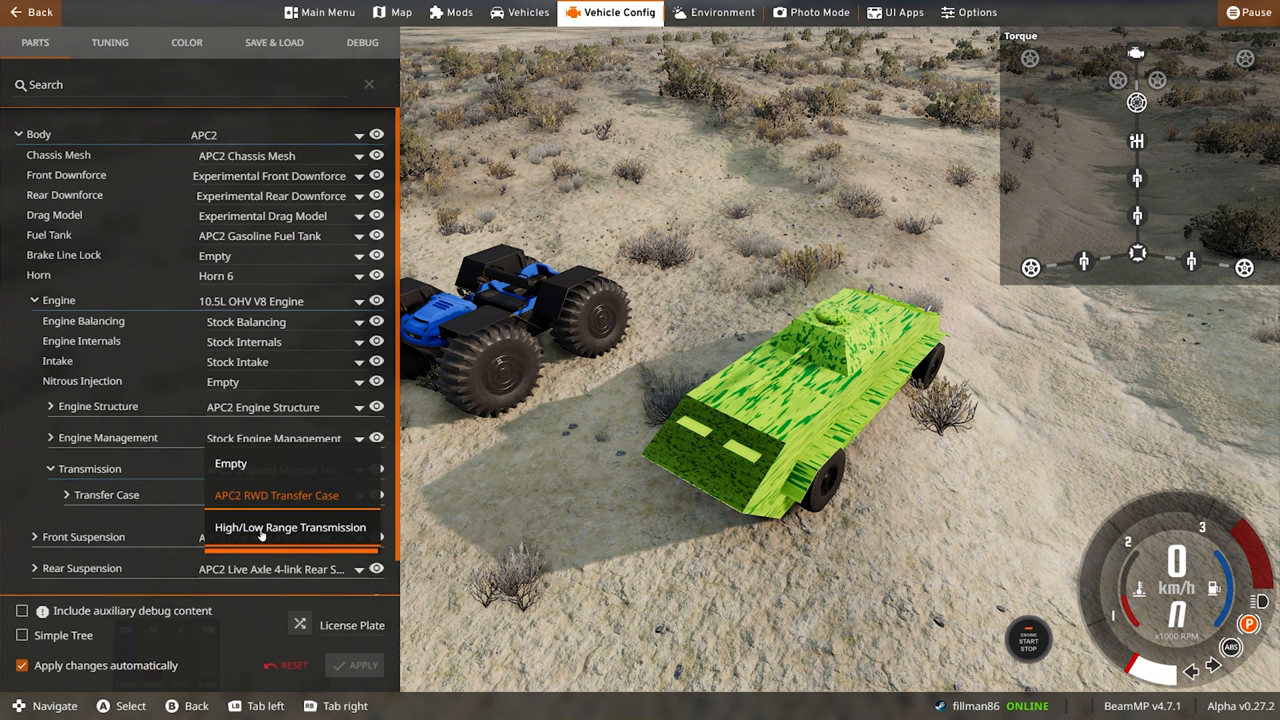
# - Fit the High/Low Range Transmission transfer case and Tank Steer Disc Brakes
pyautogui.click(290, 527)
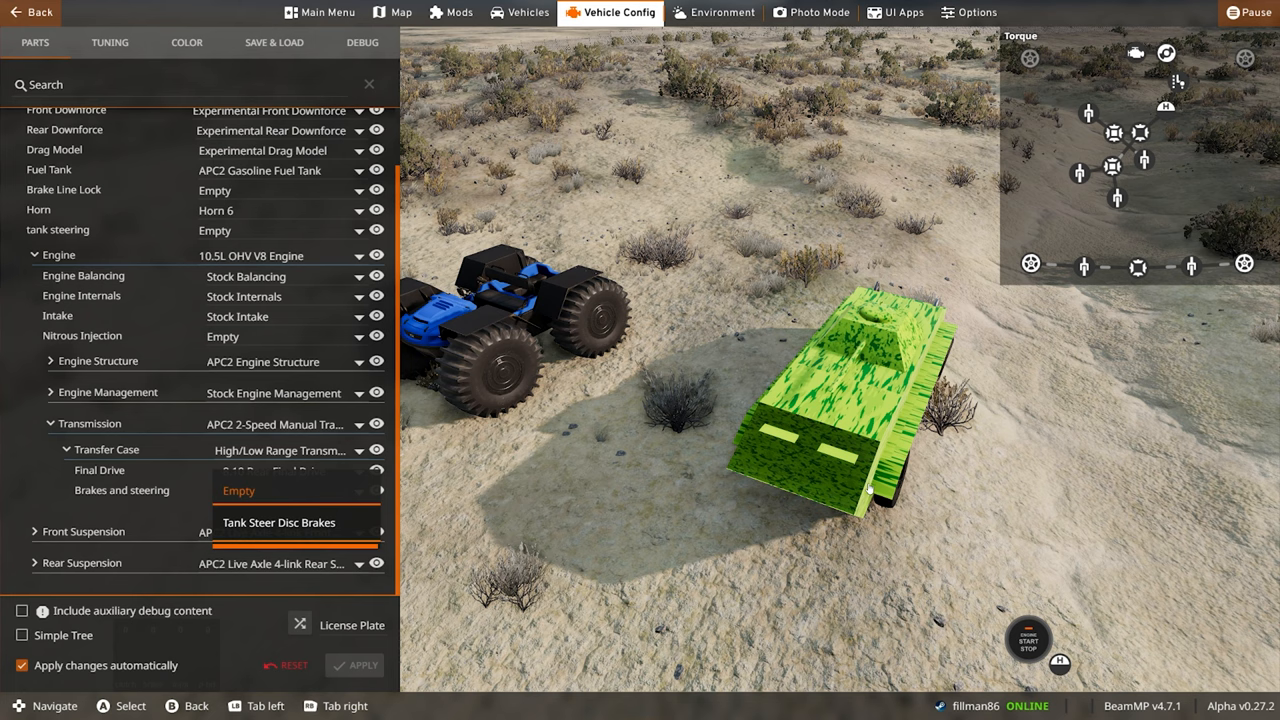
pyautogui.click(278, 520)
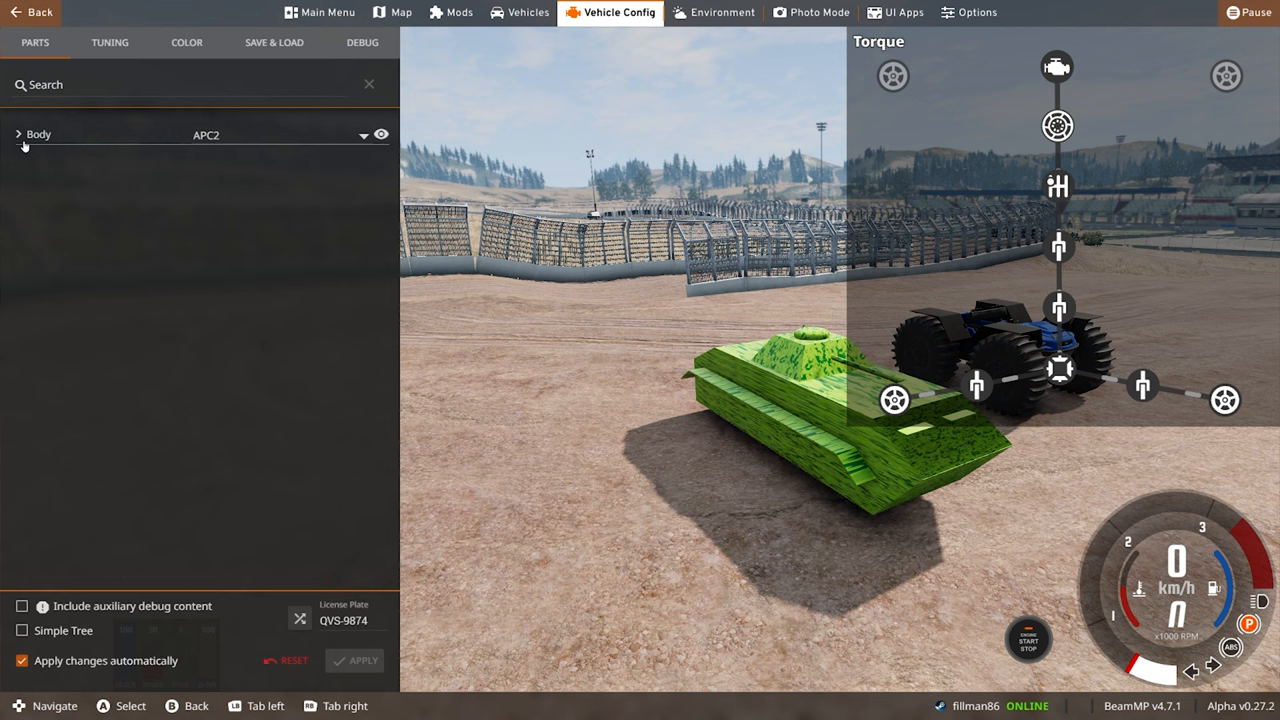
# - Expand the Body parts, scroll to Transmission and choose High/Low Range Transmission as transfer case
pyautogui.click(20, 132)
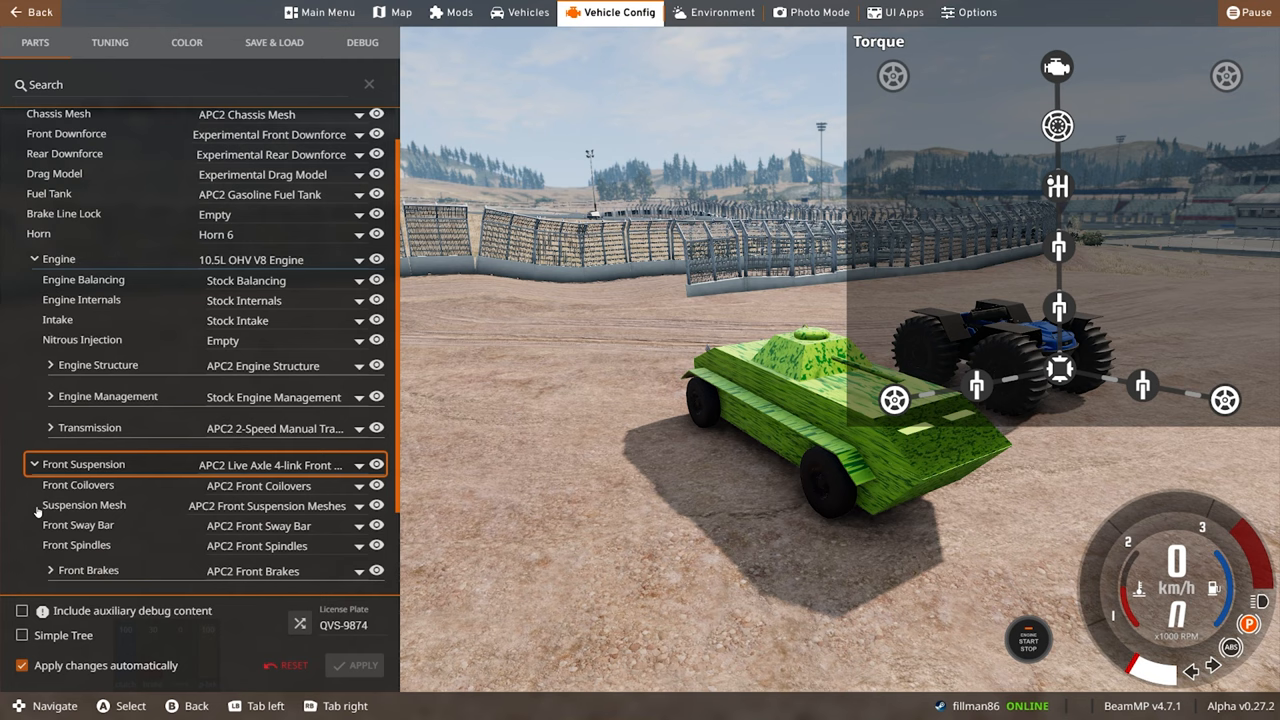
pyautogui.scroll(-3)
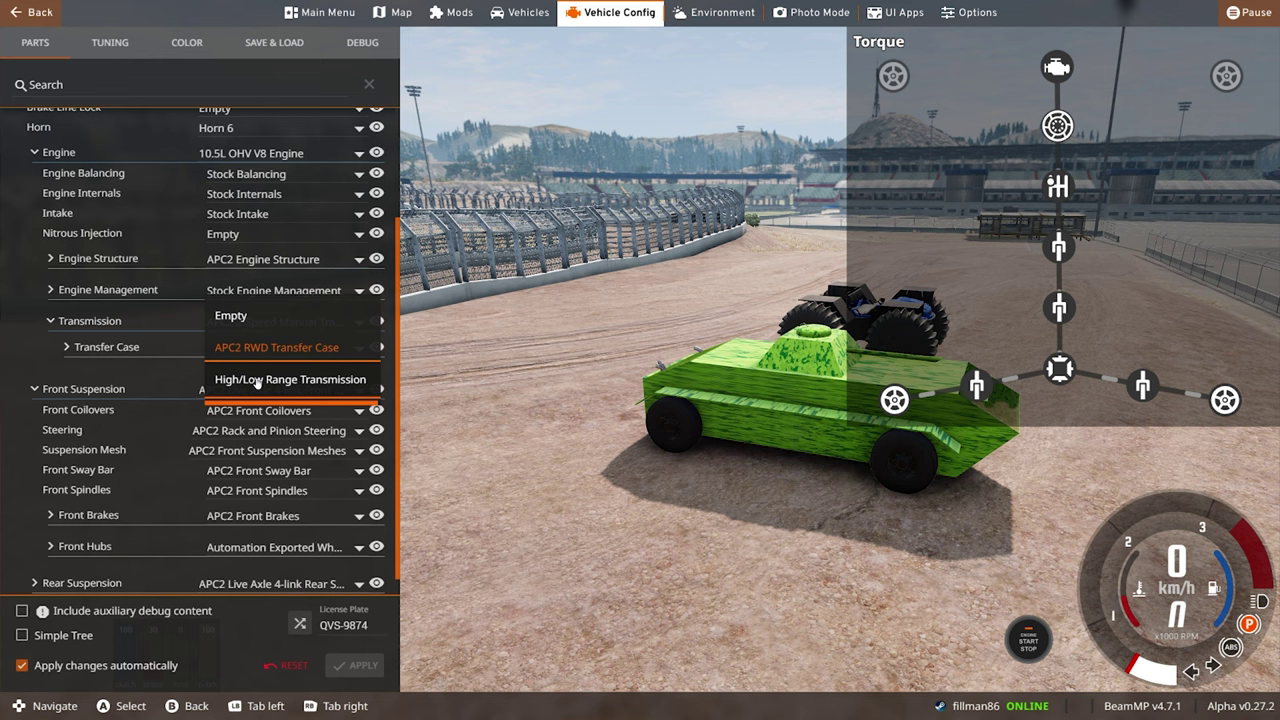
pyautogui.click(289, 379)
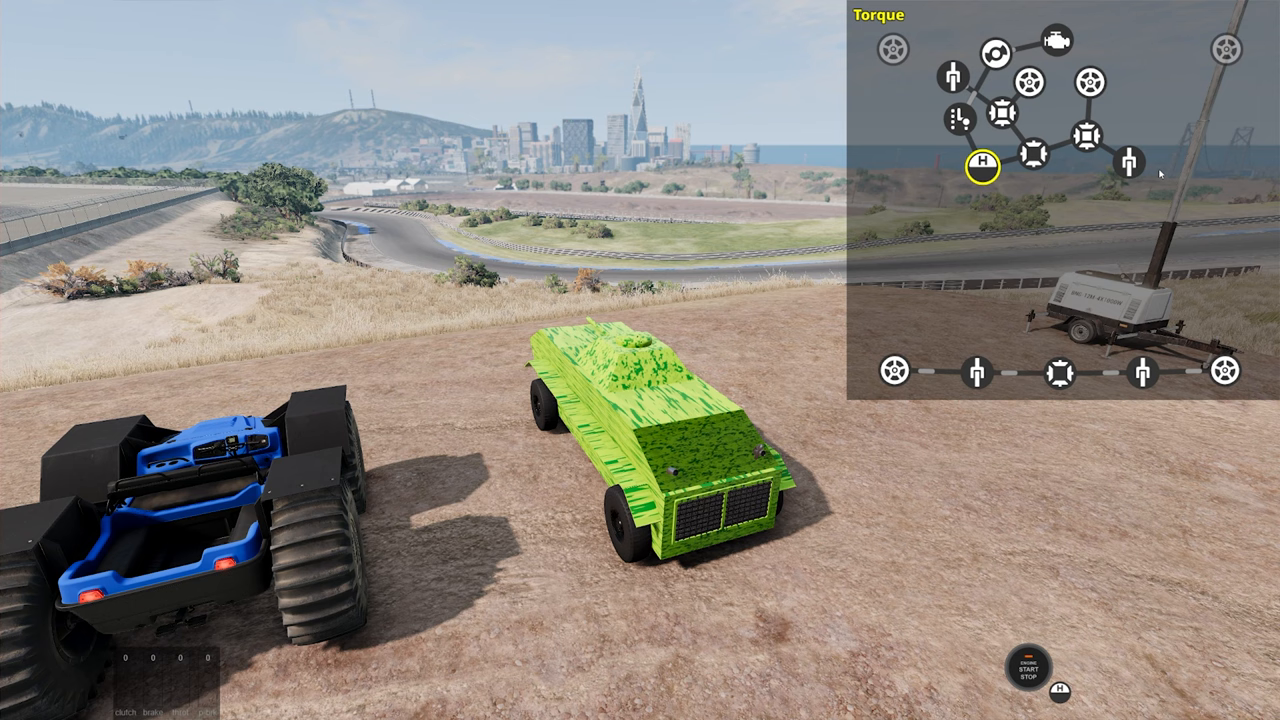
pyautogui.moveTo(1087, 74)
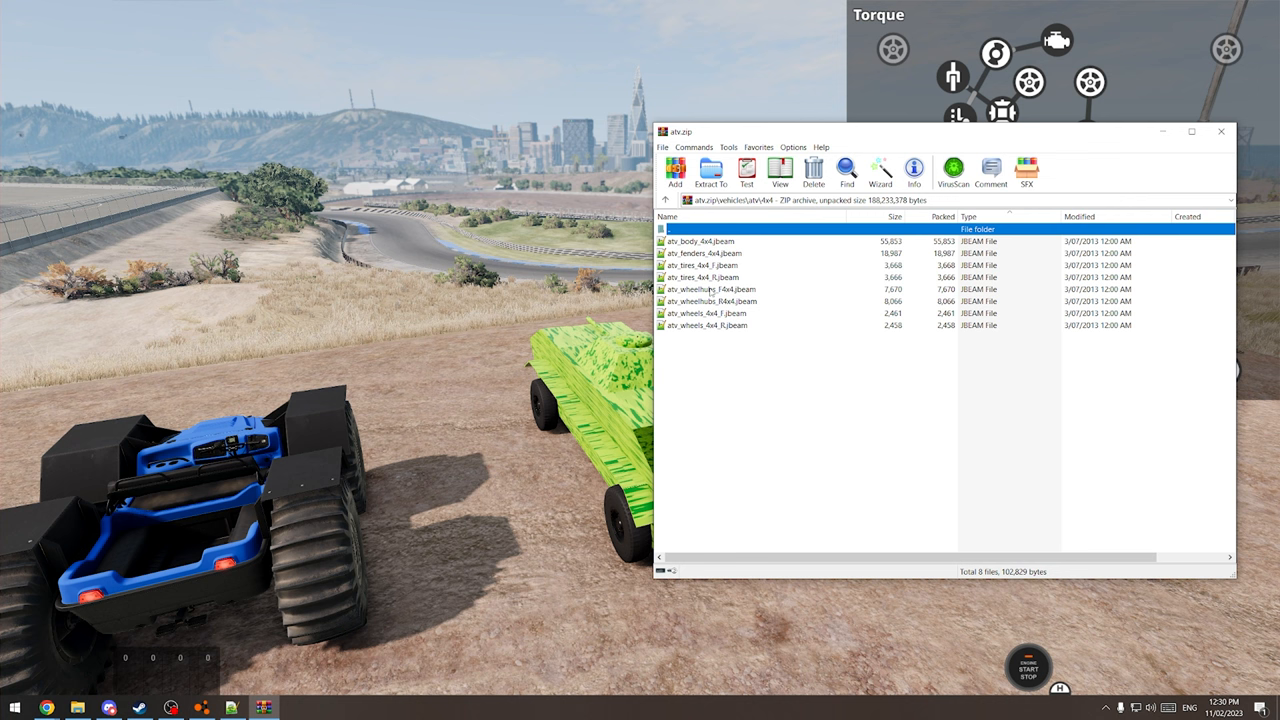
# - Select the wheelhubs jbeam file in atv.zip's vehicles\atv\4x4 folder
pyautogui.click(712, 301)
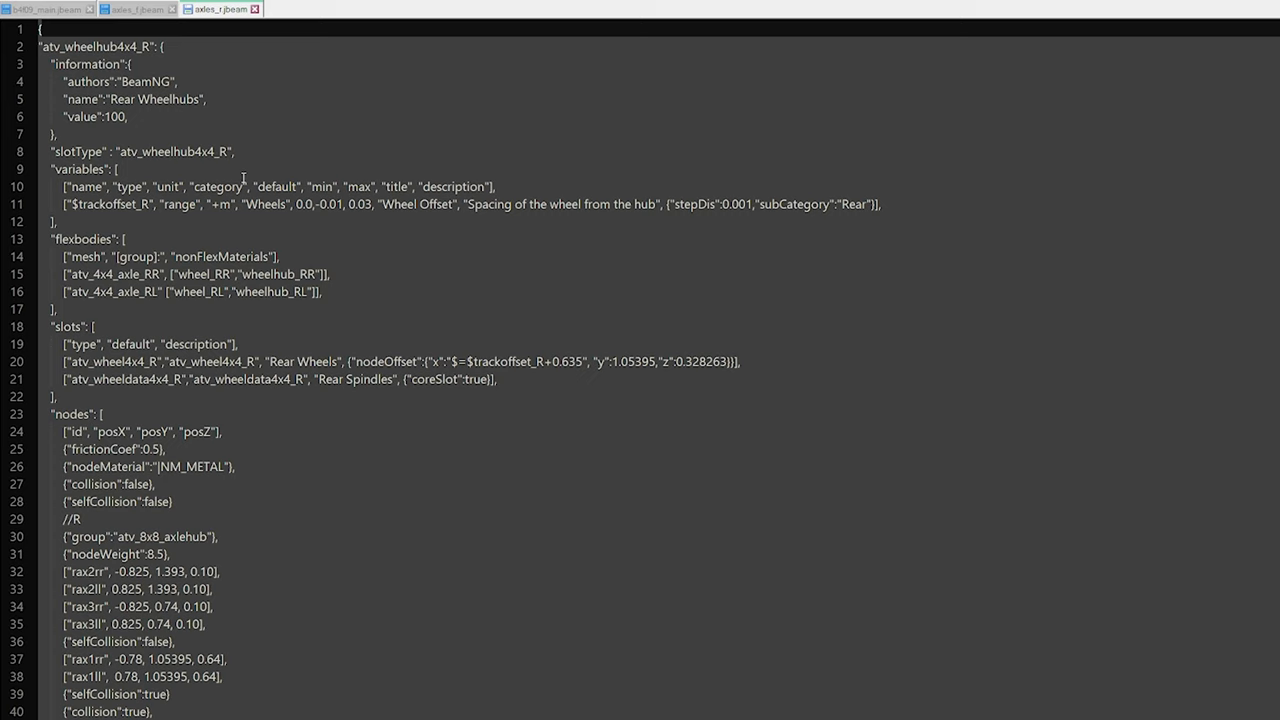
# - Scroll through the pasted ATV rear wheelhub and wheeldata code in axles_r.jbeam
pyautogui.scroll(-3)
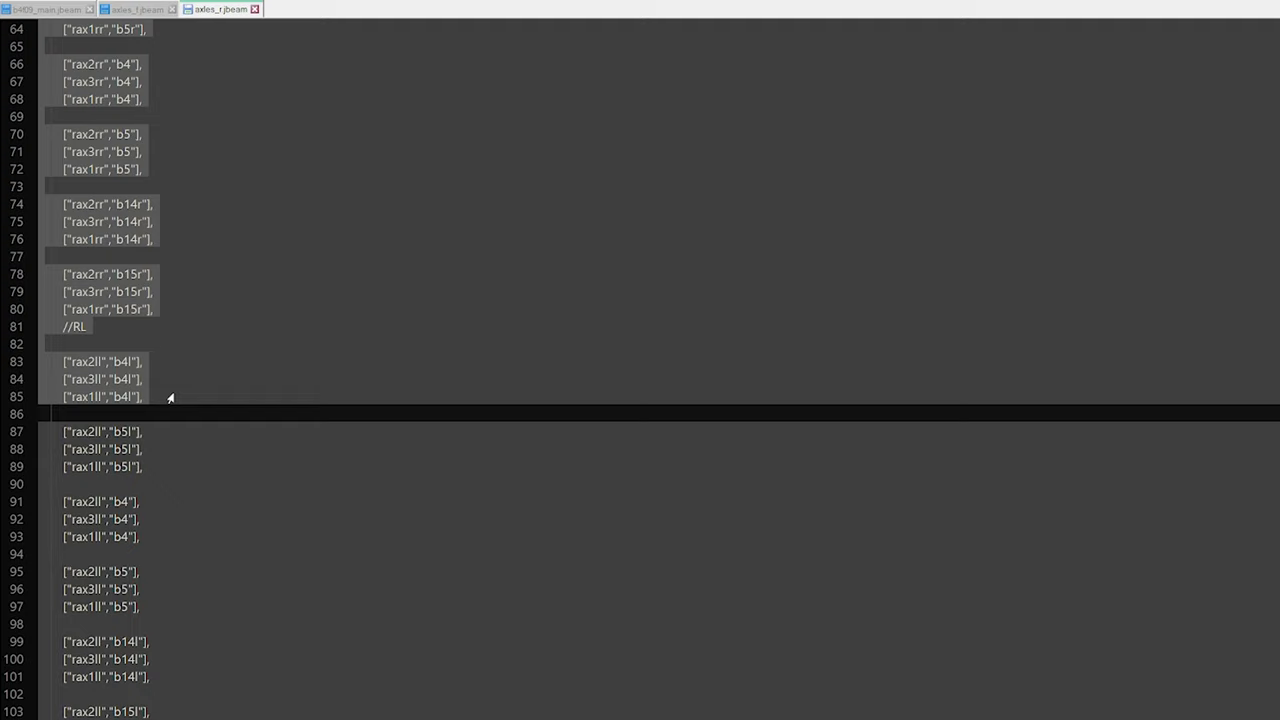
pyautogui.scroll(-3)
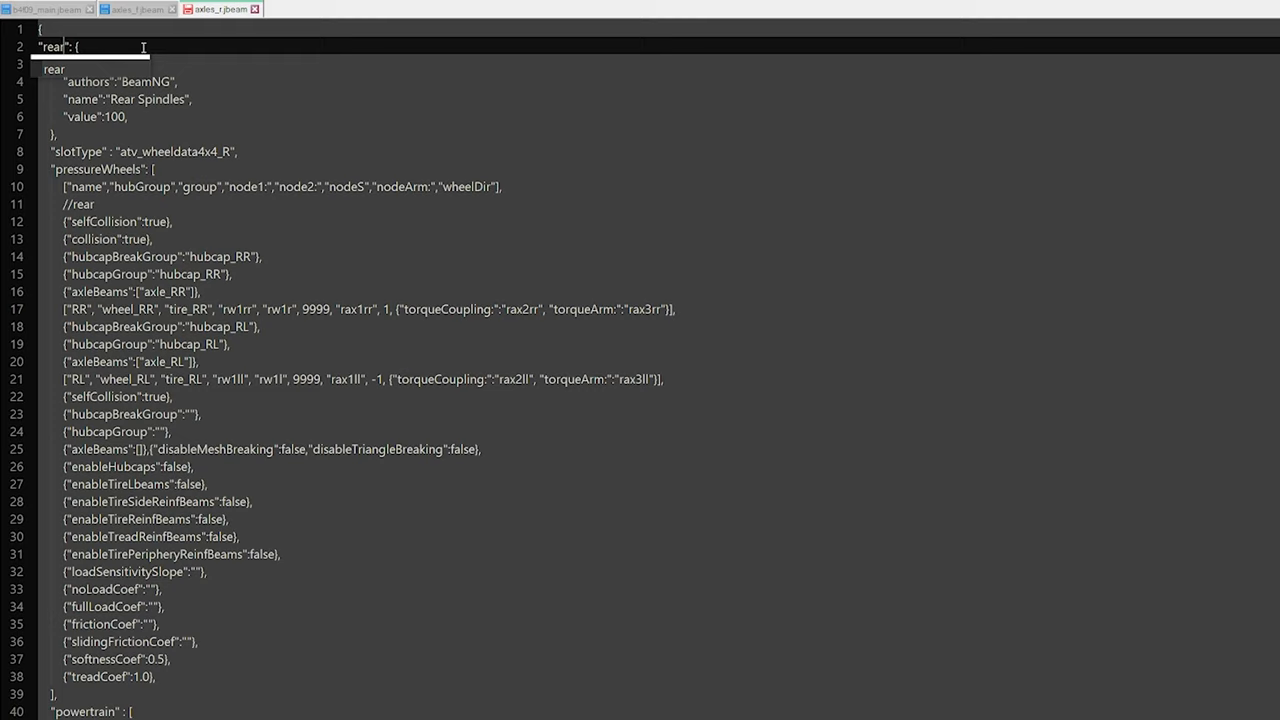
pyautogui.scroll(-3)
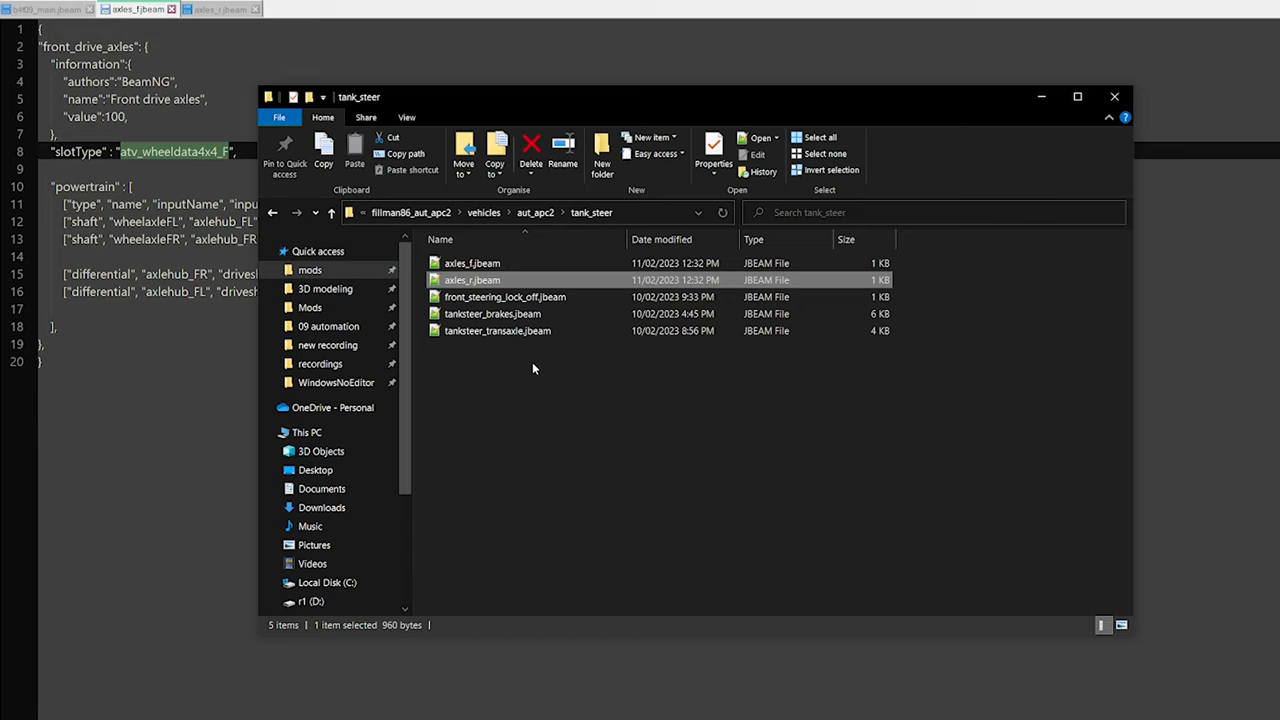
# - Open the tank_steer folder to confirm axles_f.jbeam and axles_r.jbeam are saved
pyautogui.doubleClick(497, 330)
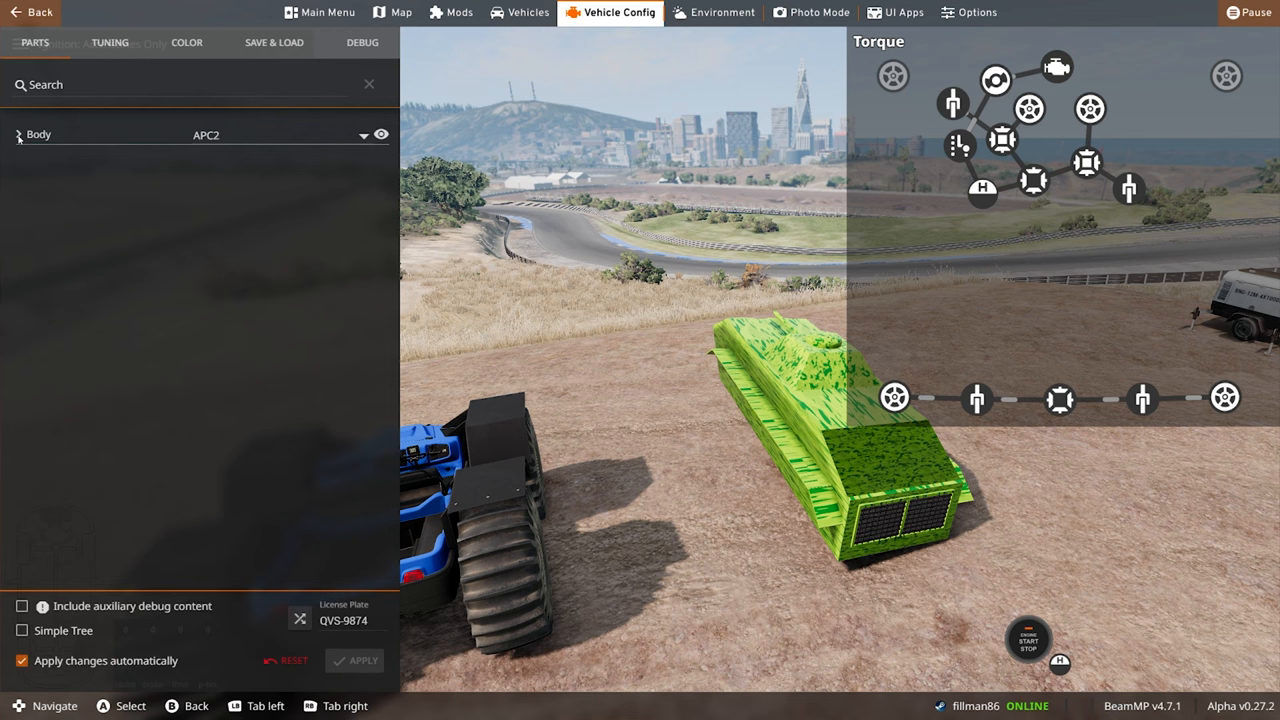
# - Expand the Body part tree and the Transmission row to show its sub-parts
pyautogui.click(17, 134)
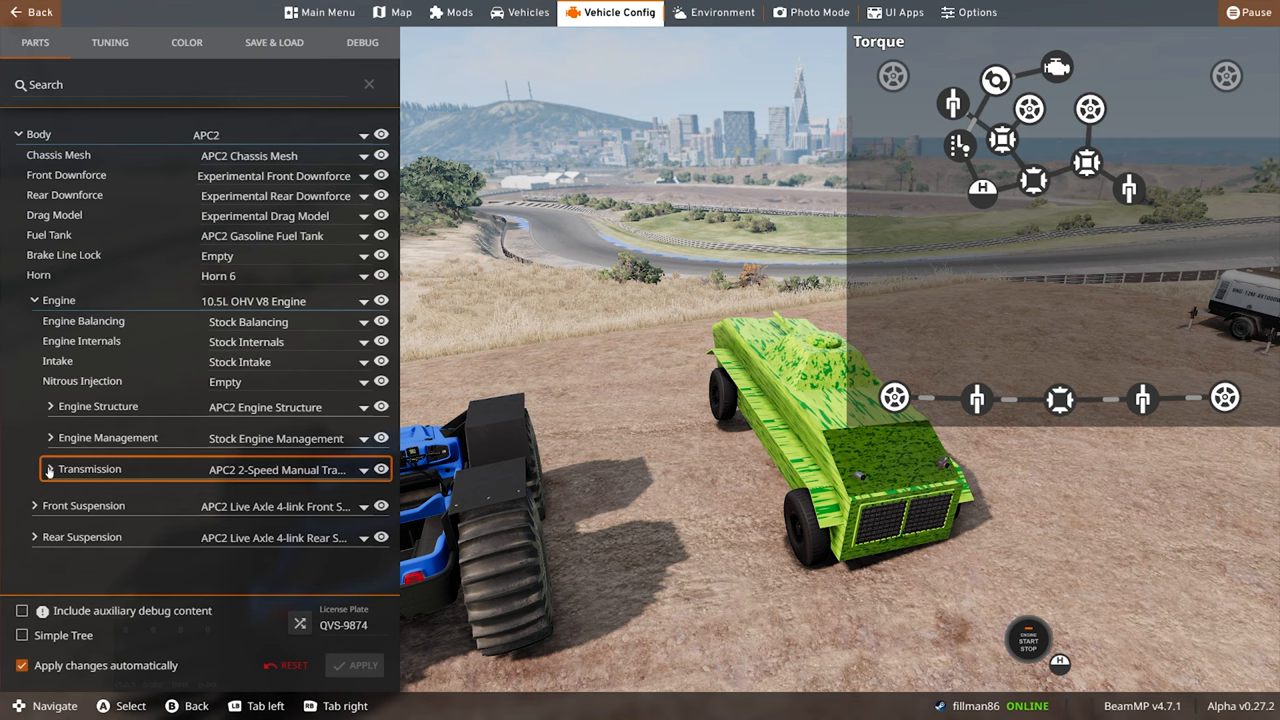
pyautogui.click(38, 469)
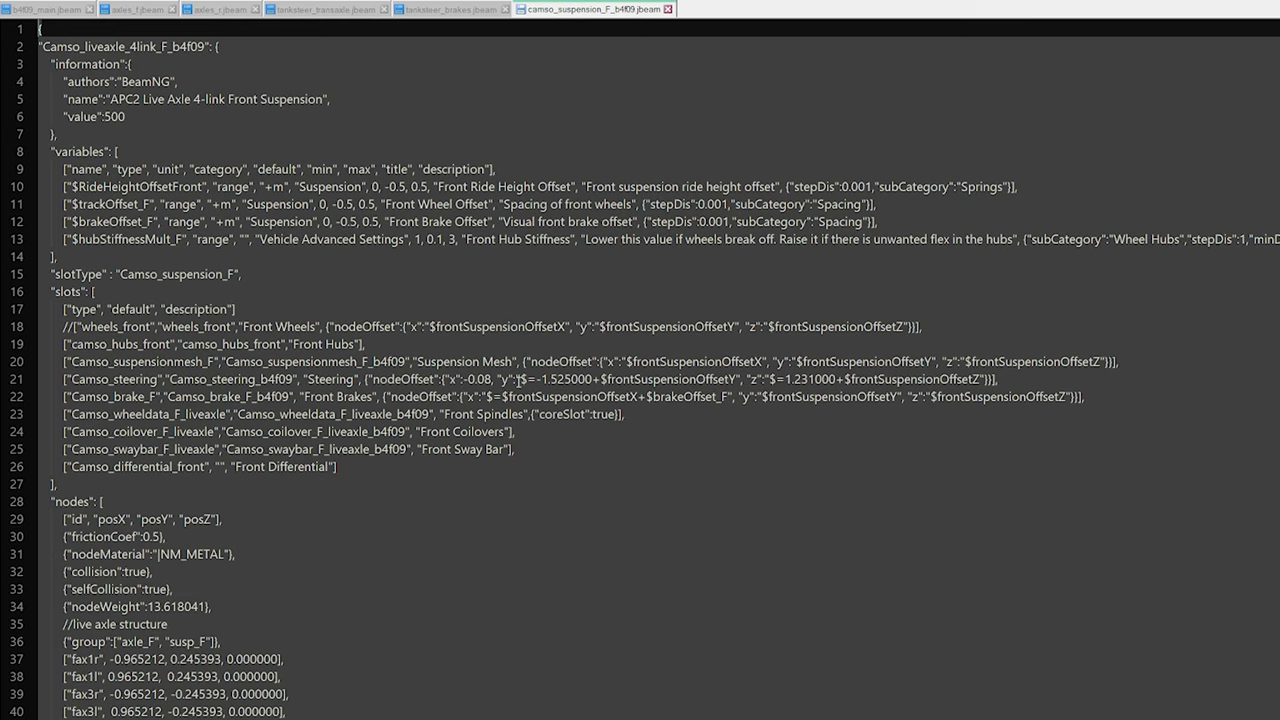
# - Open the Camso suspension, differential and front wheelhub jbeams in tabs to inspect Camso_hub_bearings_front
pyautogui.click(415, 342)
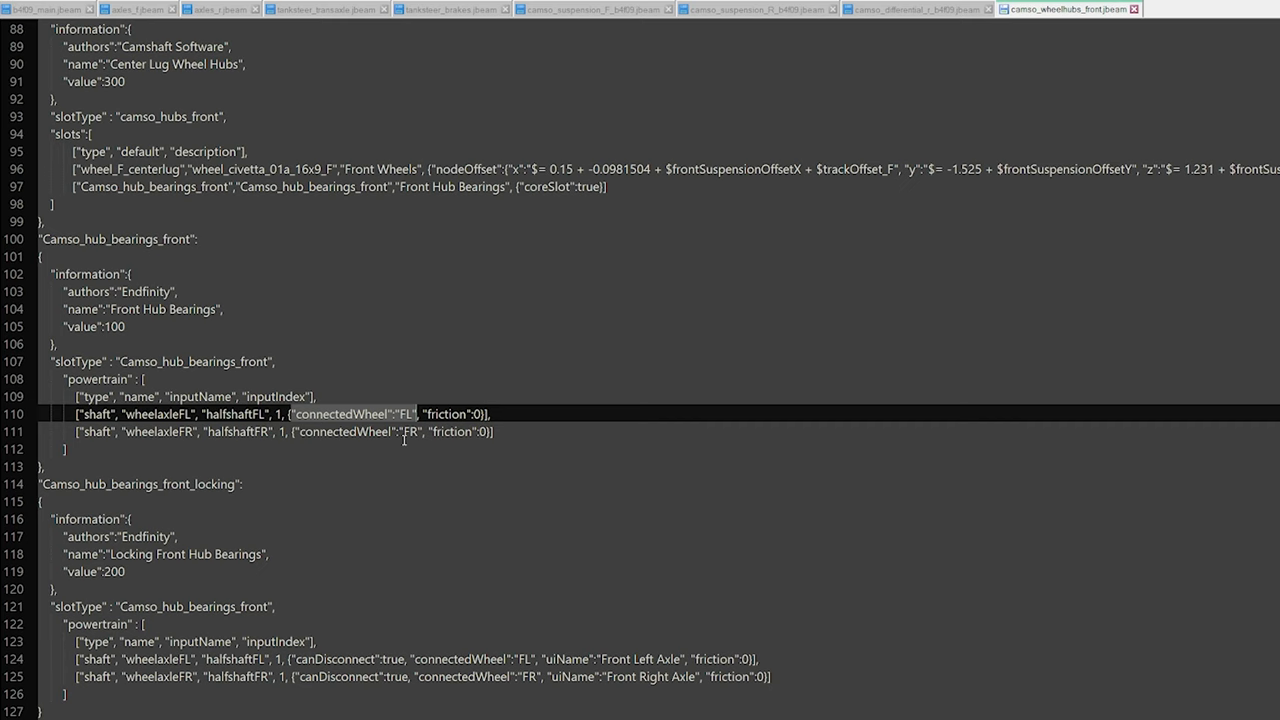
pyautogui.click(130, 9)
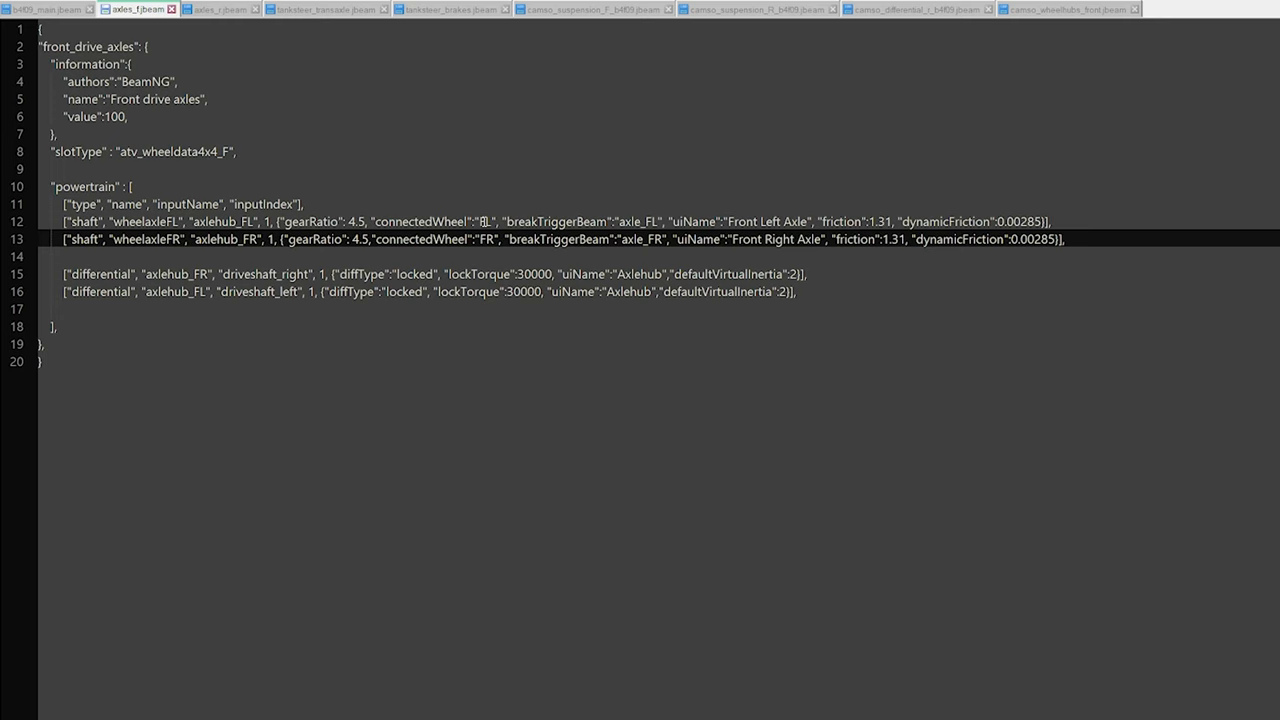
pyautogui.doubleClick(493, 211)
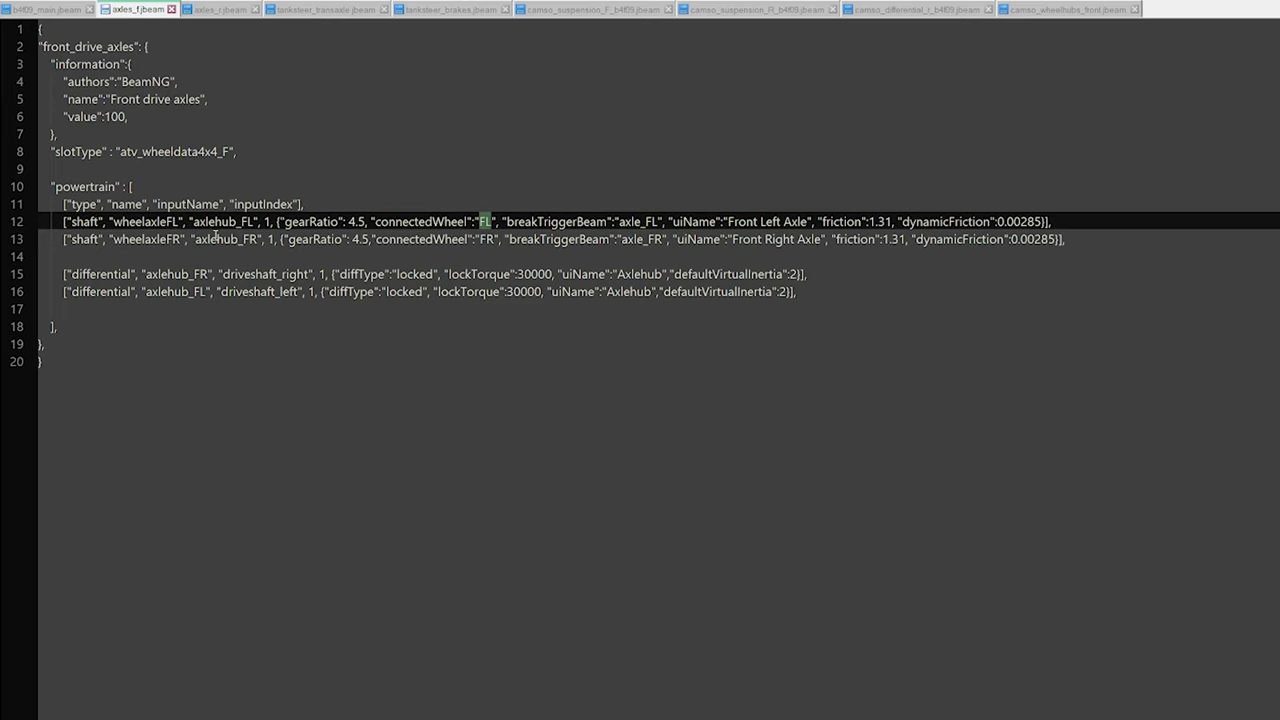
pyautogui.click(229, 239)
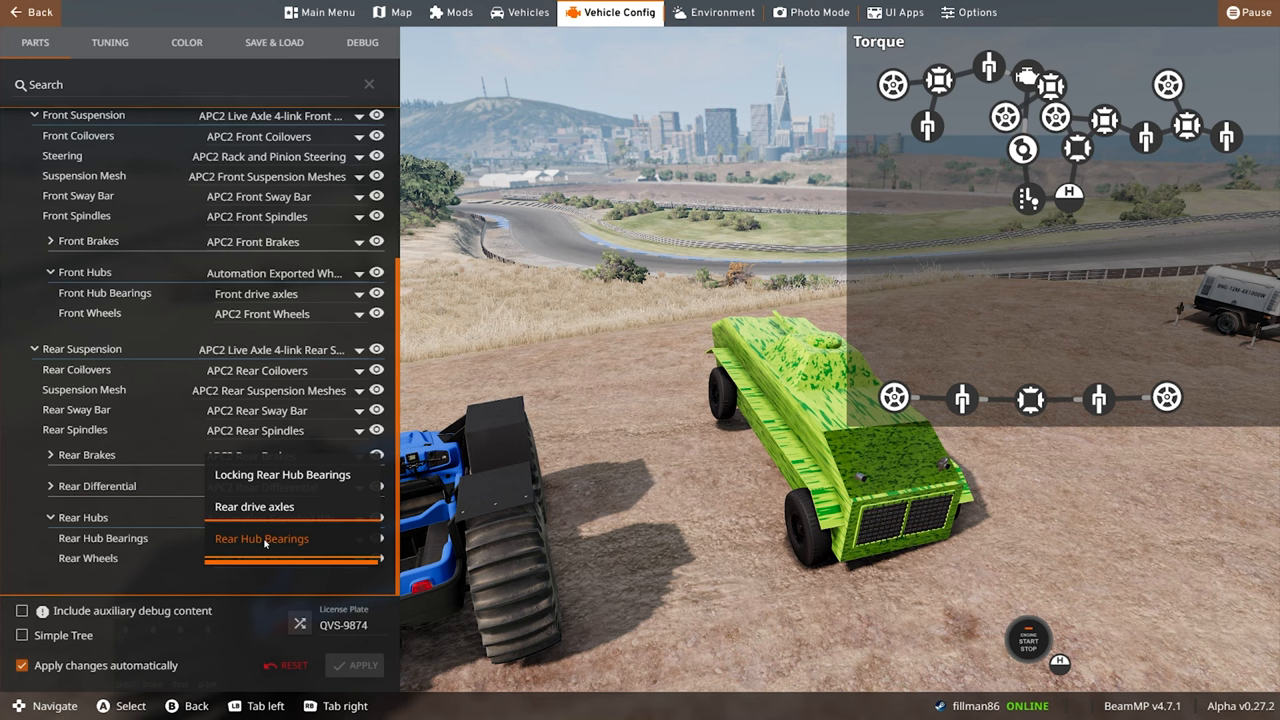
# - Choose the standard Rear Hub Bearings part in the Rear Hub Bearings dropdown
pyautogui.click(254, 507)
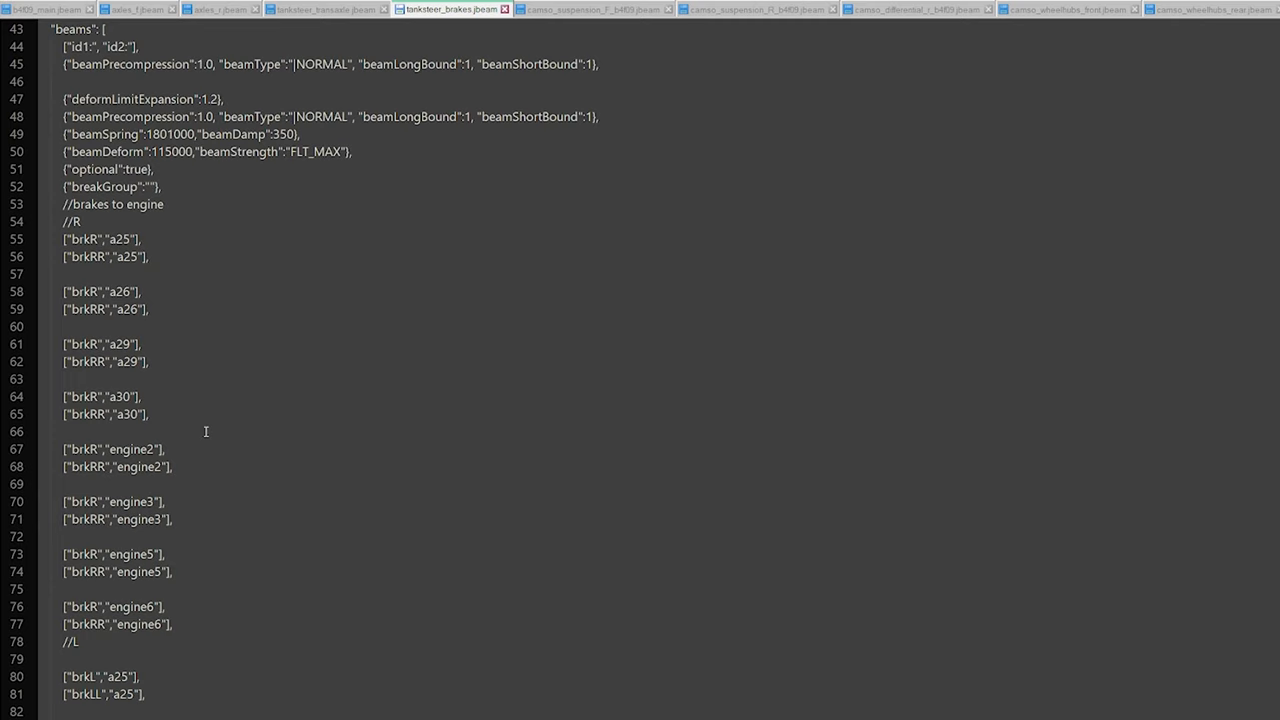
pyautogui.scroll(-3)
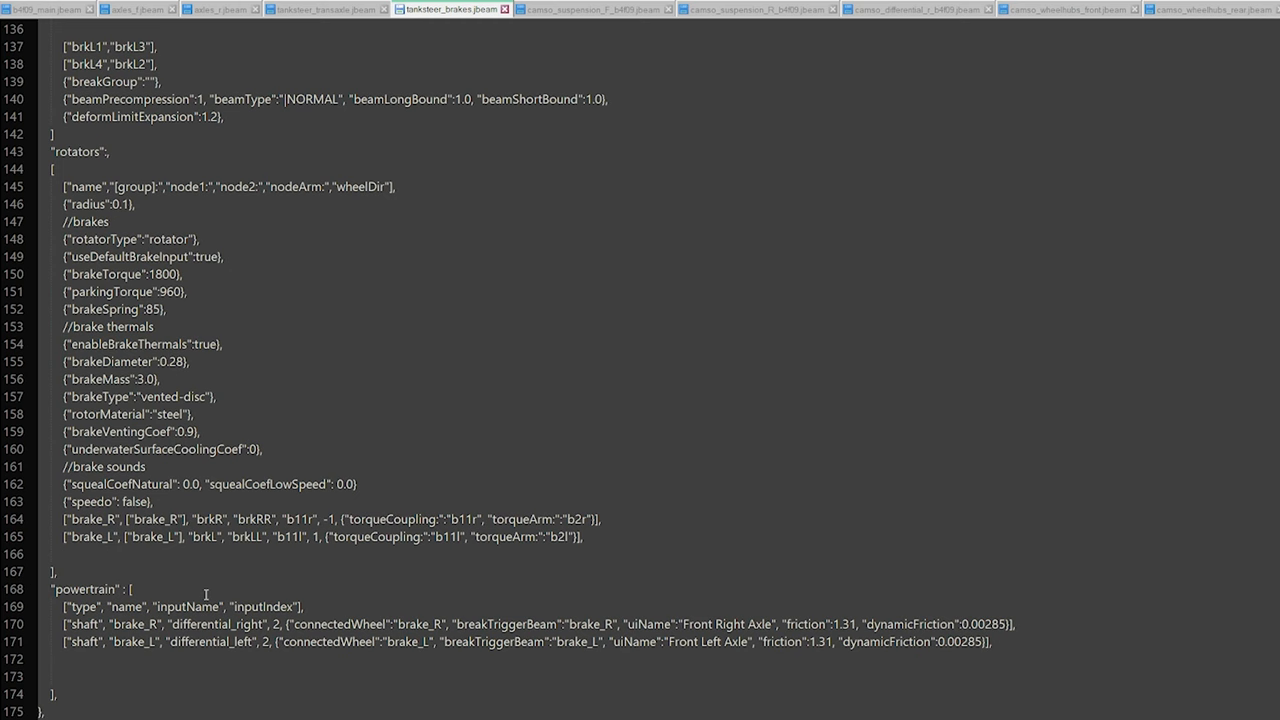
pyautogui.click(323, 9)
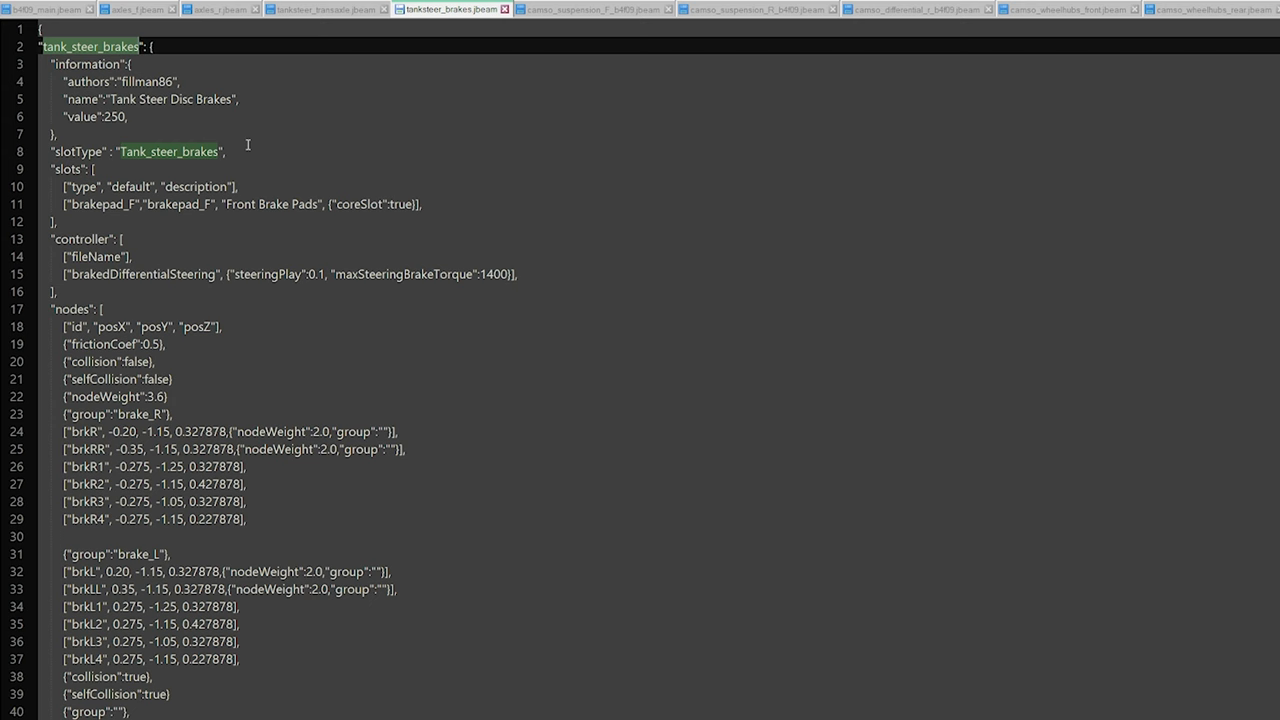
pyautogui.click(320, 9)
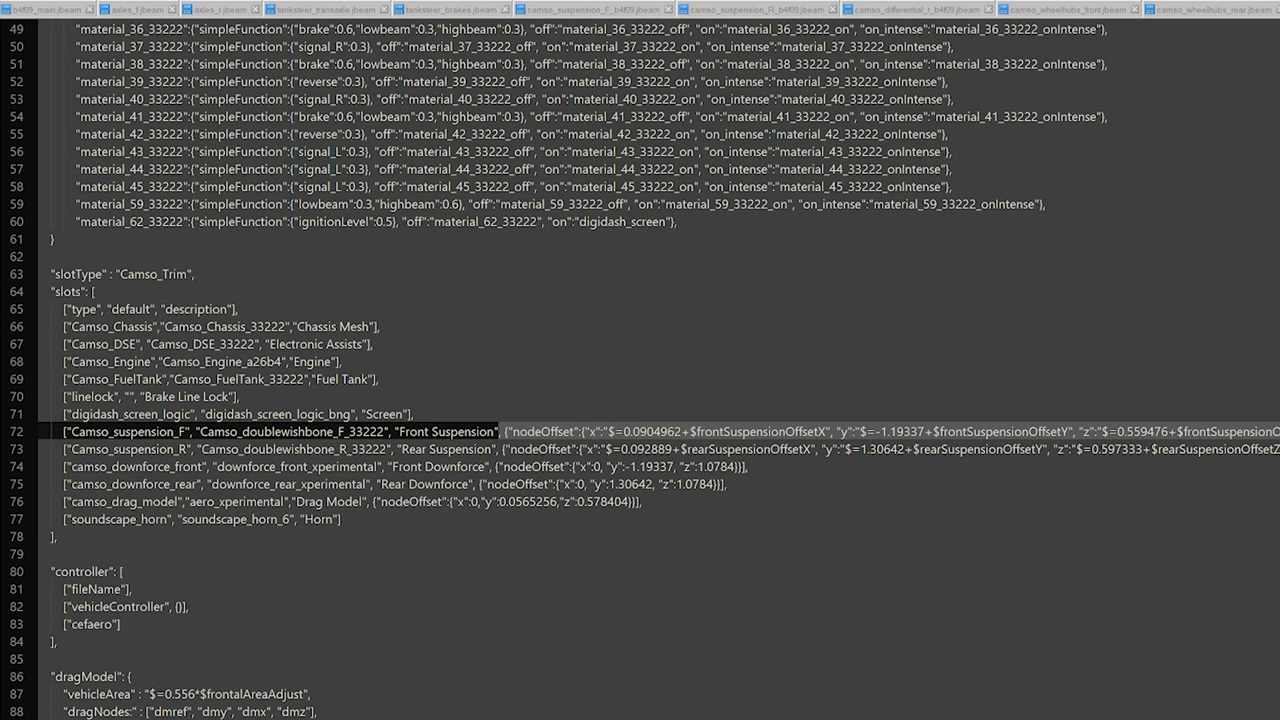
# - Paste the front suspension nodeOffset into the Tank_steer_brakes slot with x and y as 0
pyautogui.click(337, 9)
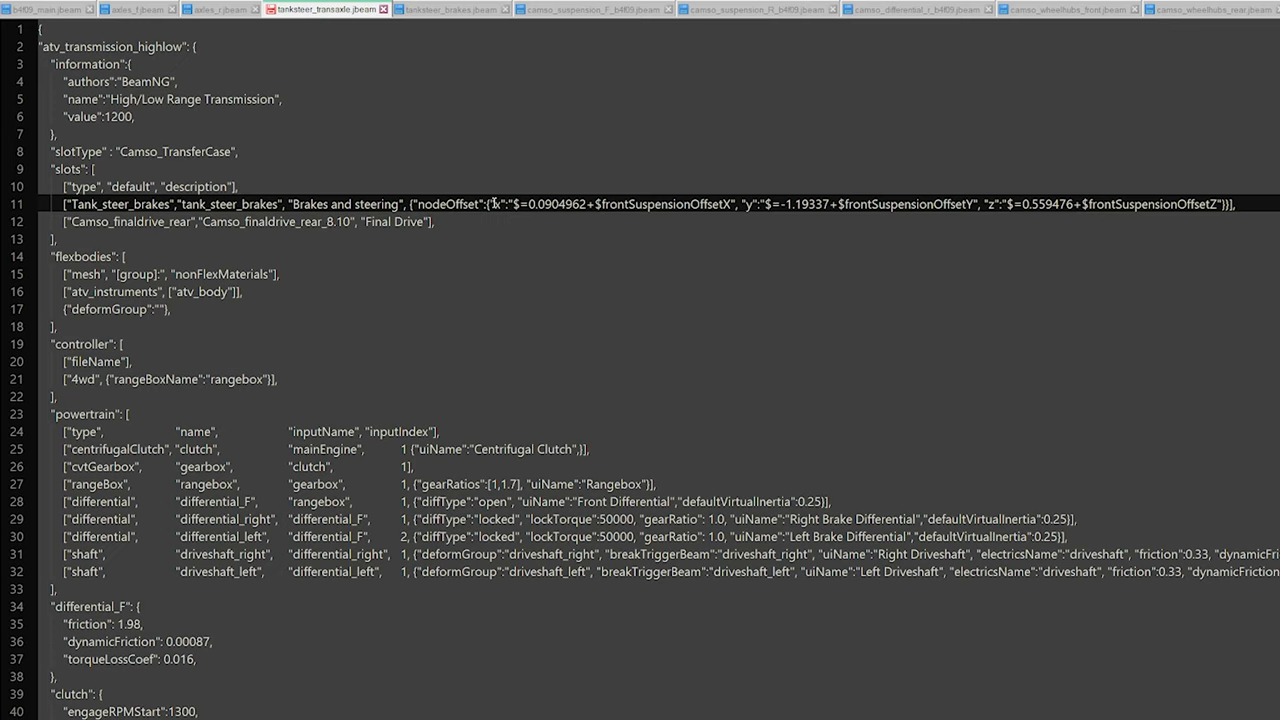
pyautogui.write('0')
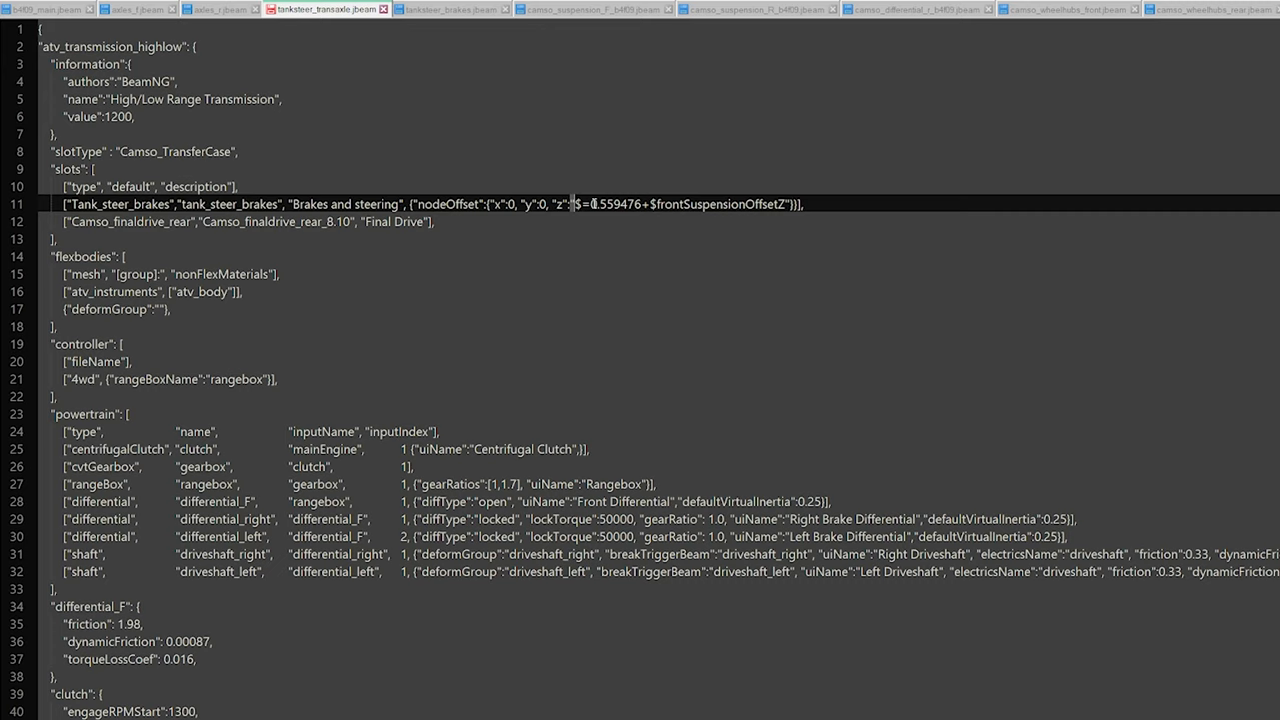
pyautogui.write('0')
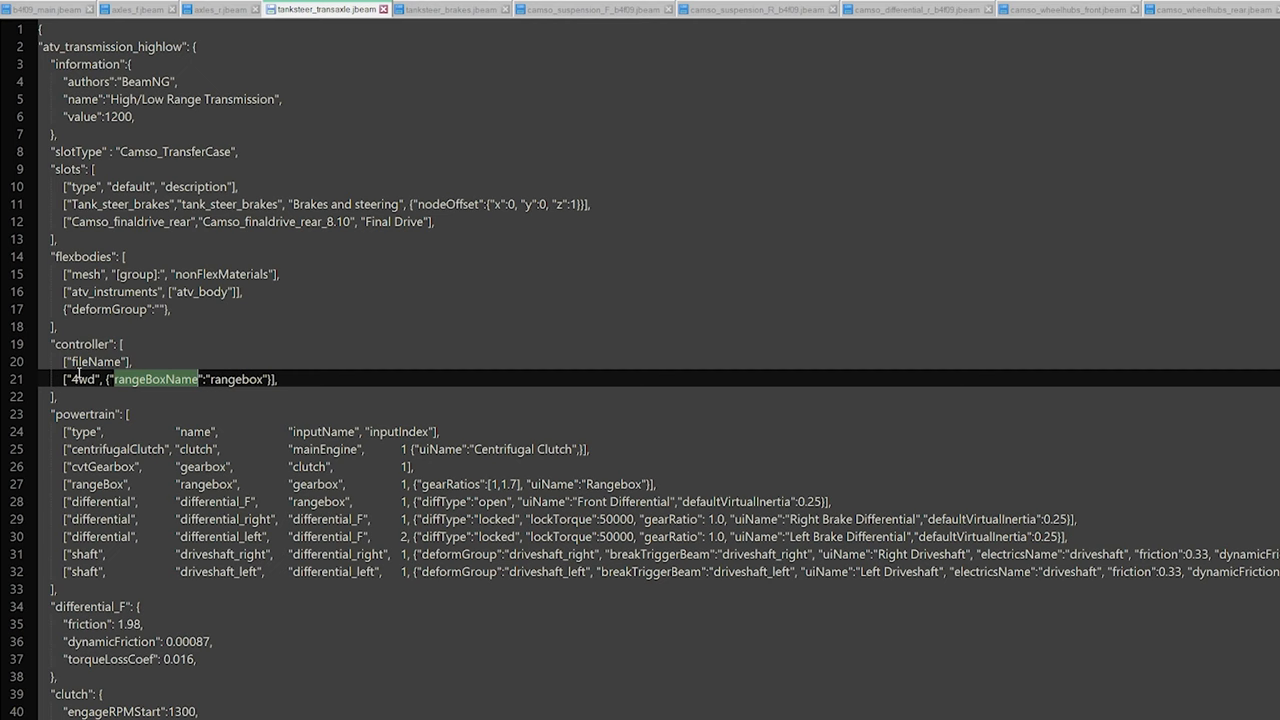
# - Change the brake_R and brake_L rotator nodes and torqueCoupling from b11r/b11l to a21/a22
pyautogui.click(480, 15)
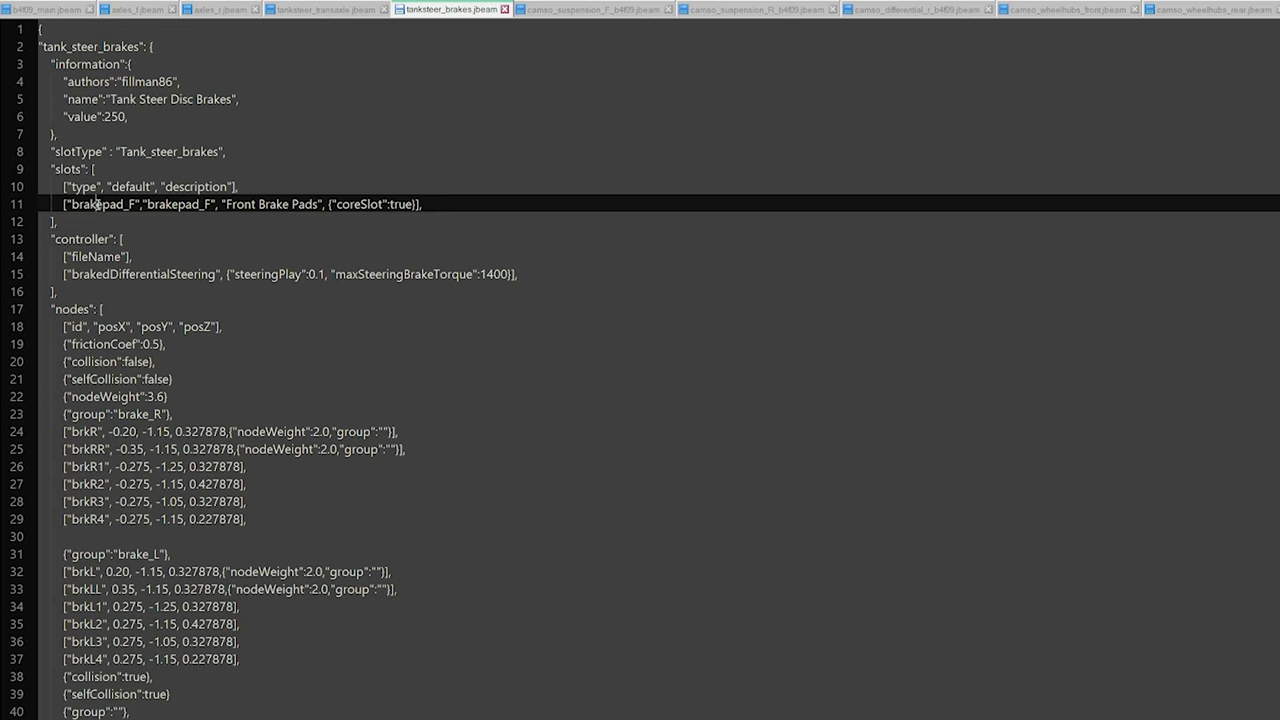
pyautogui.doubleClick(305, 204)
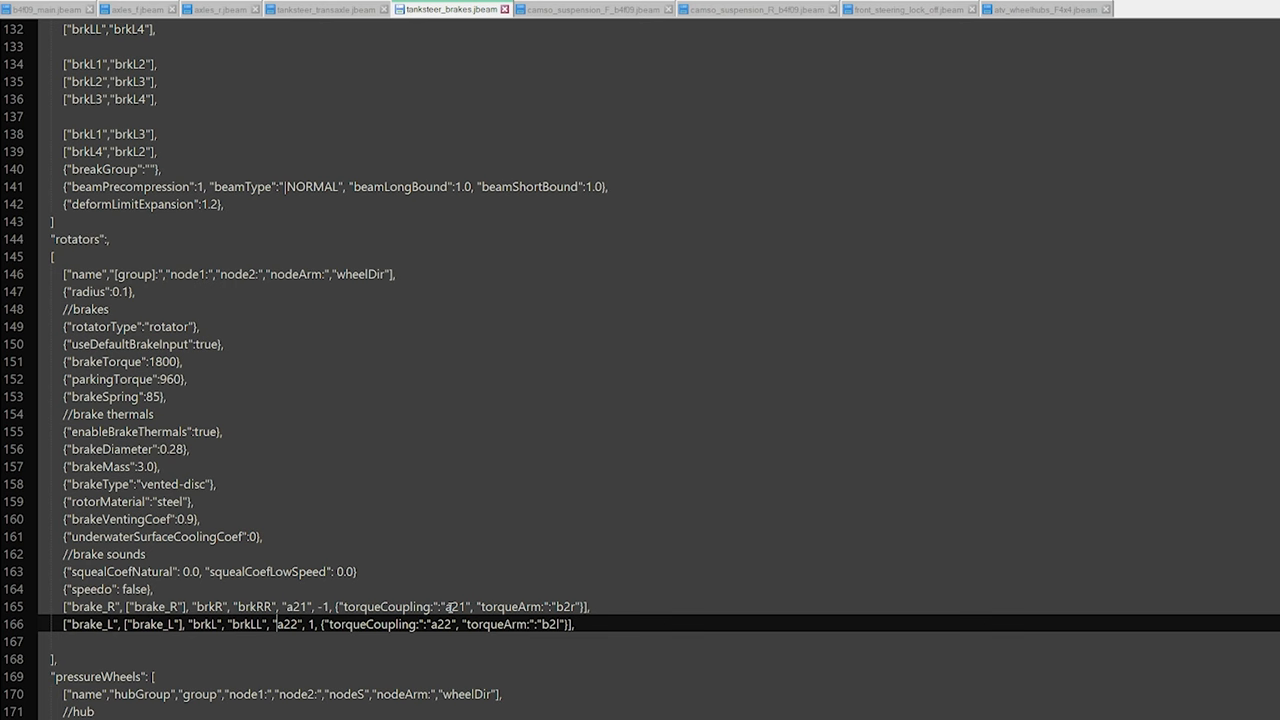
pyautogui.doubleClick(454, 606)
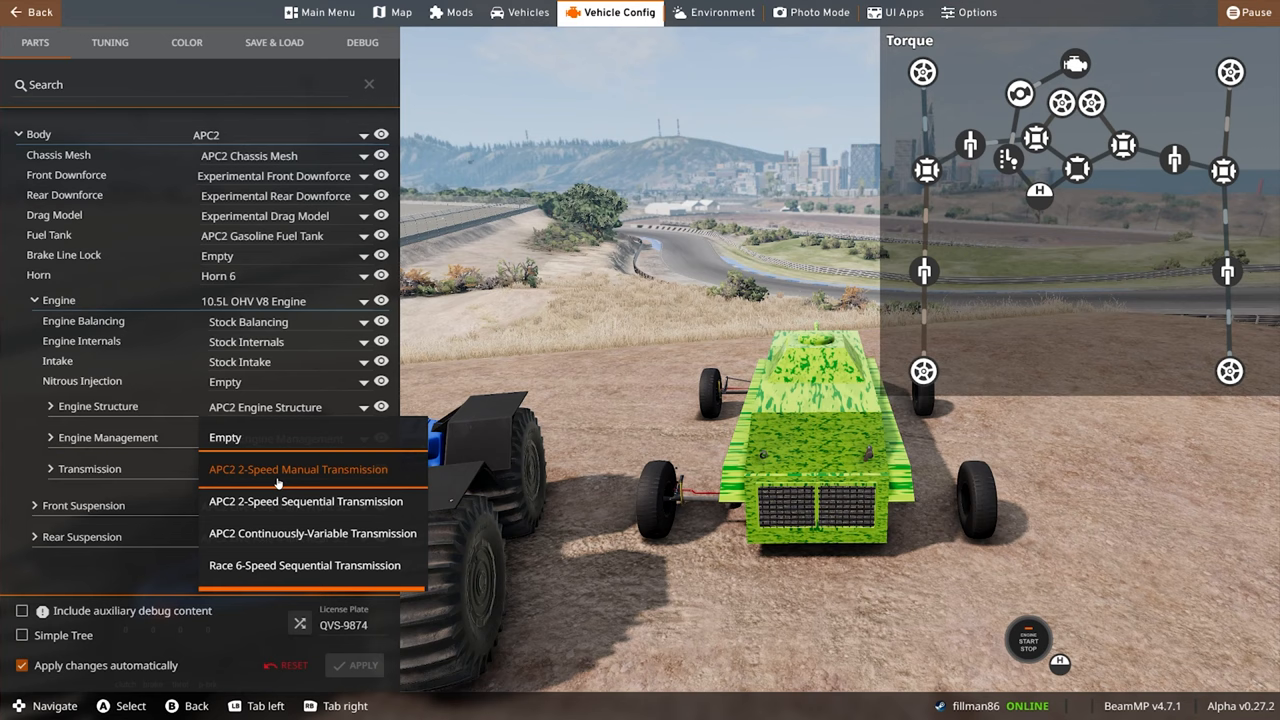
pyautogui.moveTo(283, 502)
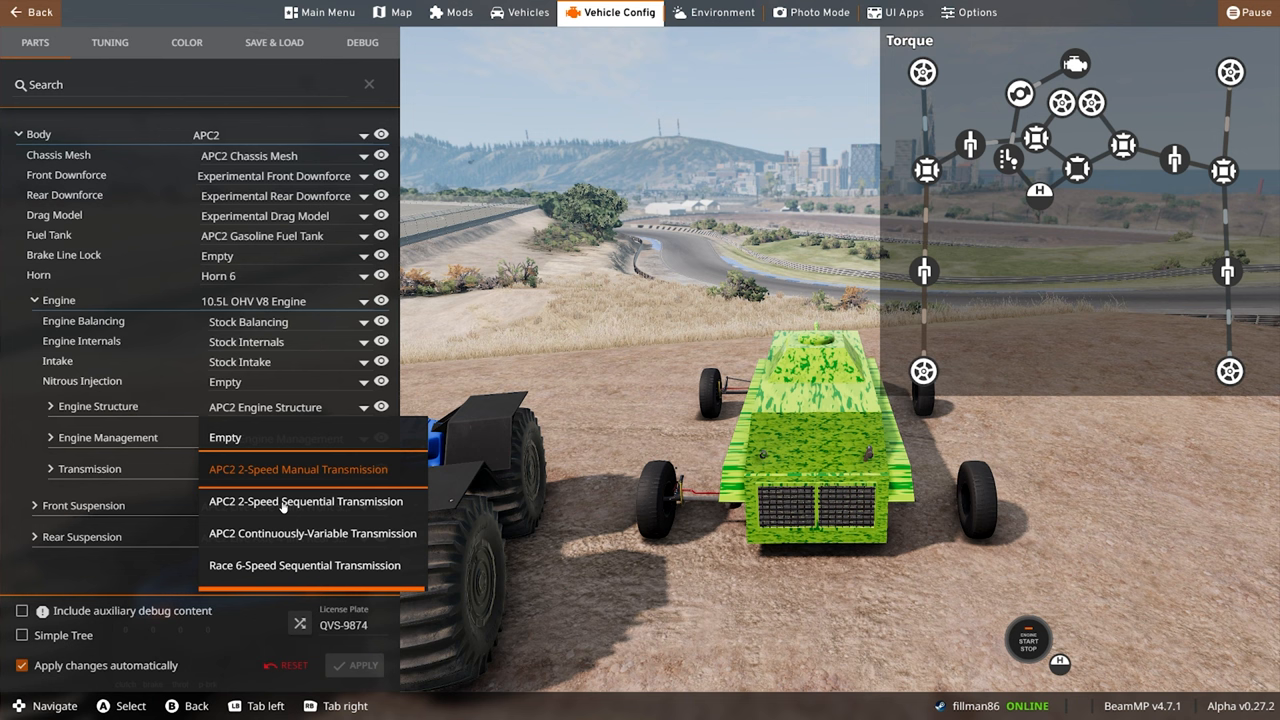
pyautogui.moveTo(237, 573)
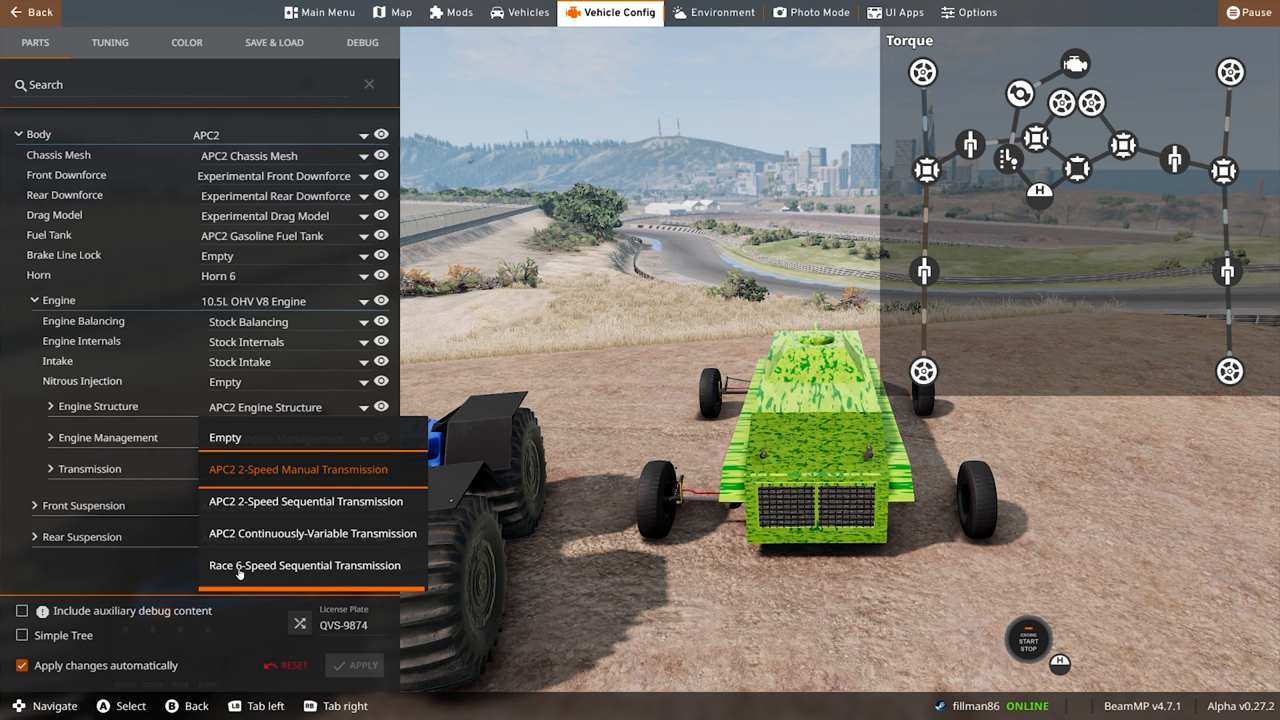
# - Expand Engine and open the Transmission dropdown in Vehicle Config Parts
pyautogui.click(312, 533)
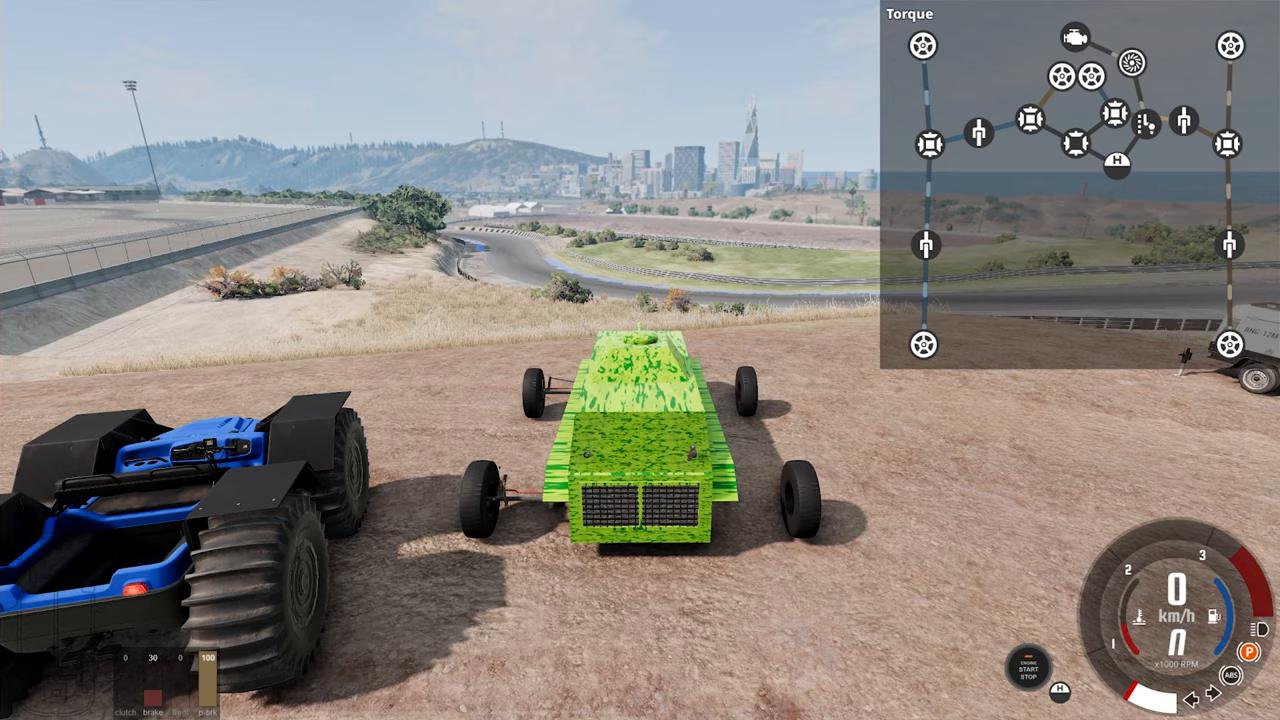
pyautogui.press('w')
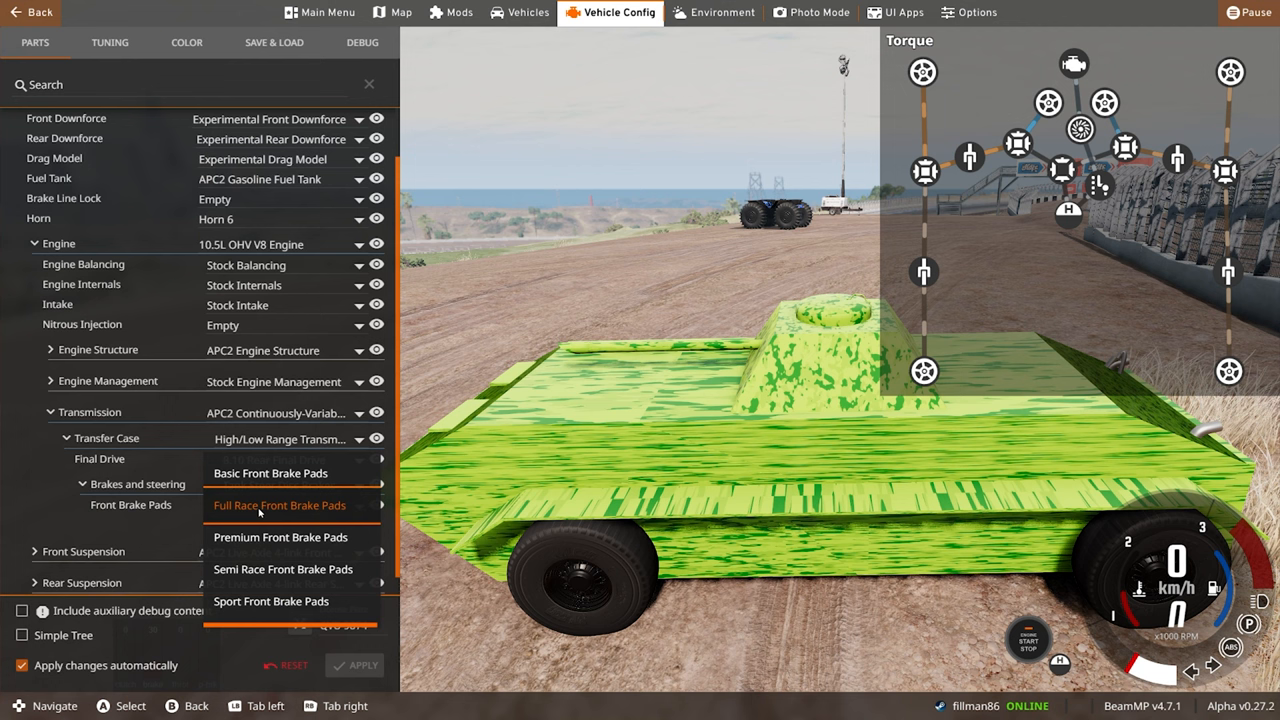
pyautogui.moveTo(240, 569)
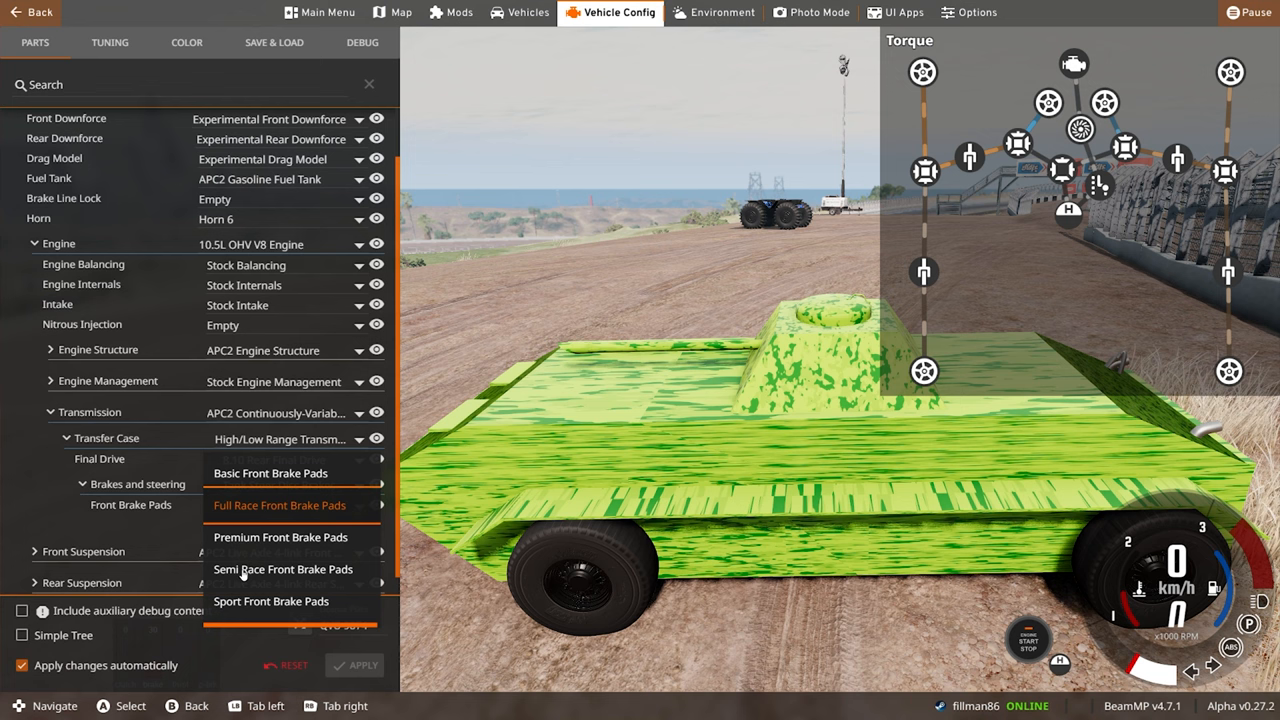
# - Choose Semi Race Front Brake Pads in the Front Brake Pads dropdown
pyautogui.click(269, 473)
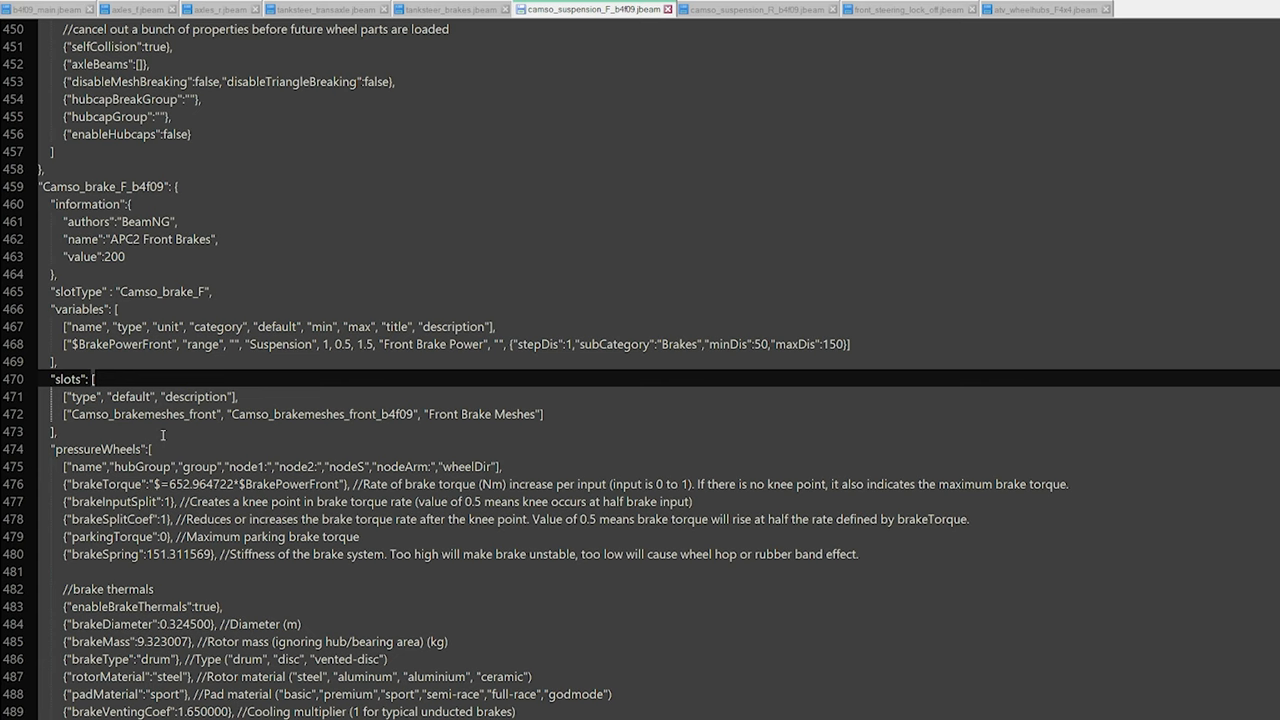
# - Select a name in the Camso_brake_F_b4f09 section of camso_suspension_F_b4f09.jbeam
pyautogui.doubleClick(162, 238)
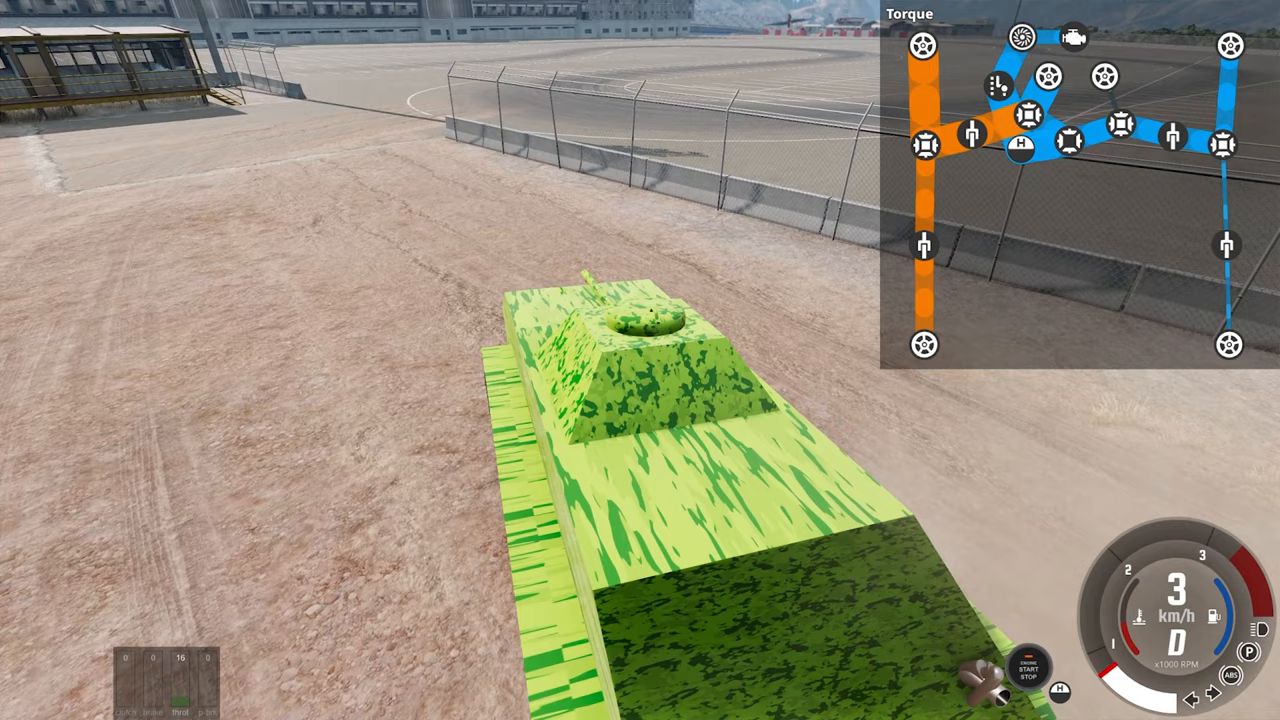
# - Drive the tank forward at full throttle to test it
pyautogui.press('W')
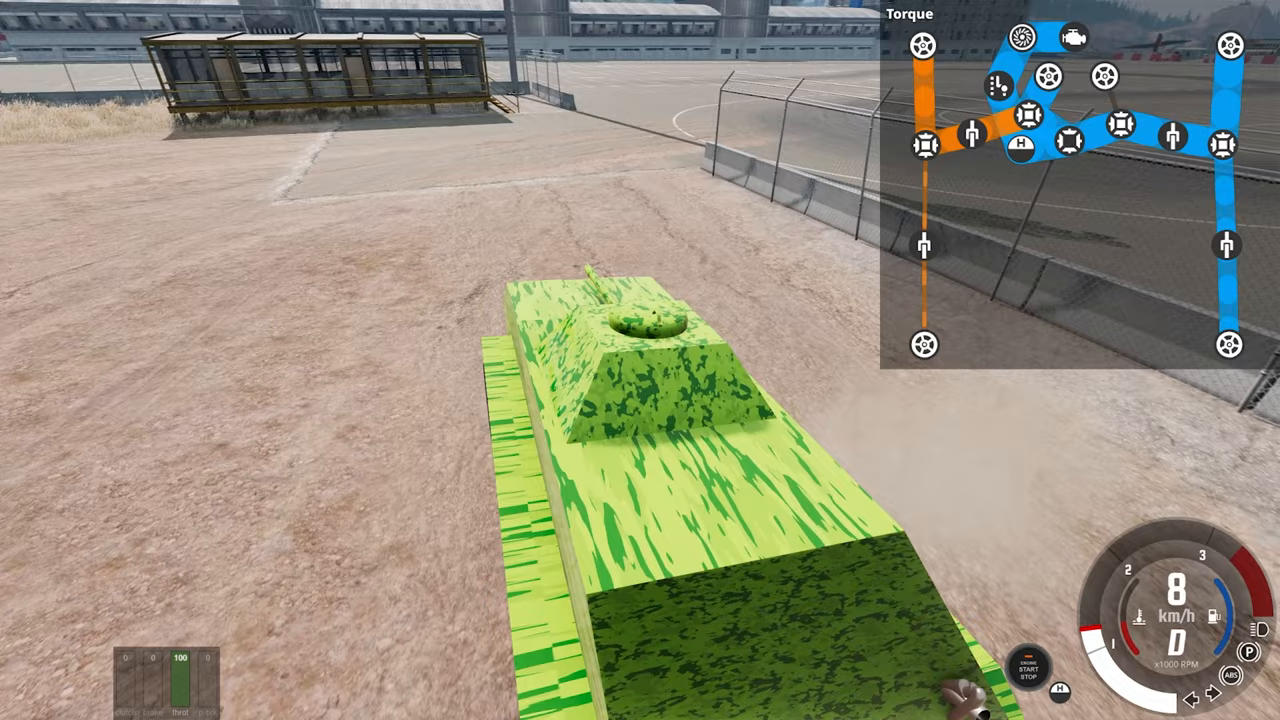
pyautogui.press('w')
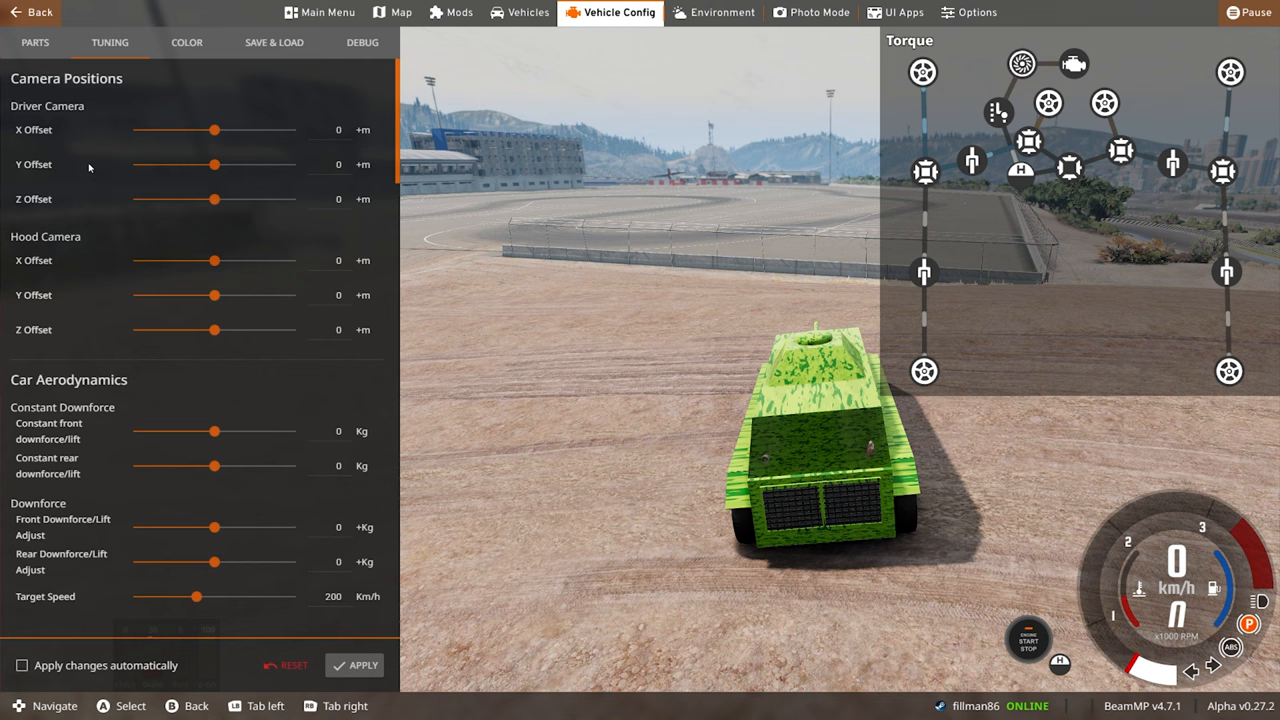
pyautogui.scroll(-3)
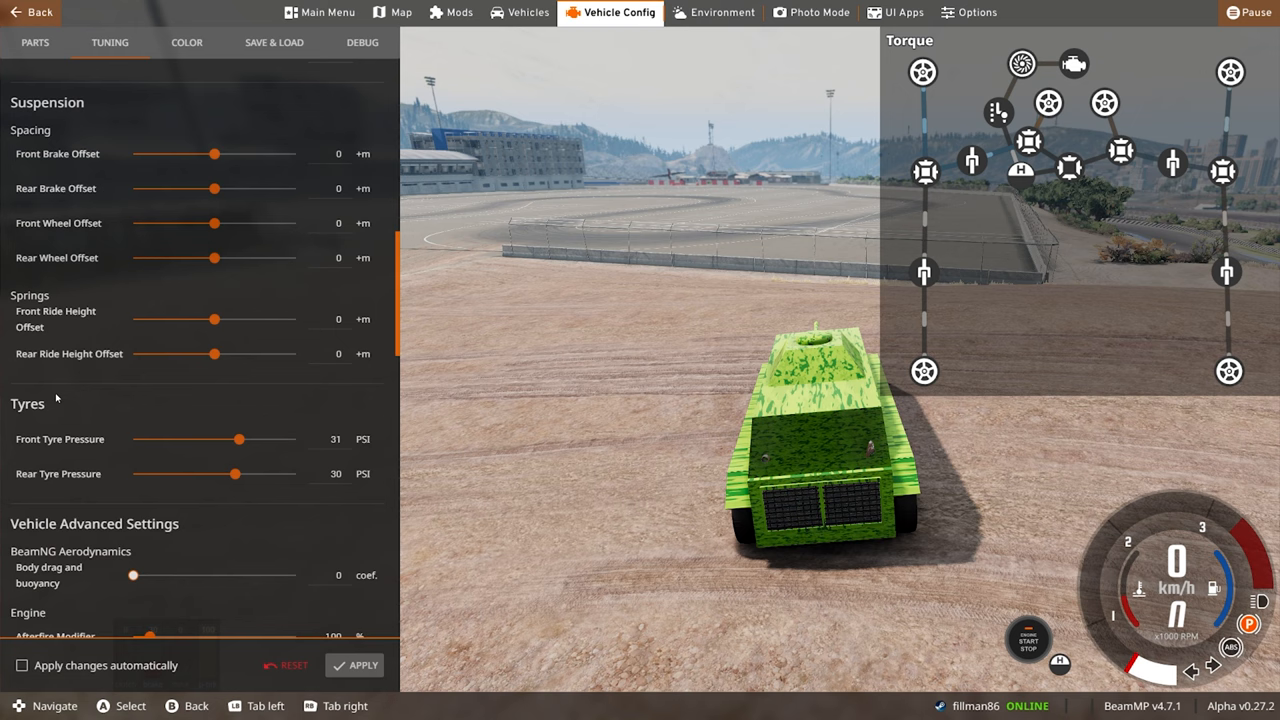
pyautogui.scroll(-3)
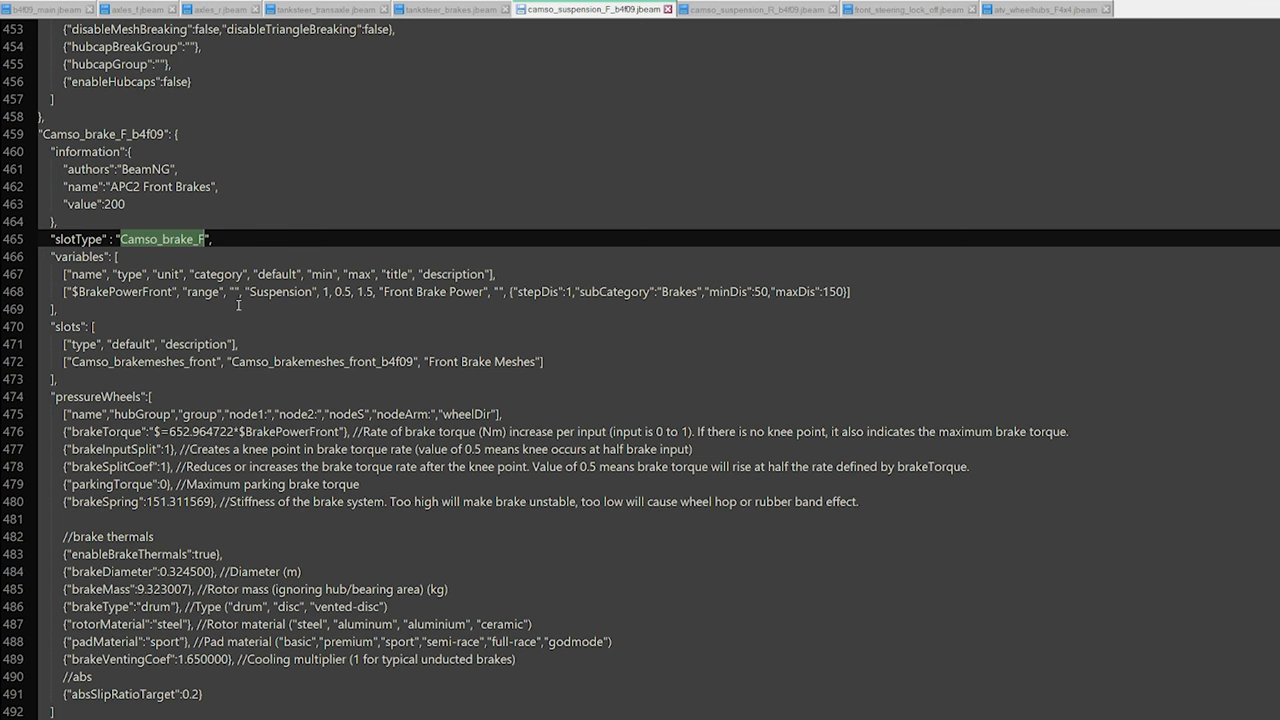
# - Select Camso_brake_F, open brakepads.jbeam, and view brakeTorque in tanksteer_brakes.jbeam
pyautogui.doubleClick(120, 294)
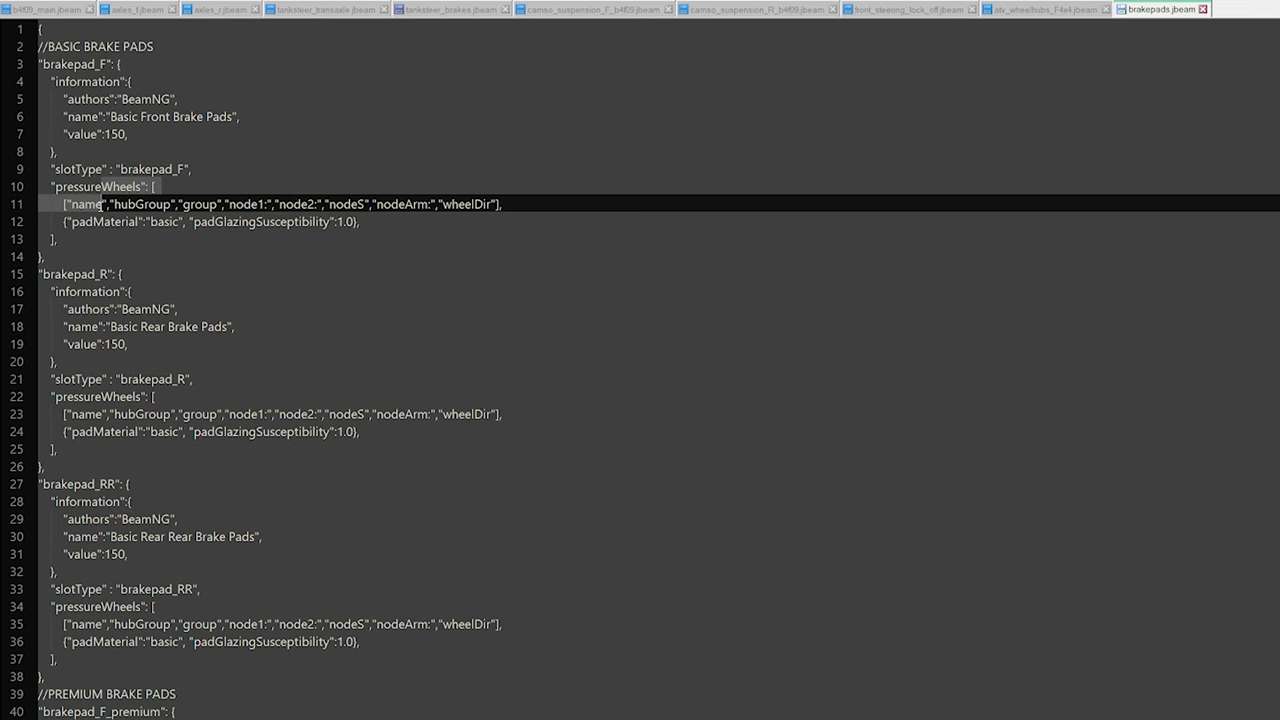
pyautogui.click(591, 9)
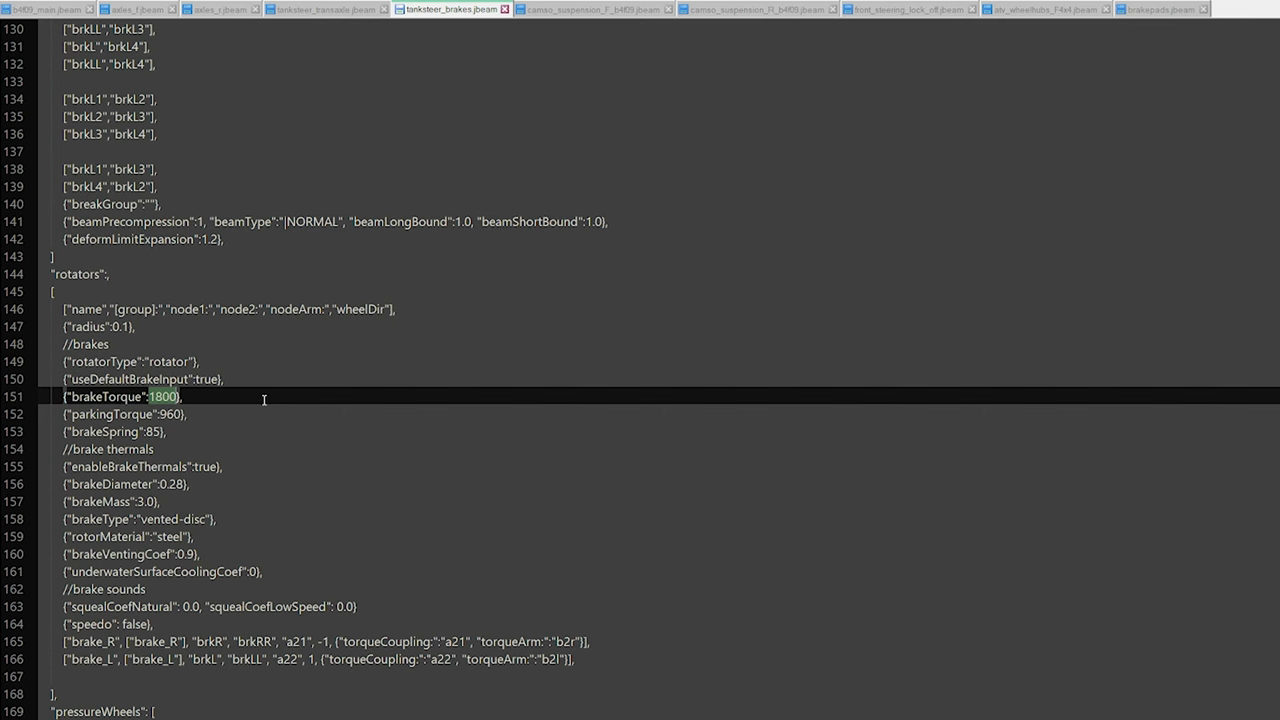
# - Copy the Brake Power variable block into tanksteer_brakes and scale maxSteeringBrakeTorque by $BrakePowerFront
pyautogui.click(622, 16)
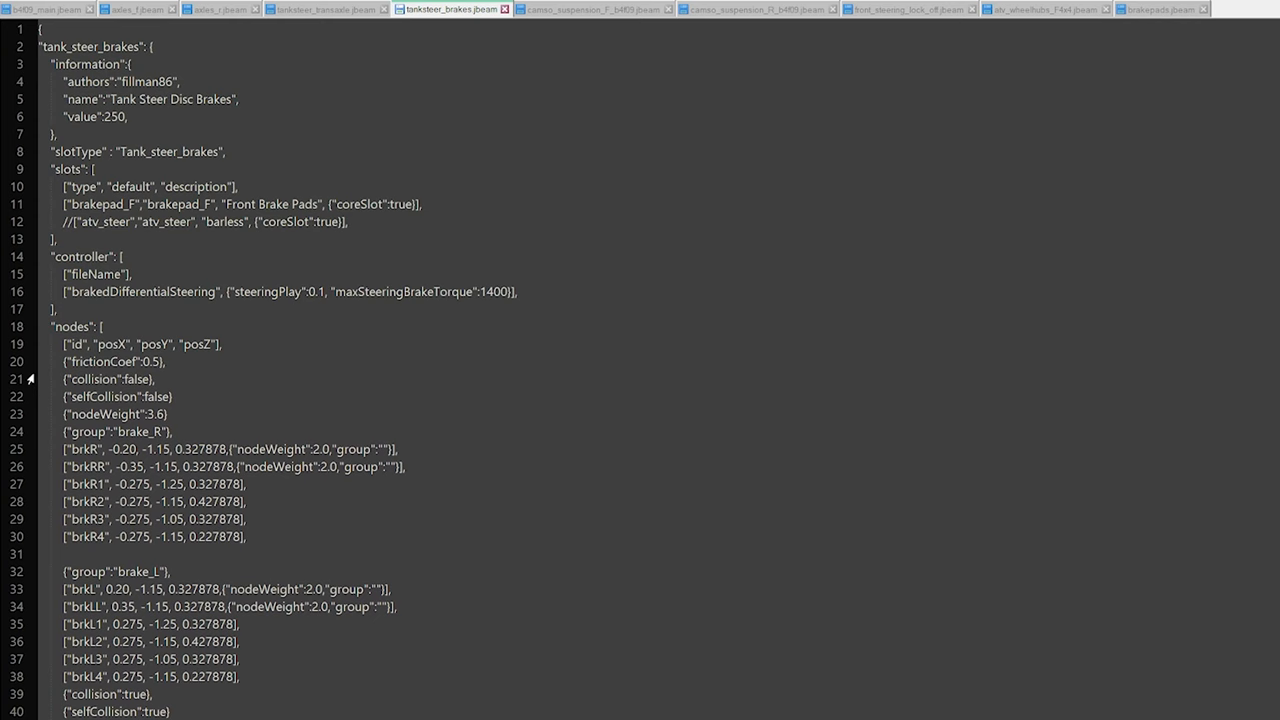
pyautogui.click(591, 12)
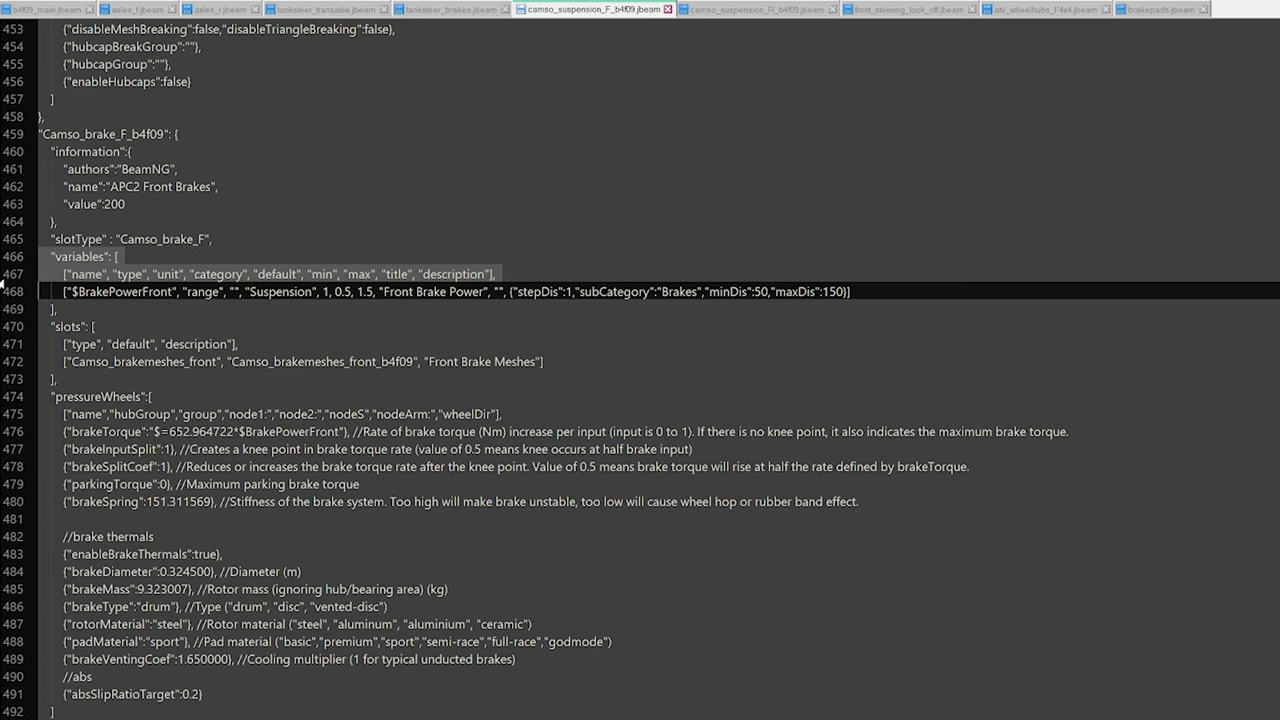
pyautogui.doubleClick(122, 296)
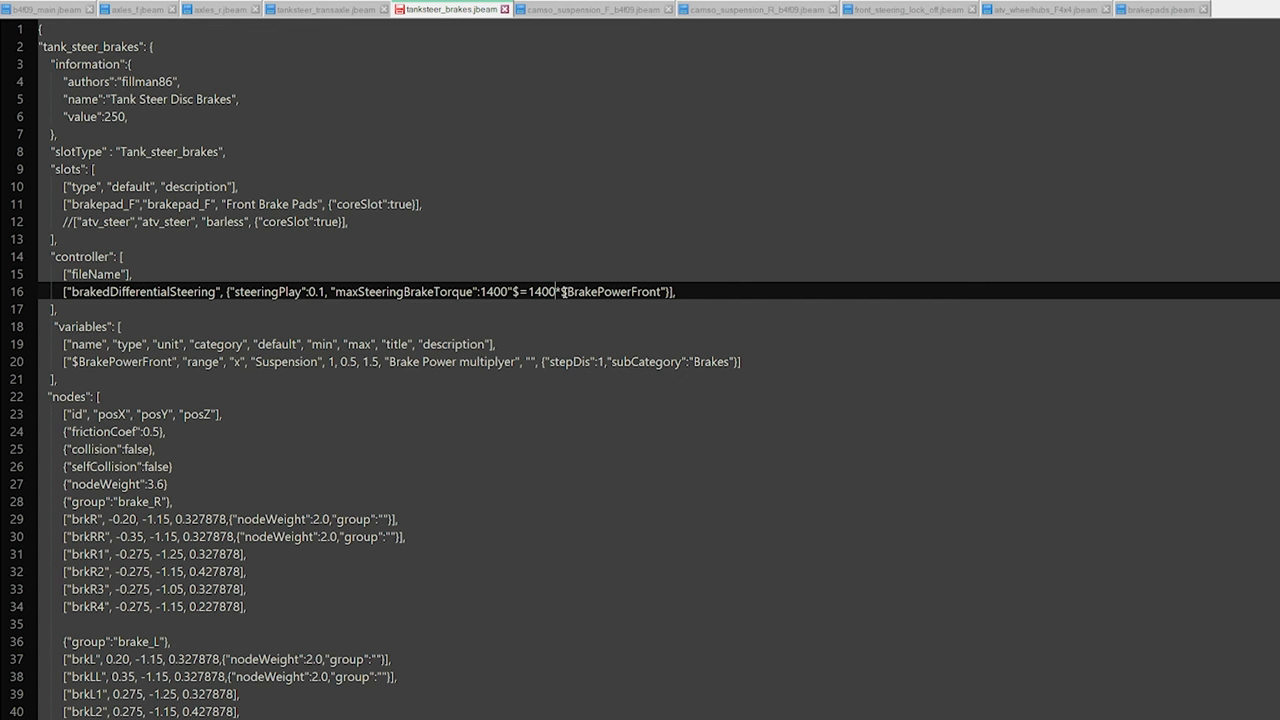
pyautogui.scroll(-3)
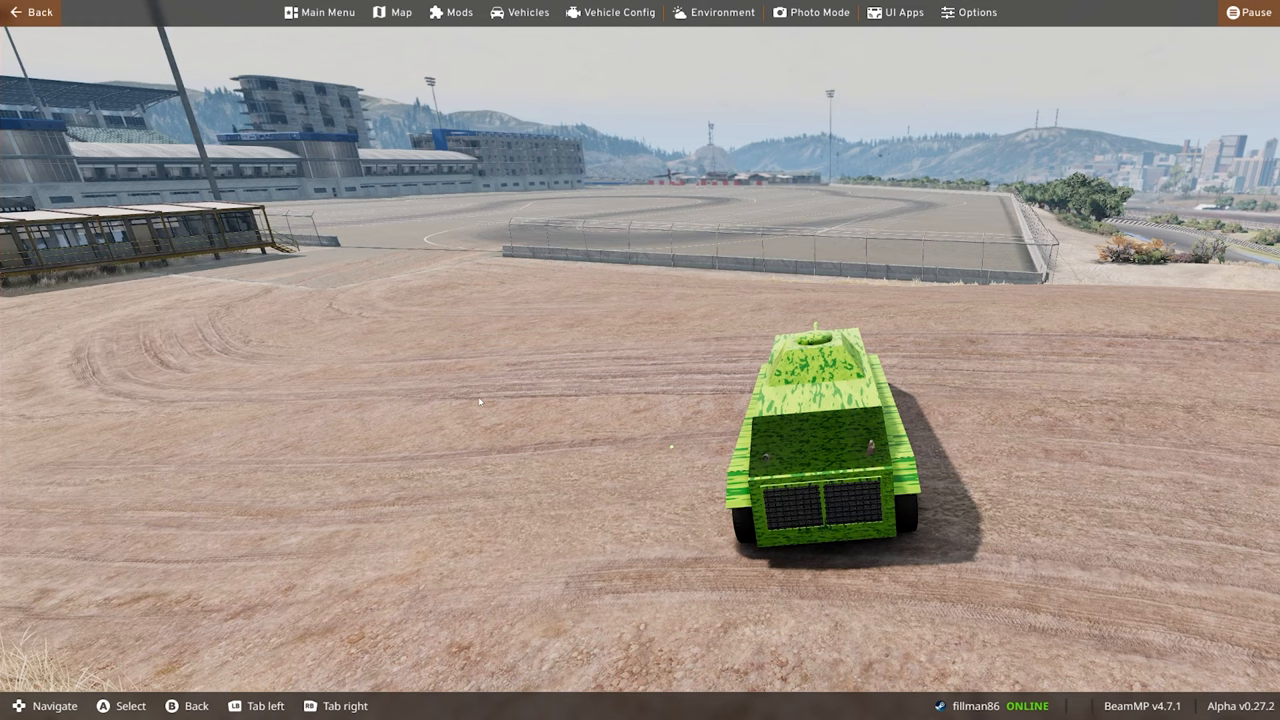
# - Drag the Brake Power multiplyer slider in Vehicle Config Tuning and apply it
pyautogui.click(616, 12)
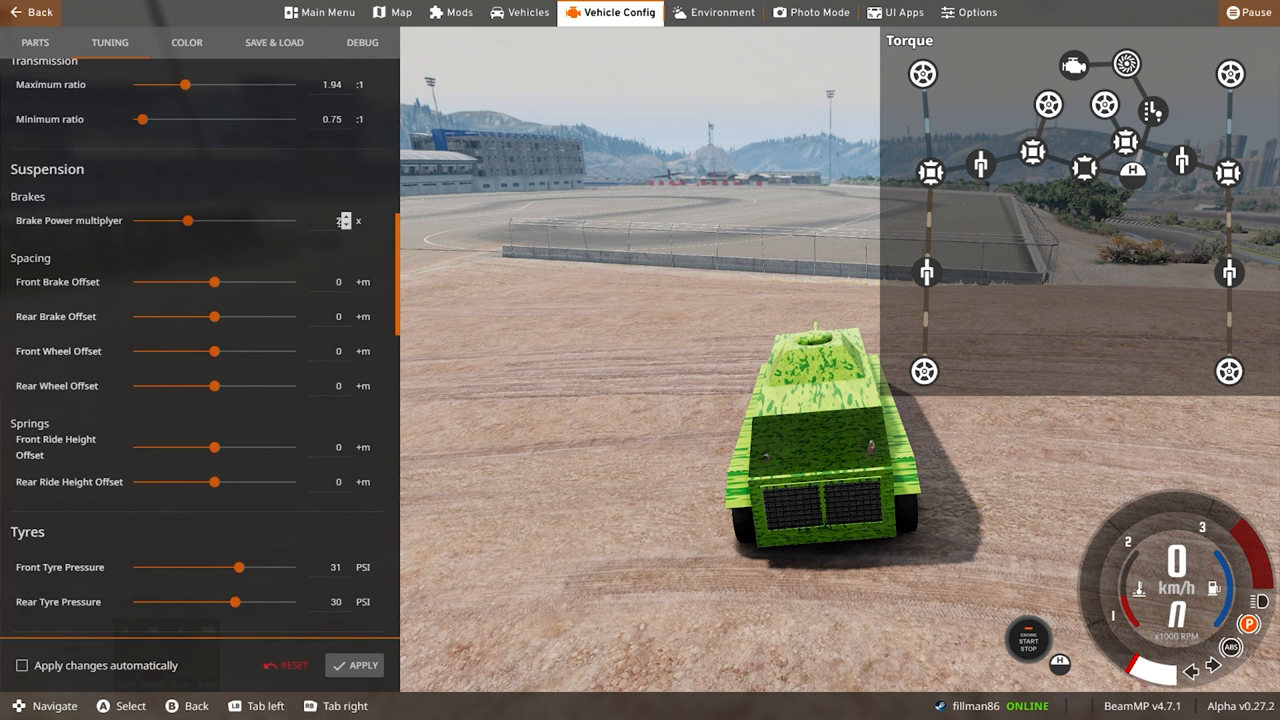
pyautogui.moveTo(190, 220); pyautogui.dragTo(295, 220)
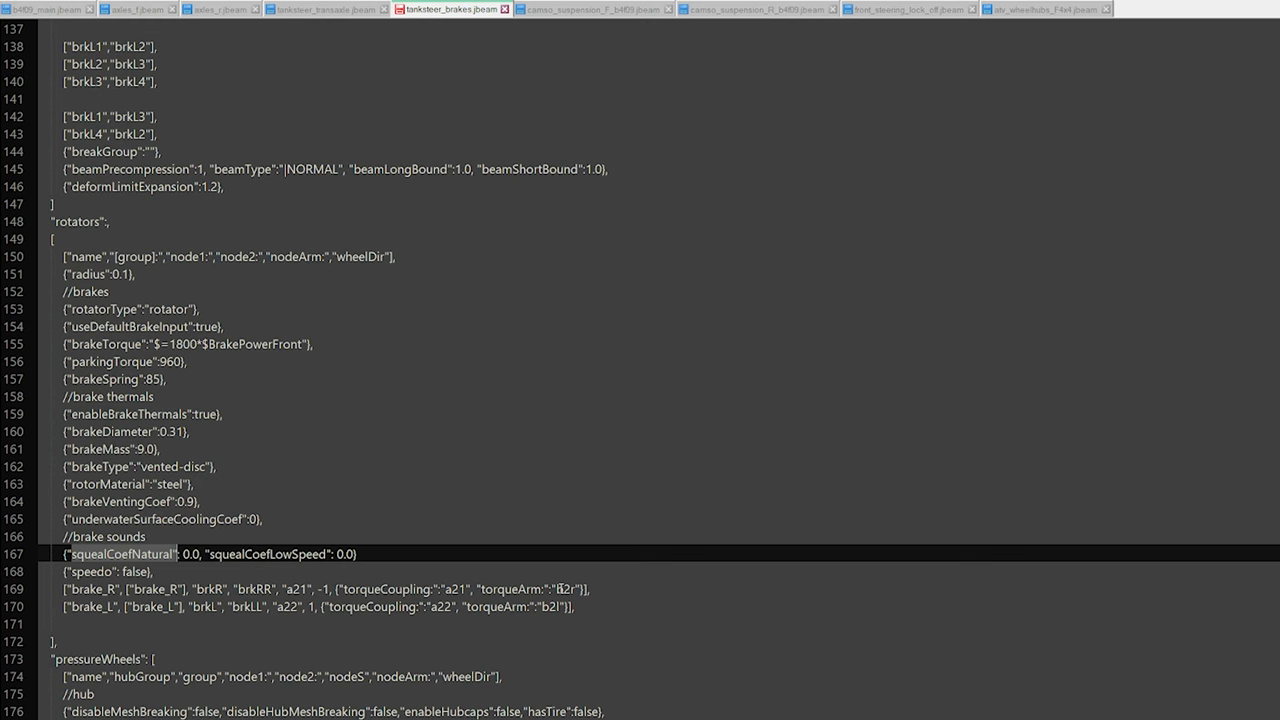
# - Set brakeTorque to $=1800*$BrakePowerFront, brakeDiameter 0.31, brakeMass 9.0 in tanksteer_brakes
pyautogui.doubleClick(568, 588)
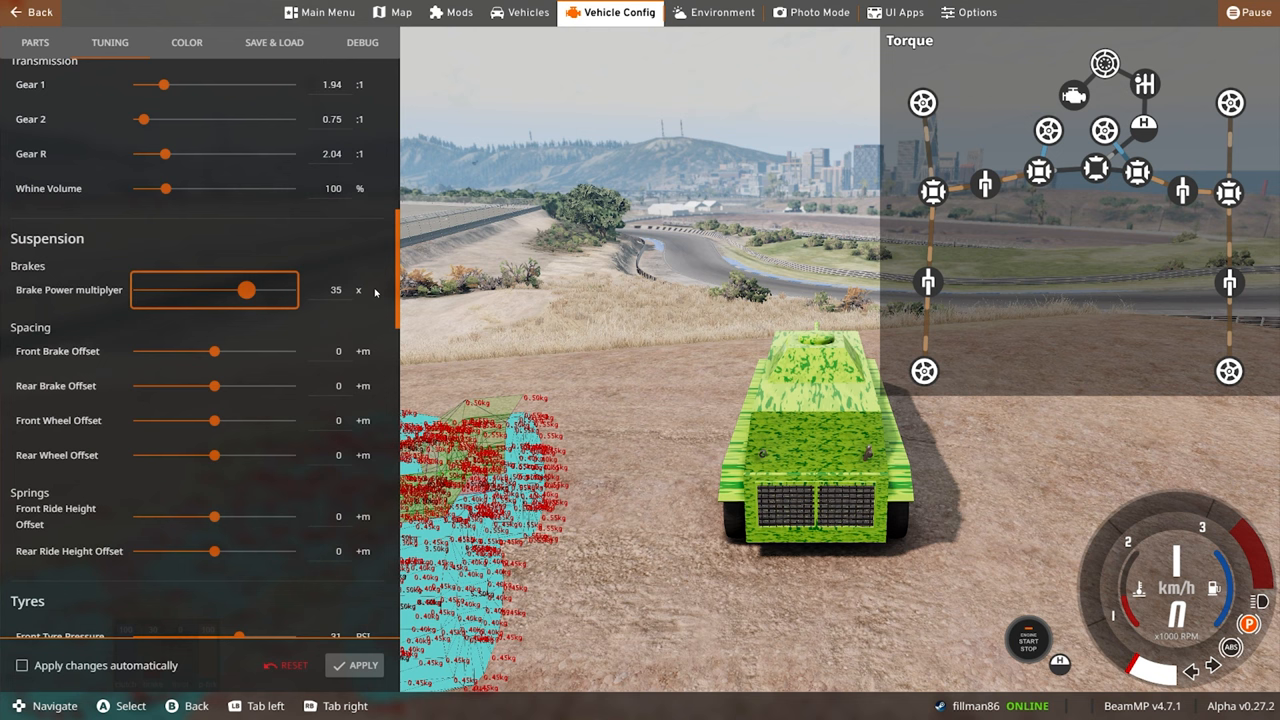
# - Drag the tank's Brake Power multiplier slider up to 35
pyautogui.moveTo(245, 290); pyautogui.dragTo(296, 290)
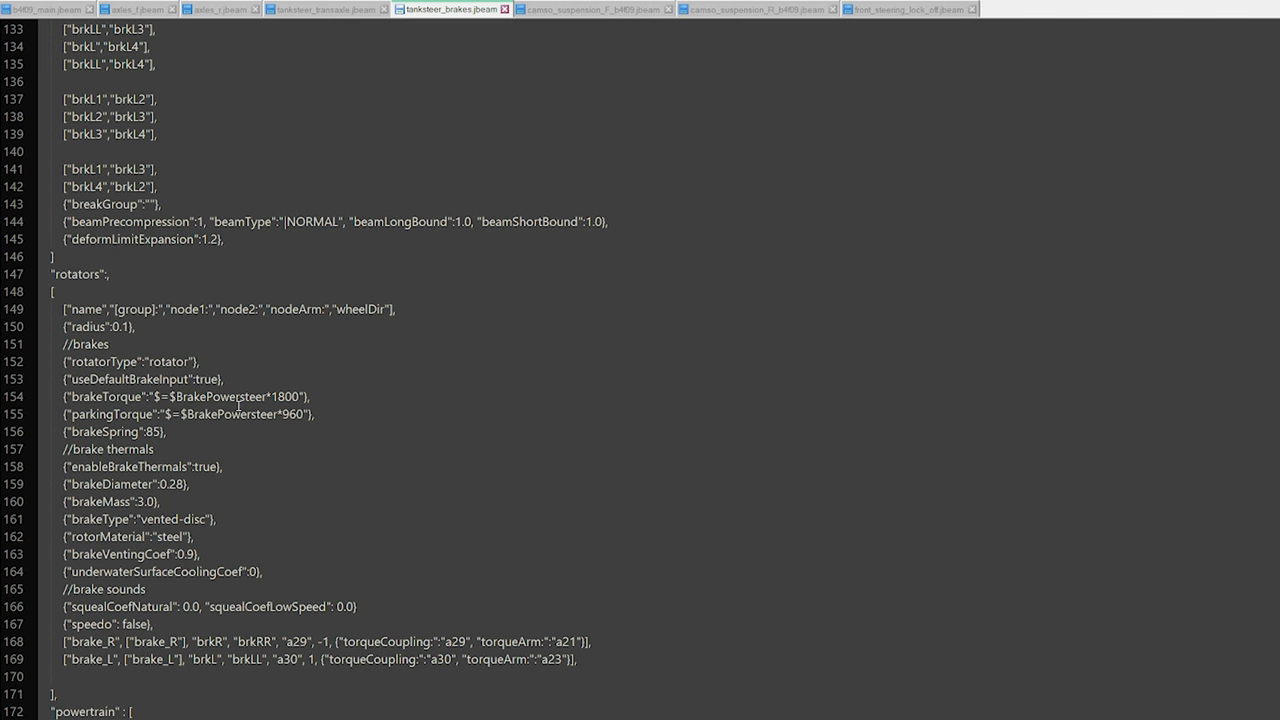
pyautogui.moveTo(148, 550)
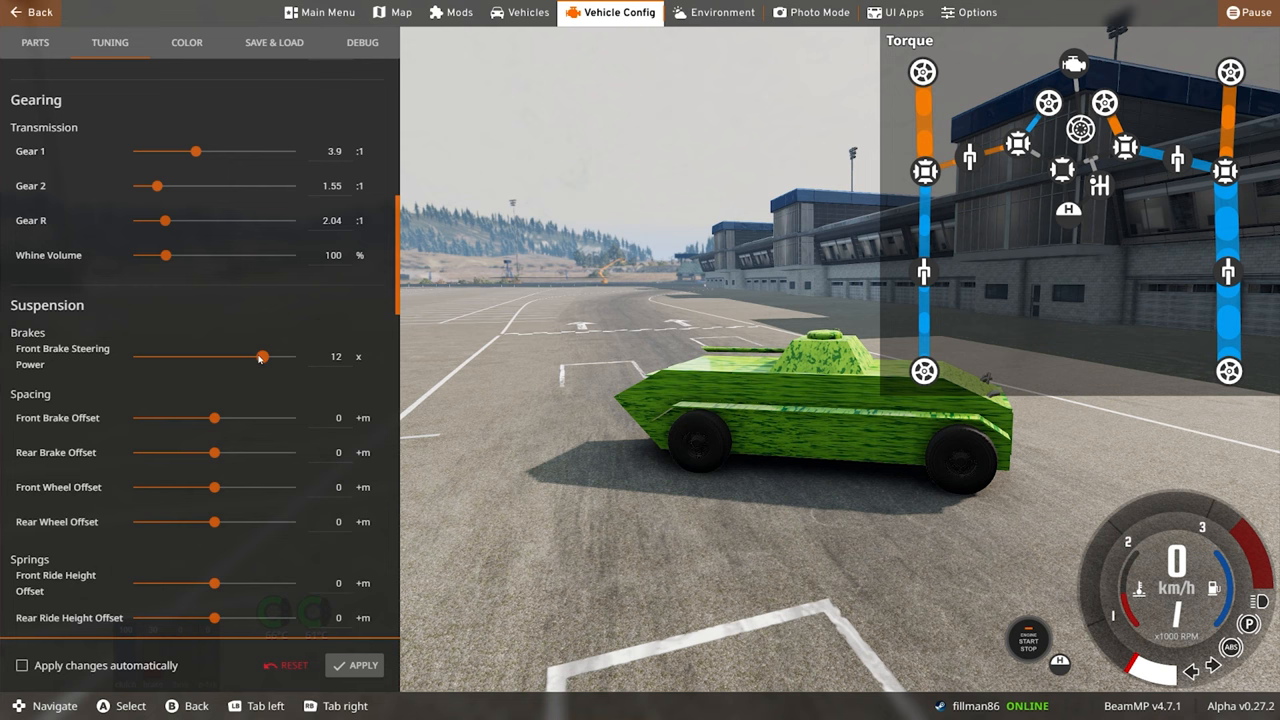
pyautogui.moveTo(166, 357)
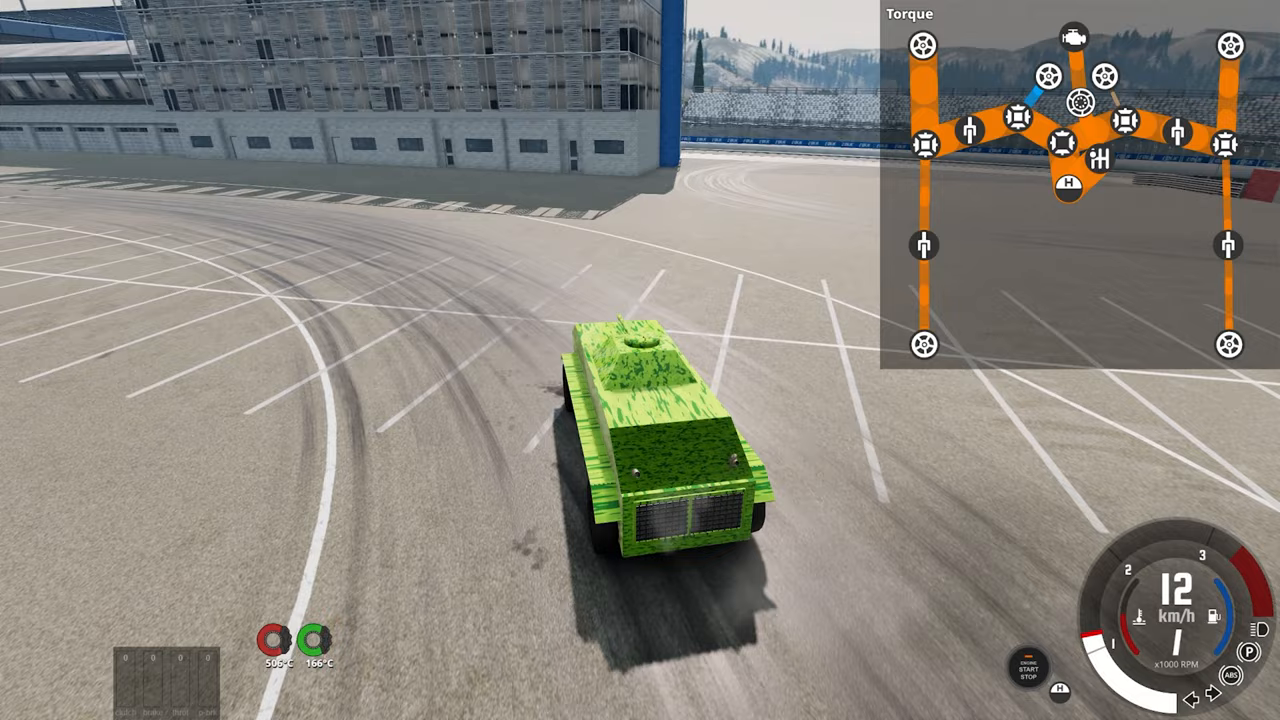
# - Drive the tank forward across the lot to test brake steering
pyautogui.press('w')
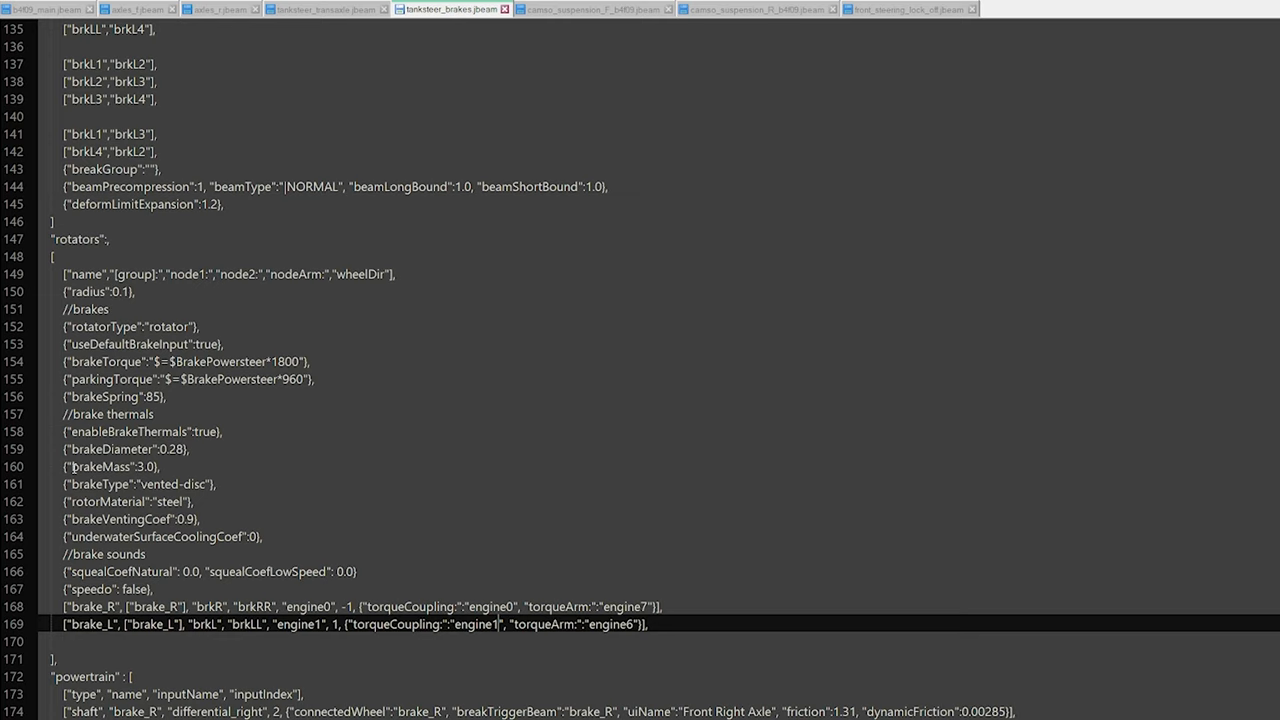
# - Select an a-node in the brake_R/brake_L lines to replace it with an engine node
pyautogui.doubleClick(97, 464)
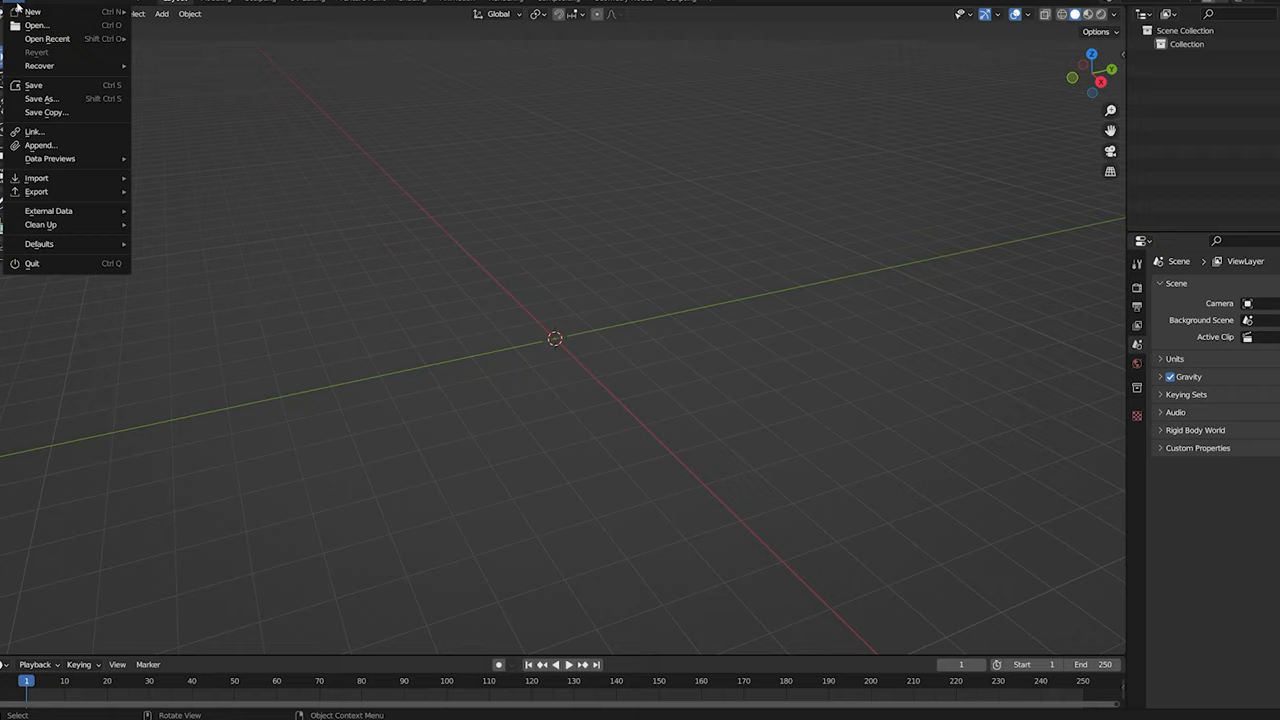
pyautogui.moveTo(62, 179)
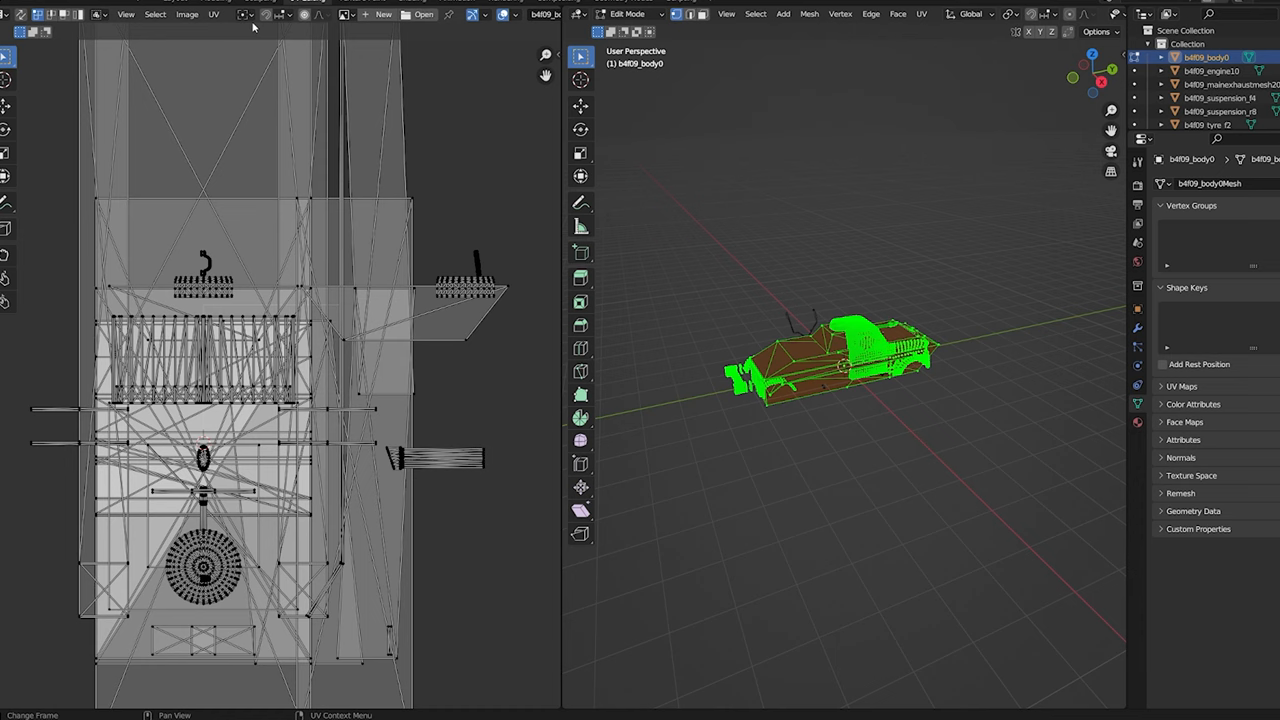
# - Open the File menu to import the b4f09 vehicle mesh
pyautogui.click(348, 14)
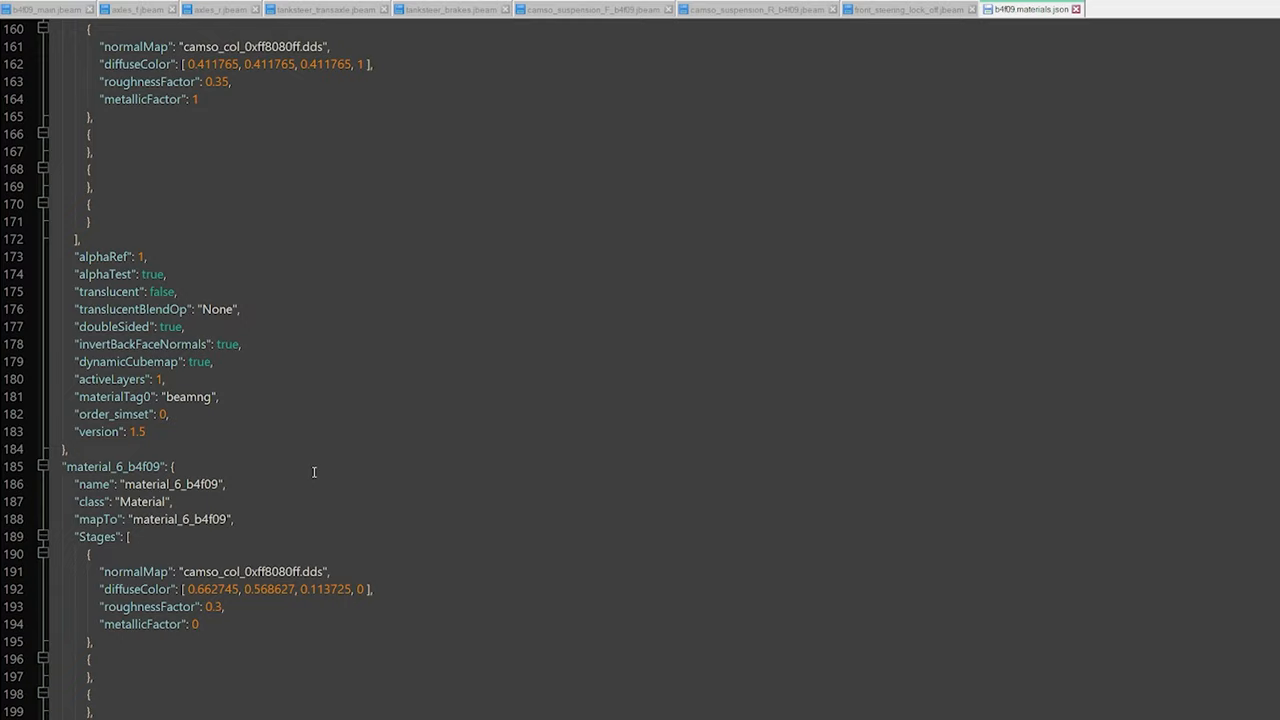
# - Scroll b4f09.materials.json down to the material_6_b4f09 definition
pyautogui.scroll(-3)
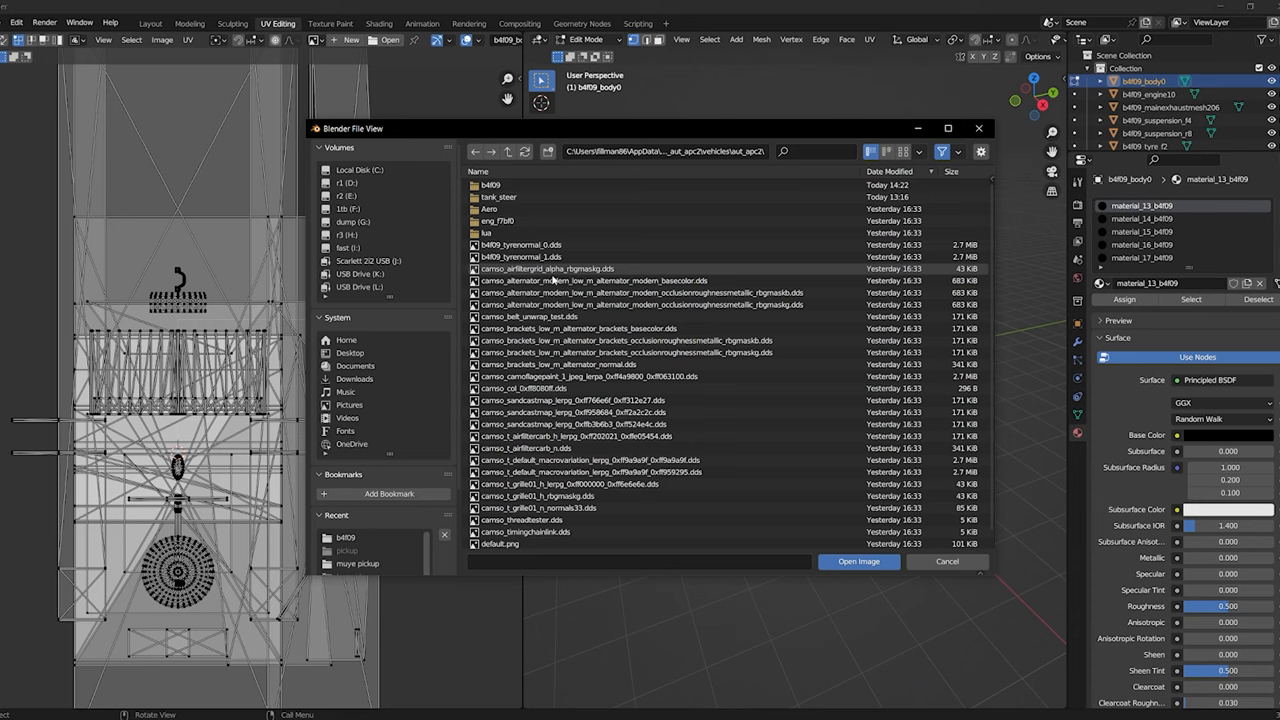
# - Pick the camso_camoflagepaint .dds texture from the vehicle folder
pyautogui.click(859, 562)
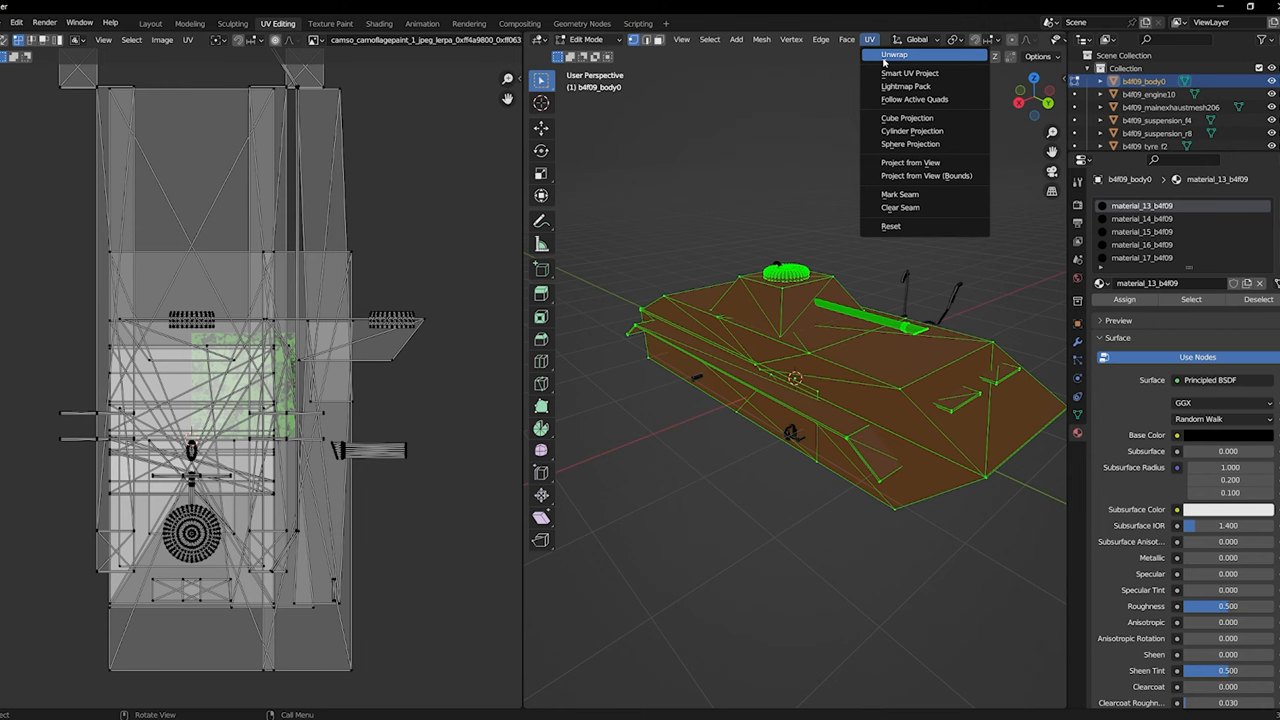
# - Unwrap the selected b4f09 body faces' UVs
pyautogui.click(886, 54)
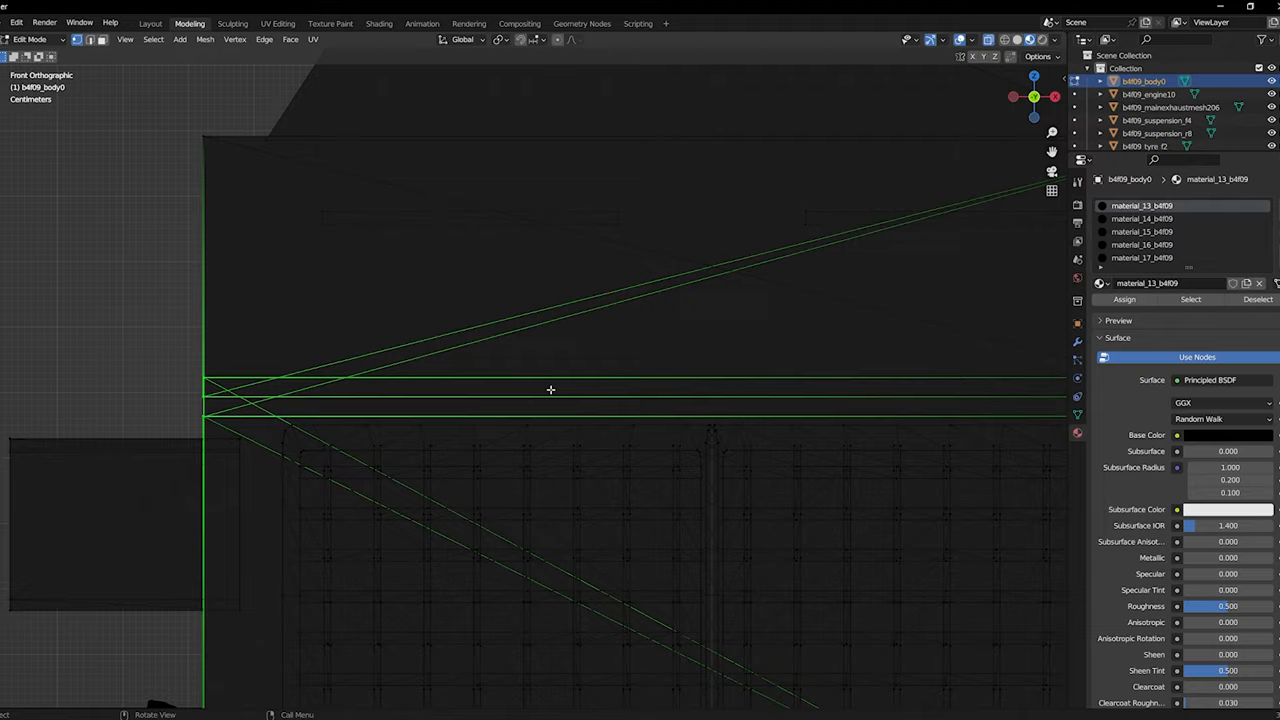
# - Zoom into the b4f09 body mesh in front view
pyautogui.scroll(-3)
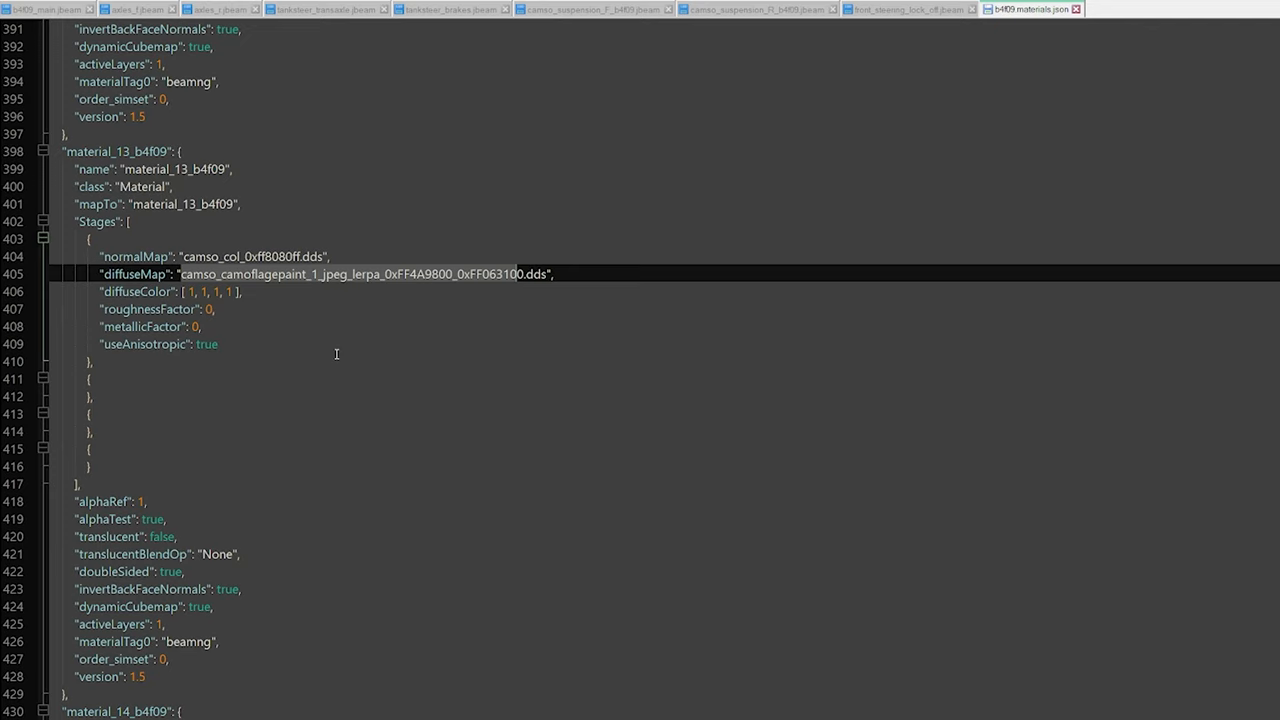
# - Set material_13_b4f09's roughnessFactor to 0.9
pyautogui.write('0.9')
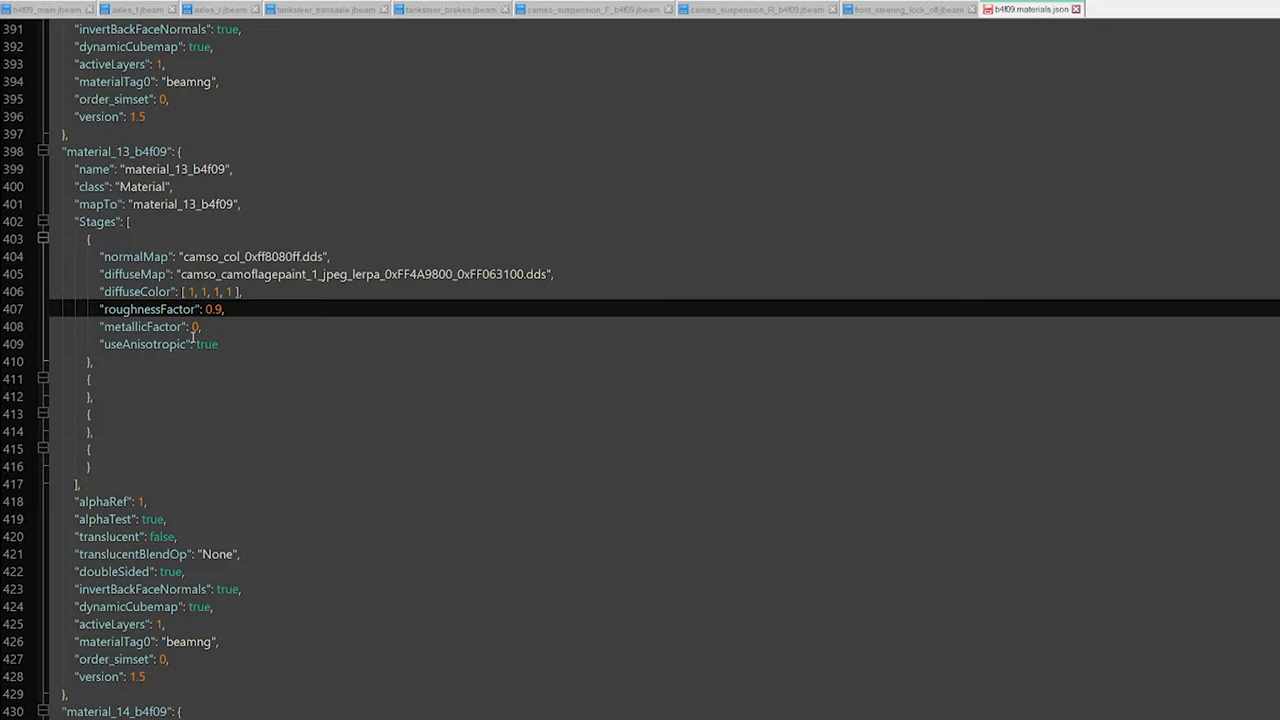